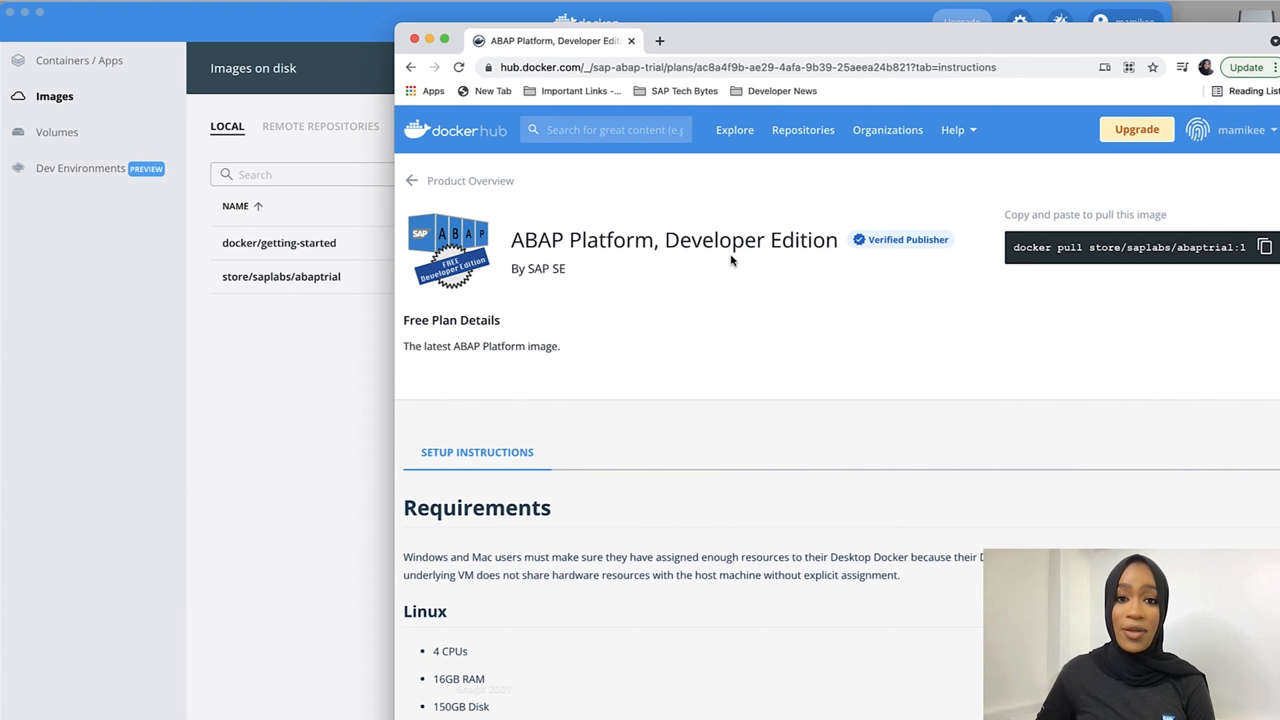
pyautogui.moveTo(726, 261)
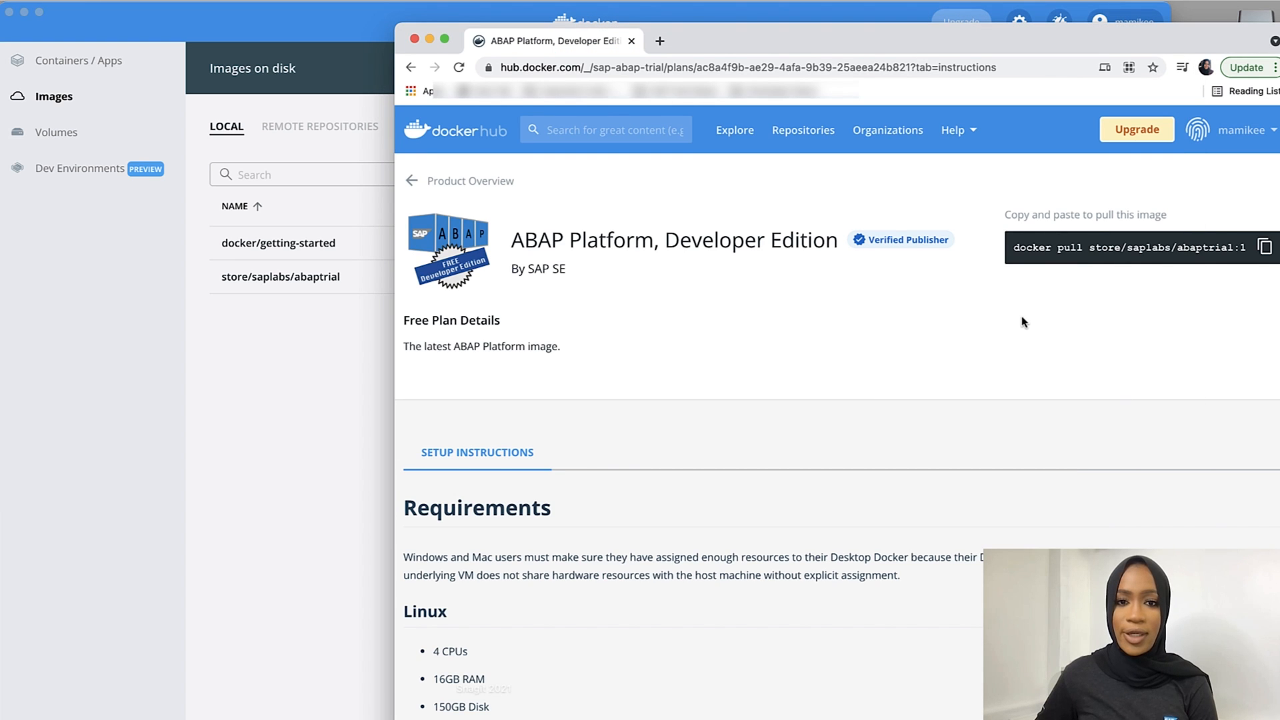
pyautogui.moveTo(641, 302)
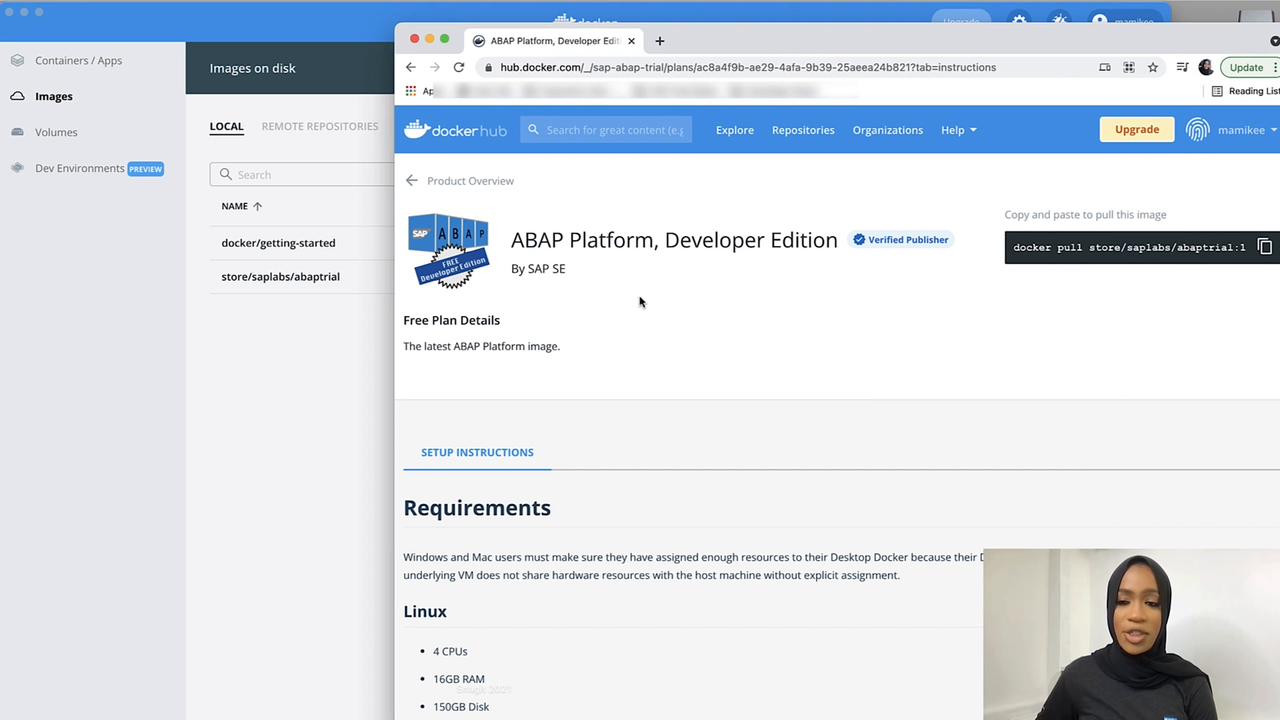
pyautogui.moveTo(650, 326)
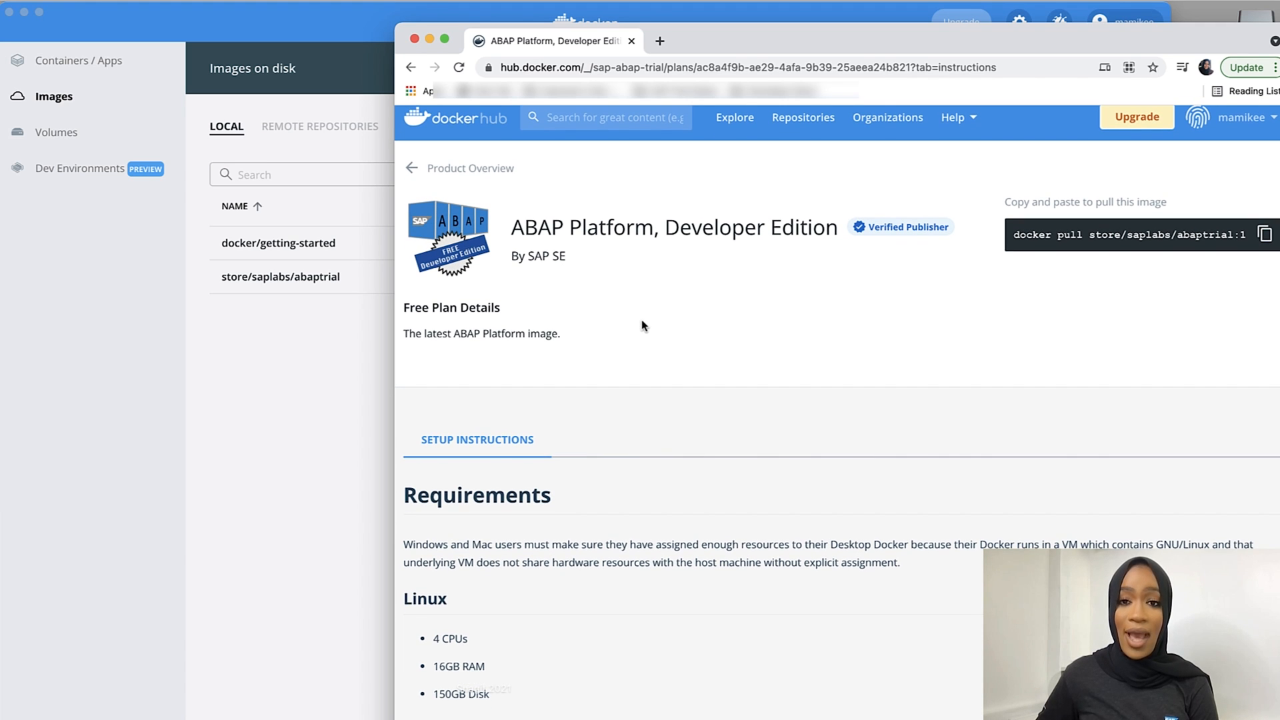
pyautogui.moveTo(643, 326)
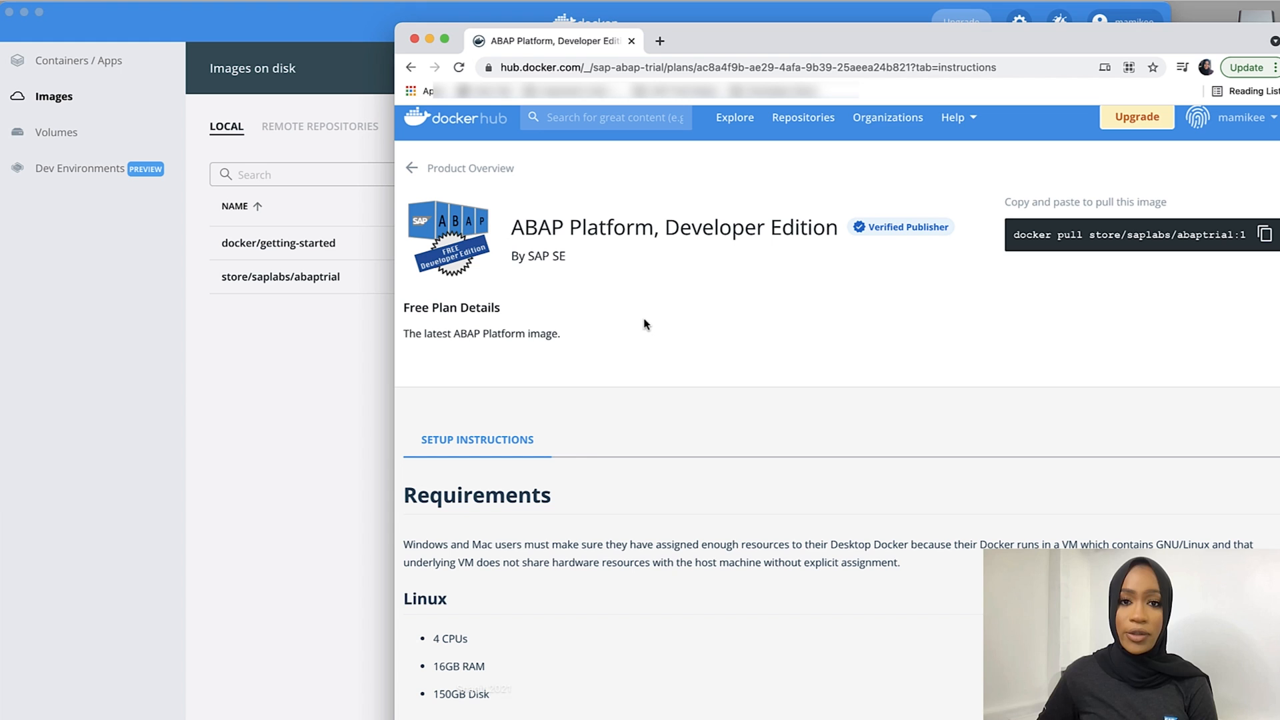
# - Review the macOS requirements on the ABAP Platform Docker Hub page, highlighting the 170GB disk figure
pyautogui.scroll(-3)
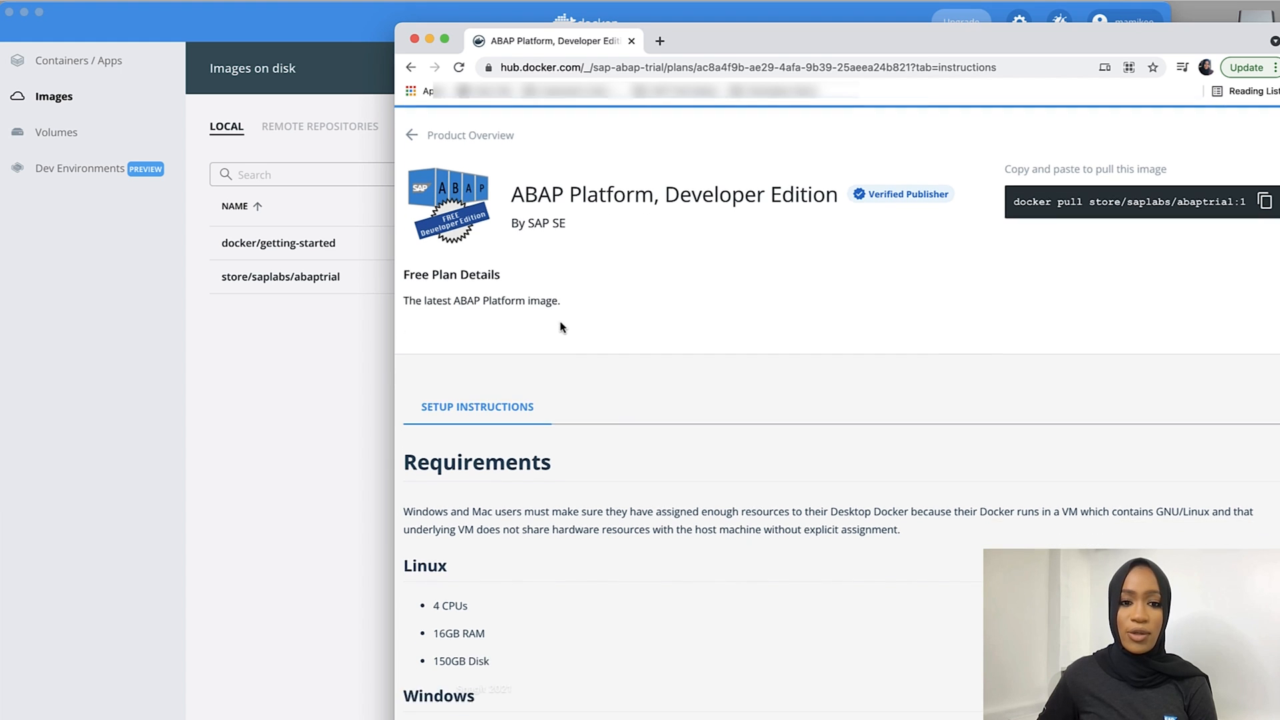
pyautogui.scroll(-3)
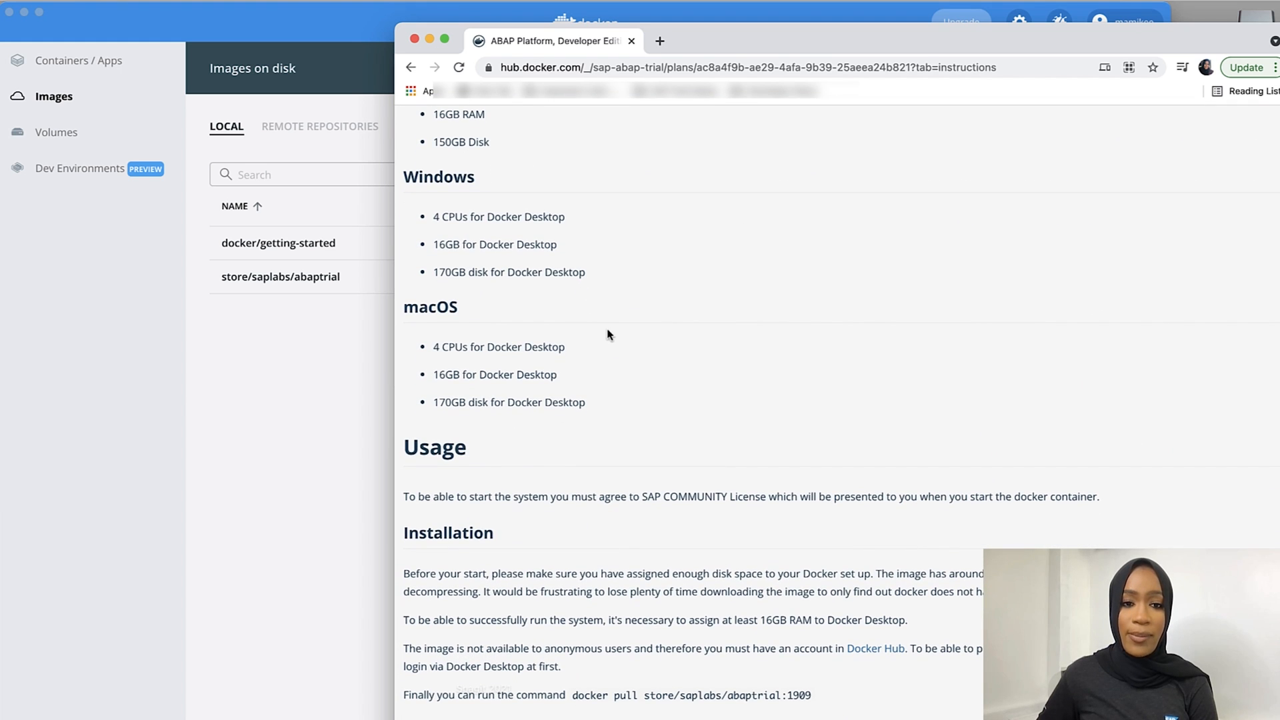
pyautogui.doubleClick(438, 347)
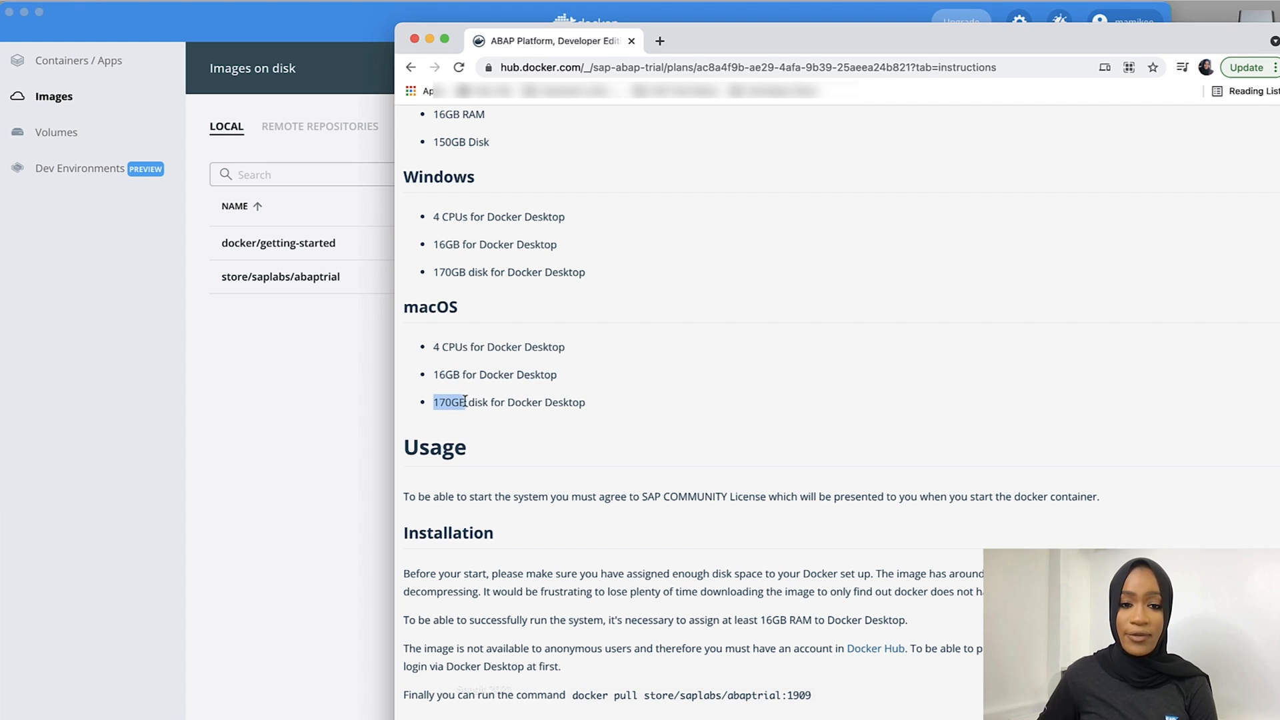
pyautogui.moveTo(457, 401); pyautogui.dragTo(585, 401)
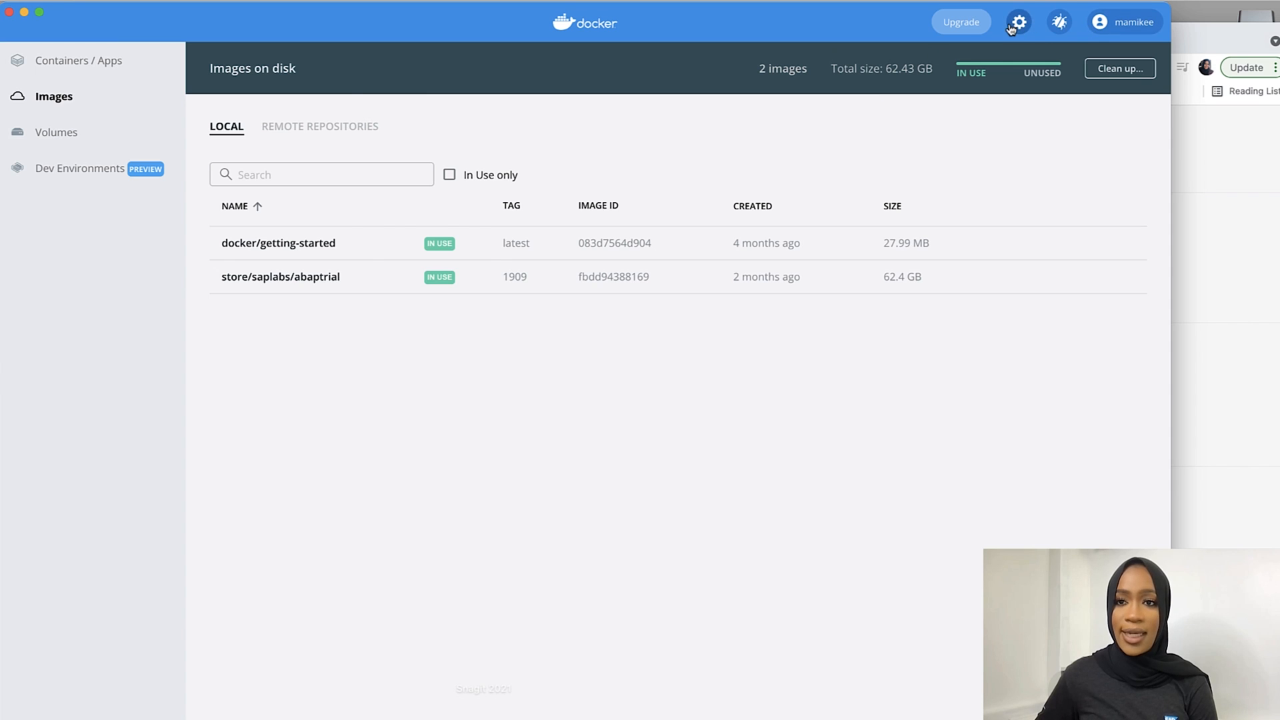
# - Show Docker Desktop's Resources settings with 4 CPUs, 16 GB memory and the disk image size
pyautogui.click(1017, 21)
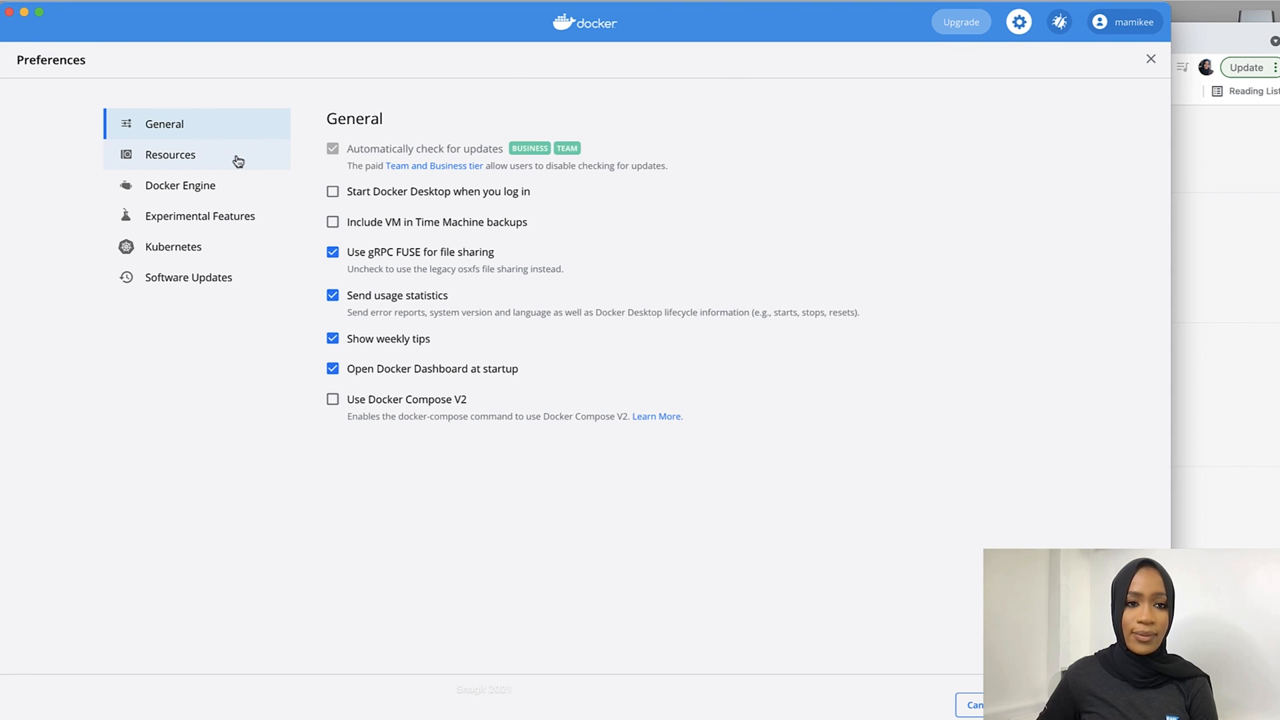
pyautogui.click(170, 154)
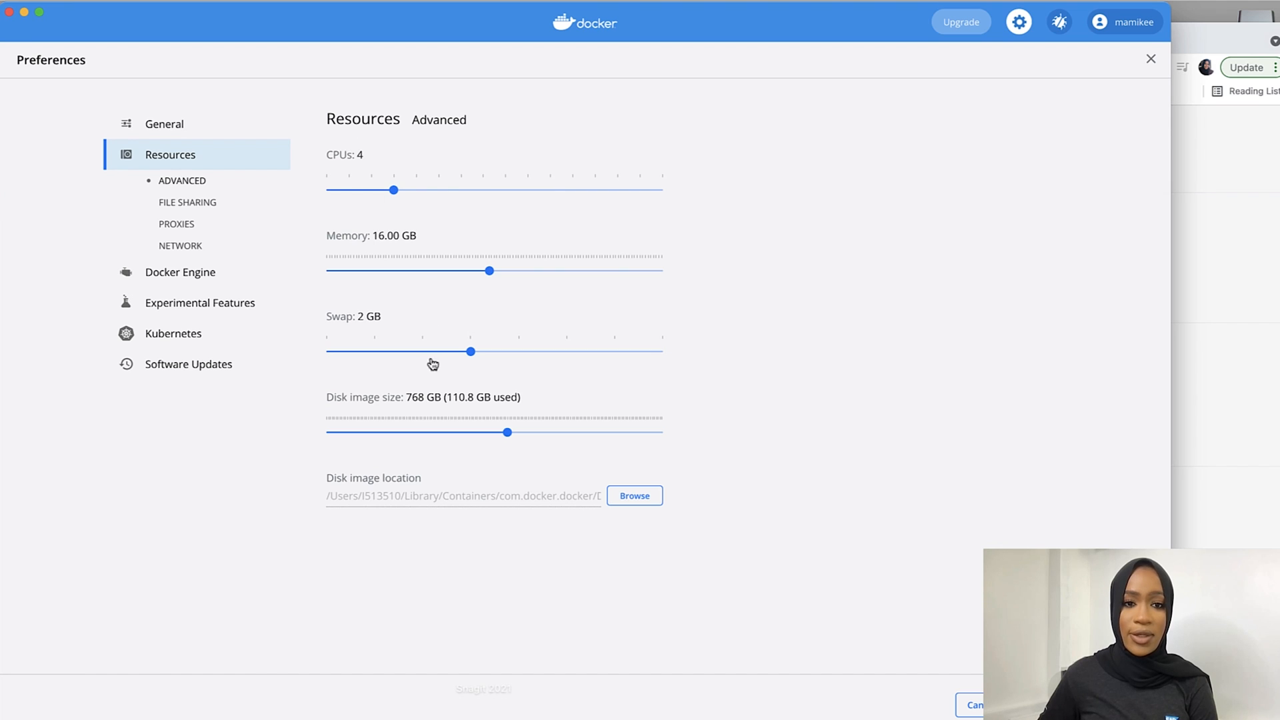
pyautogui.moveTo(528, 466)
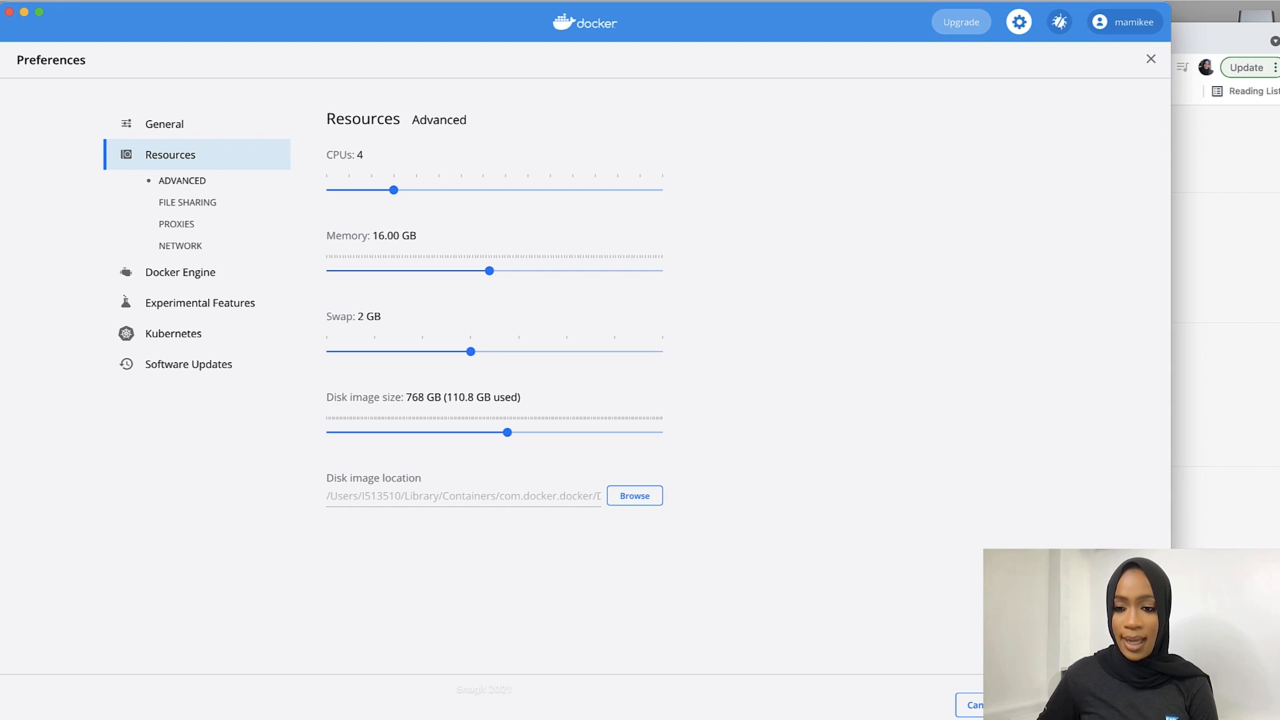
pyautogui.moveTo(800, 552)
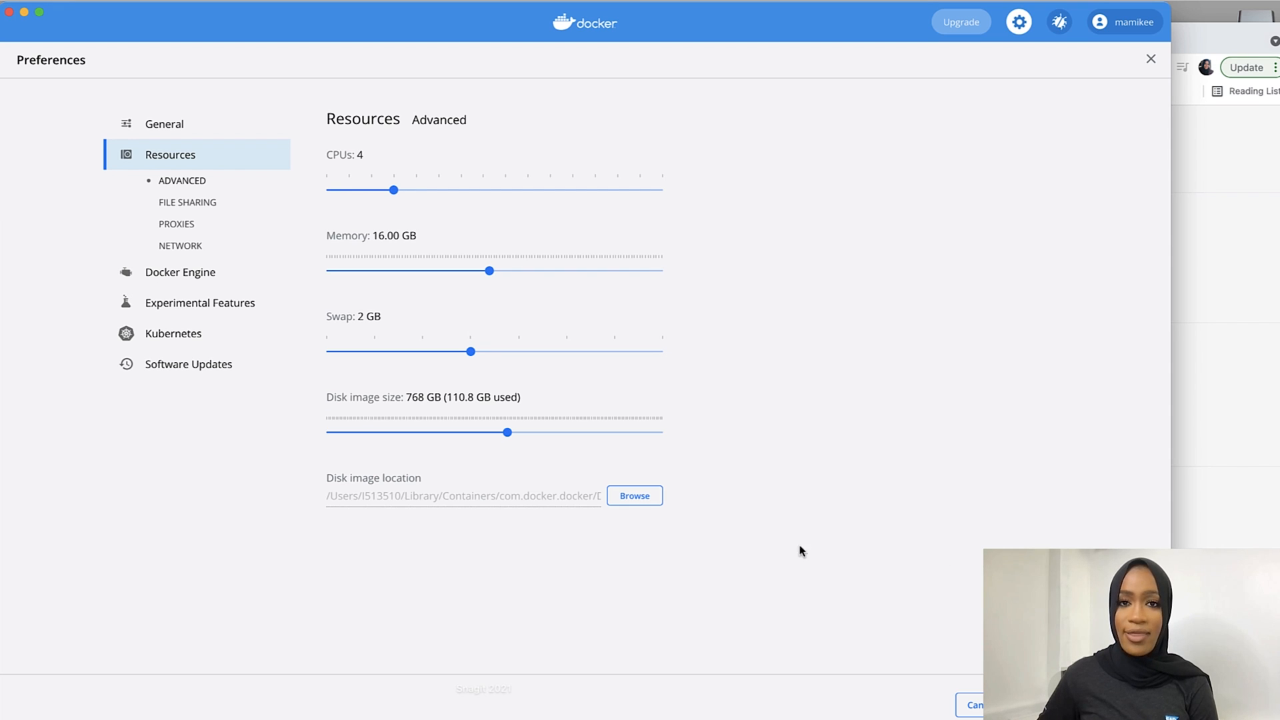
pyautogui.moveTo(244, 174)
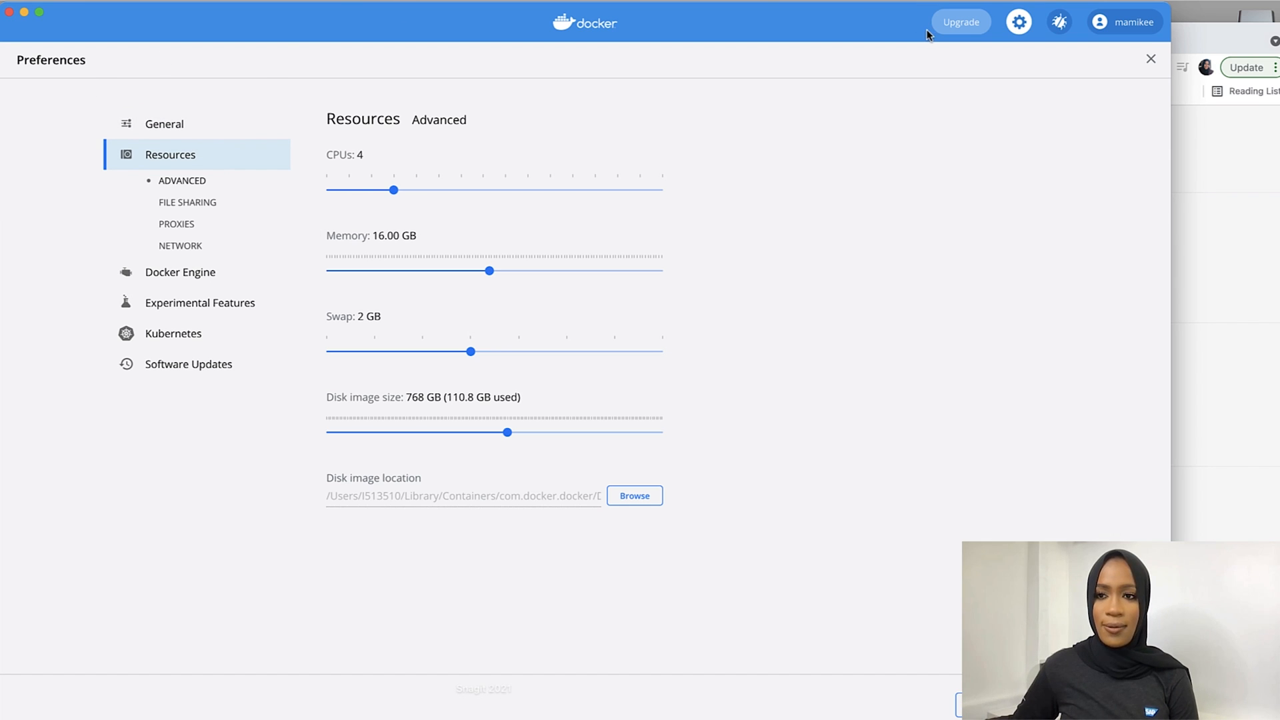
pyautogui.moveTo(126, 34)
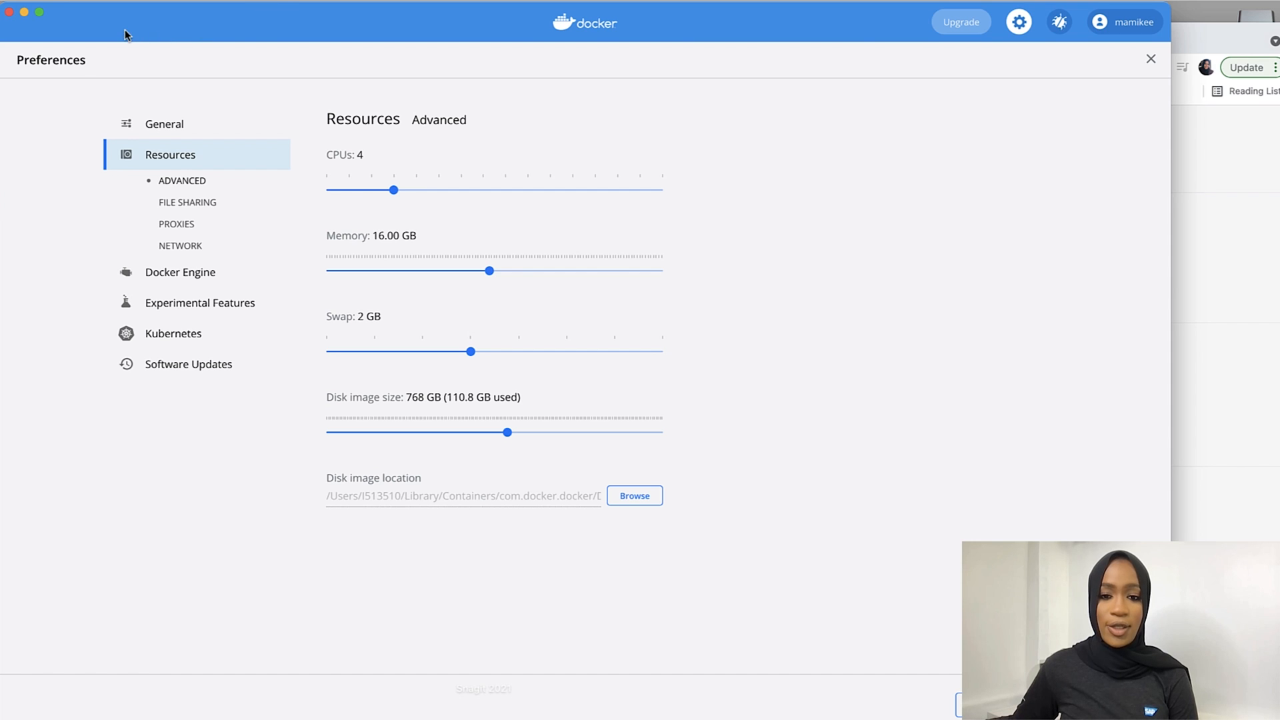
pyautogui.moveTo(746, 120)
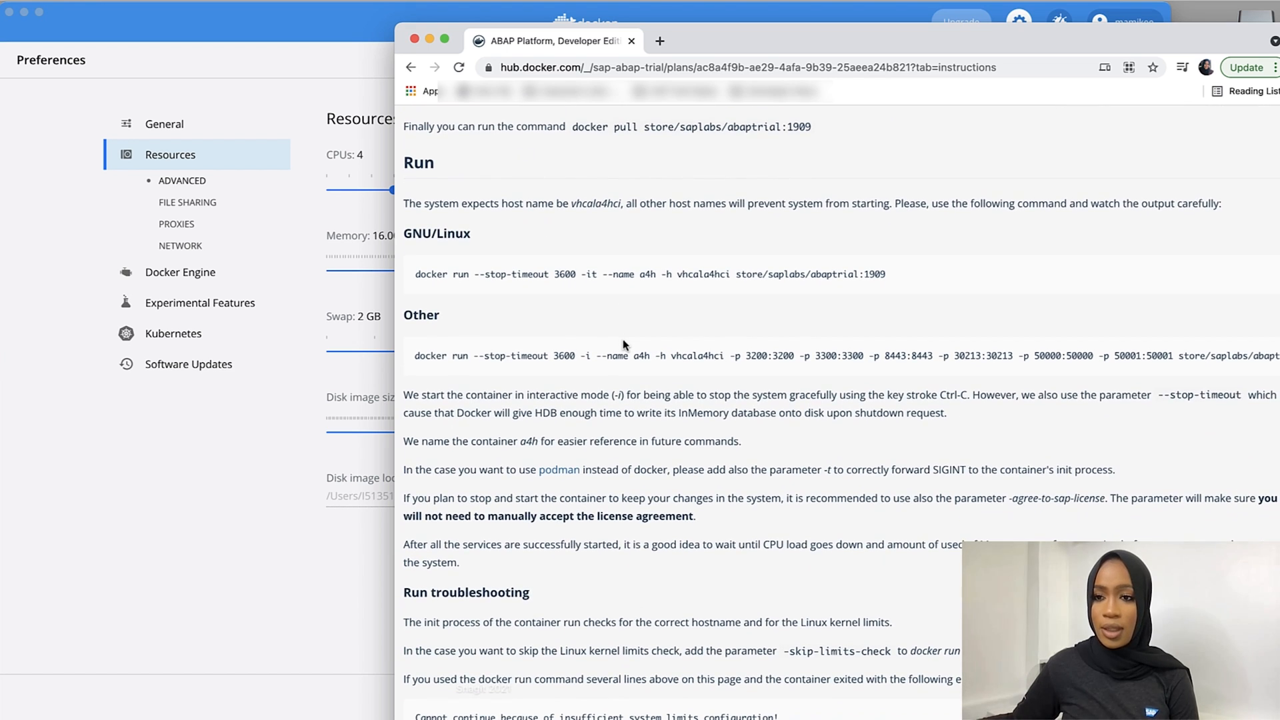
# - Copy the non-Linux docker run command for the a4h container from the Docker Hub Run section
pyautogui.scroll(-3)
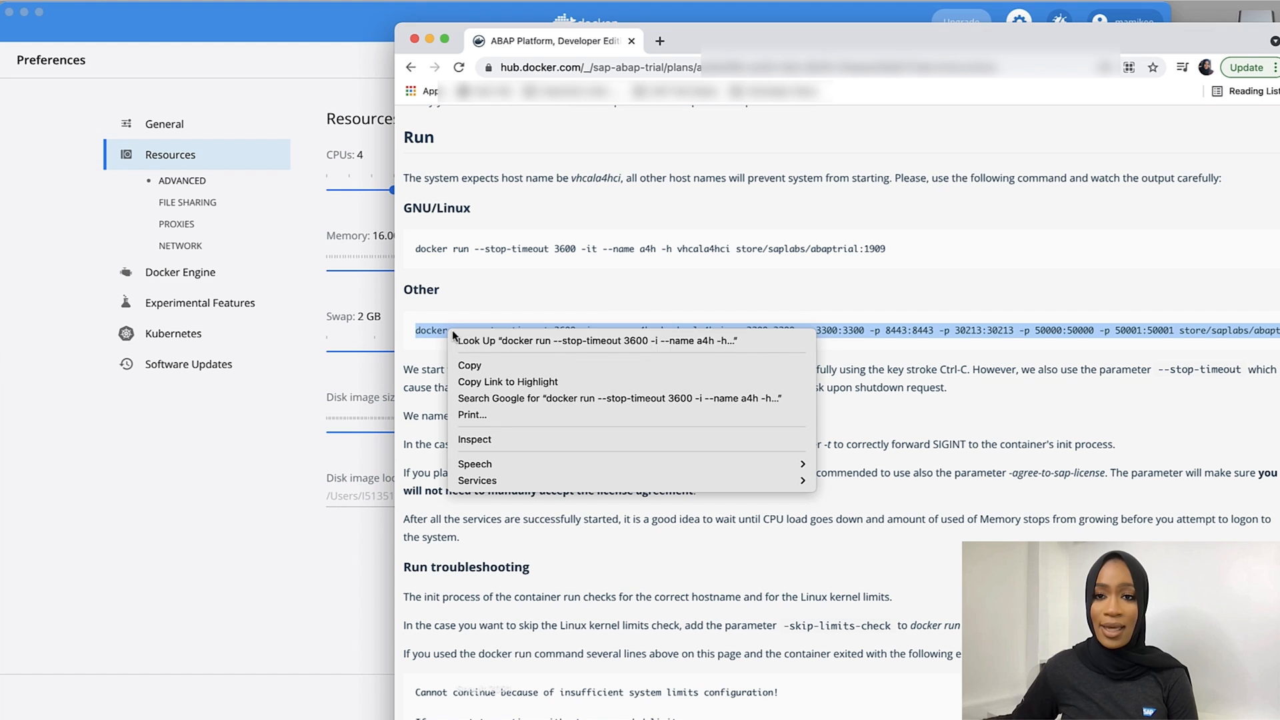
pyautogui.click(822, 535)
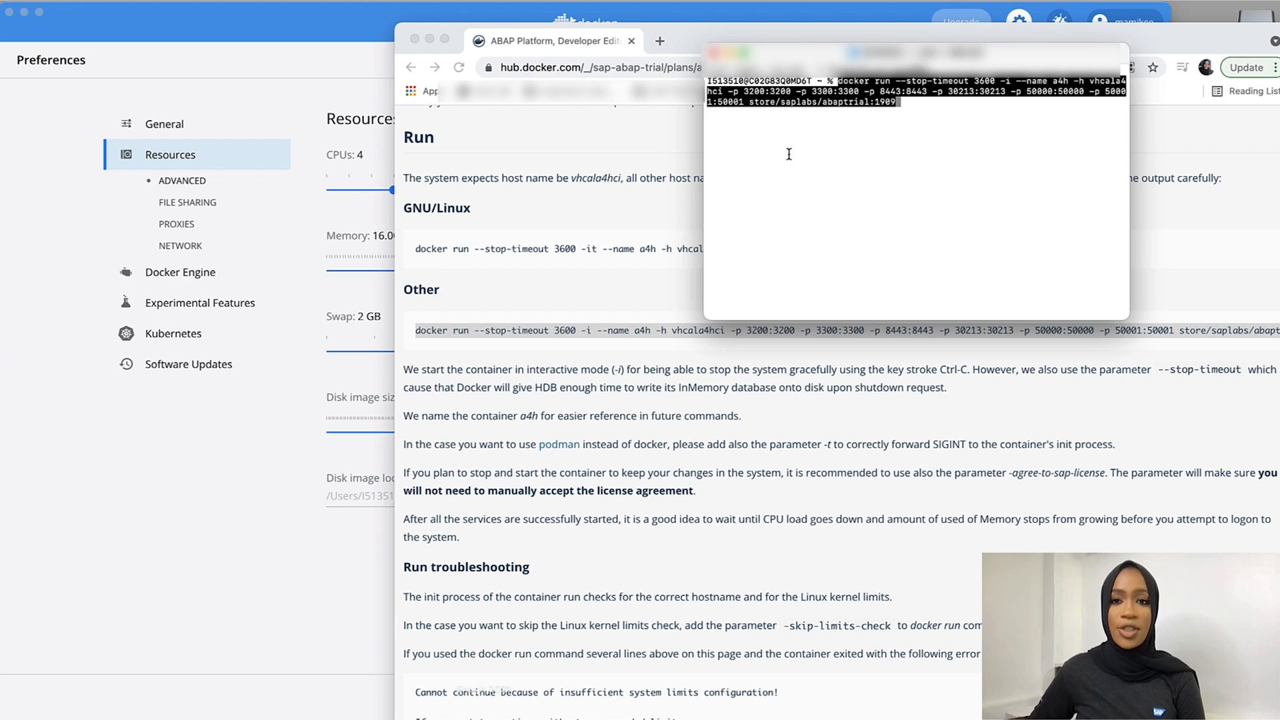
pyautogui.moveTo(642, 198)
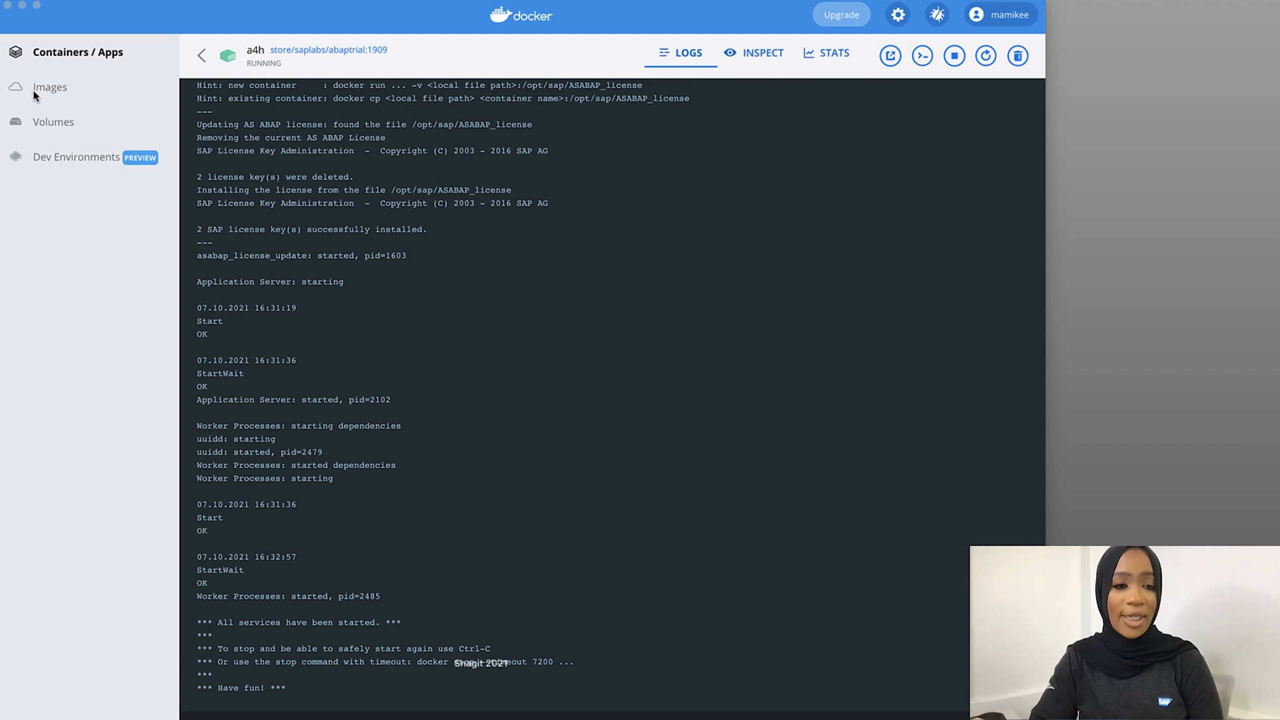
# - Check the abaptrial image and the a4h container running on port 30213 in Docker Desktop
pyautogui.click(49, 87)
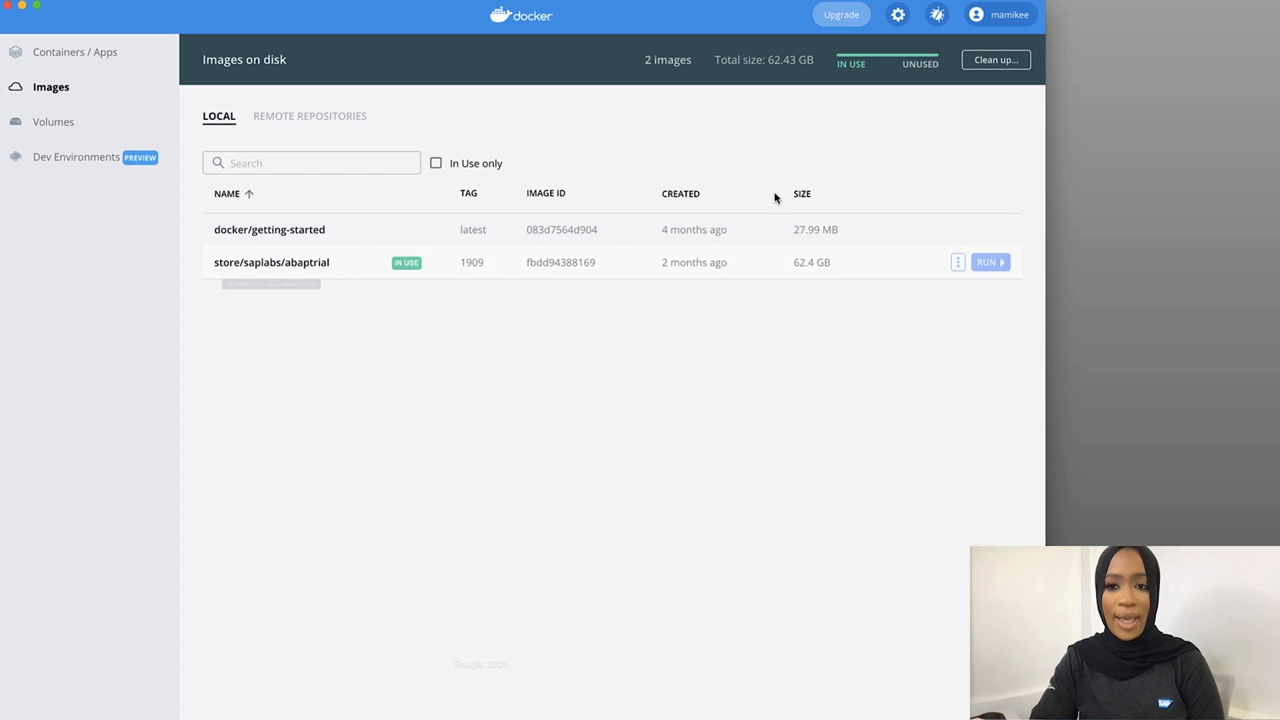
pyautogui.moveTo(989, 262)
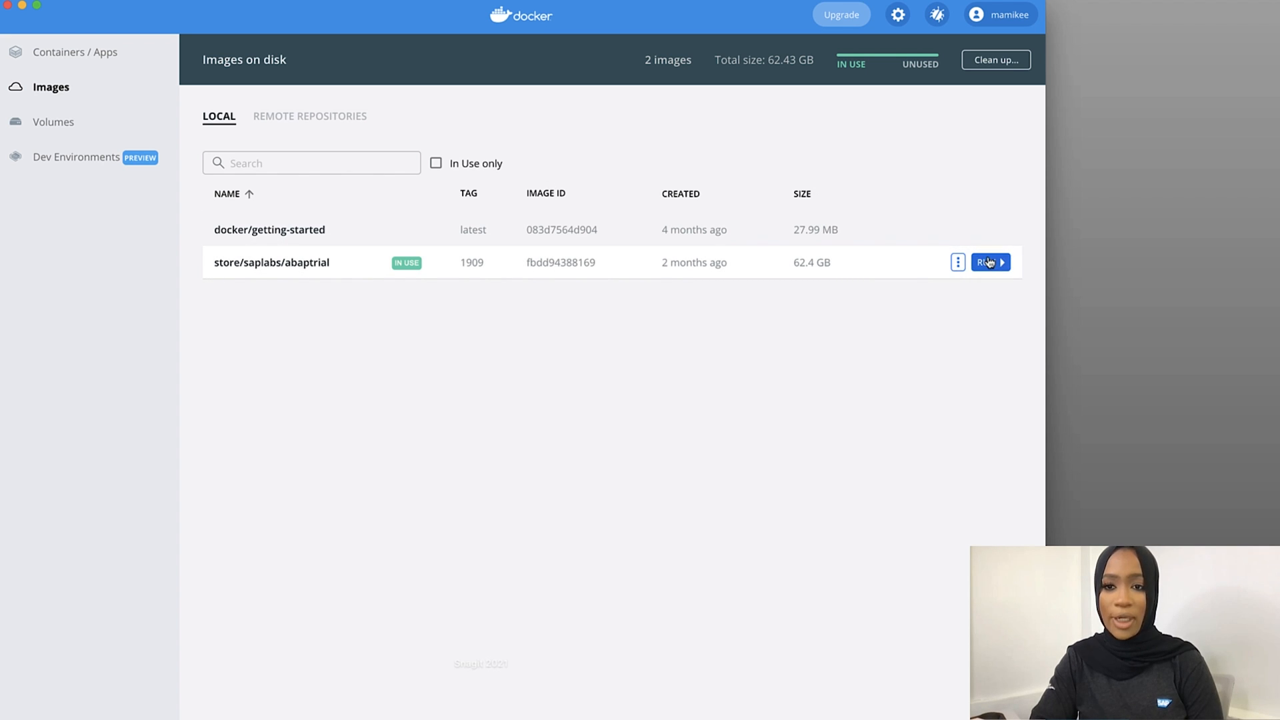
pyautogui.moveTo(76, 57)
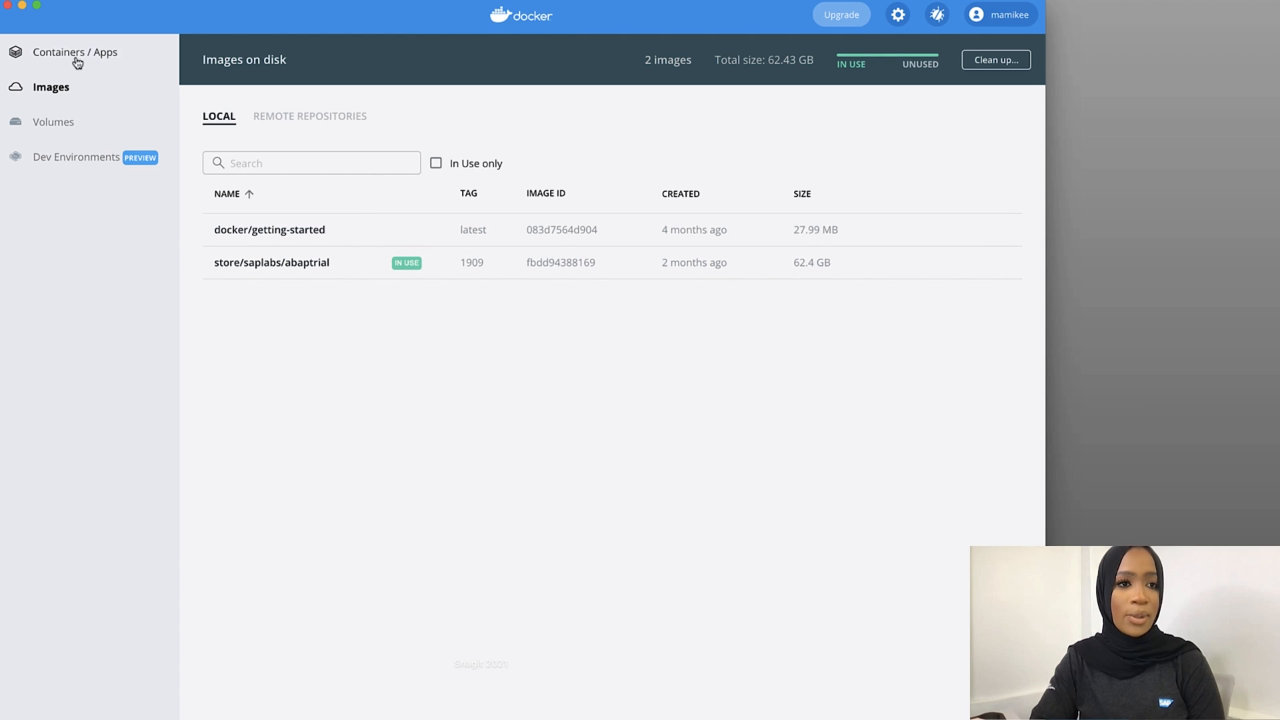
pyautogui.click(77, 51)
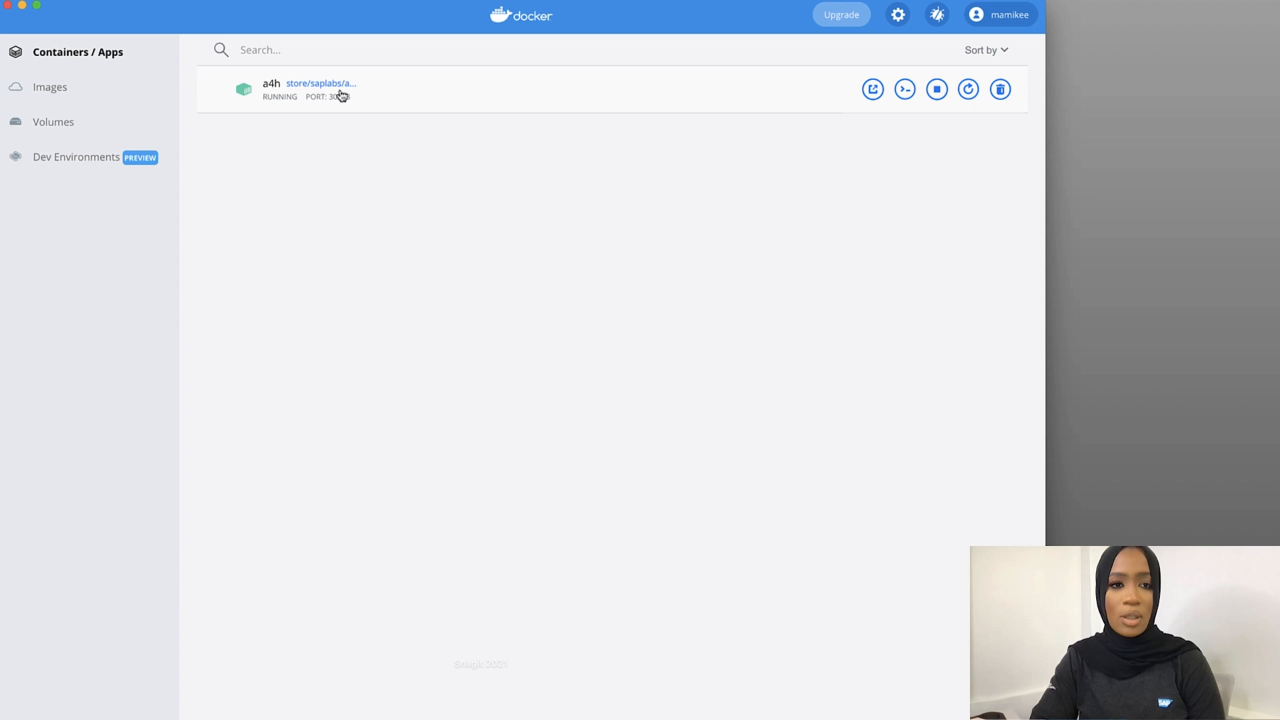
pyautogui.moveTo(334, 36)
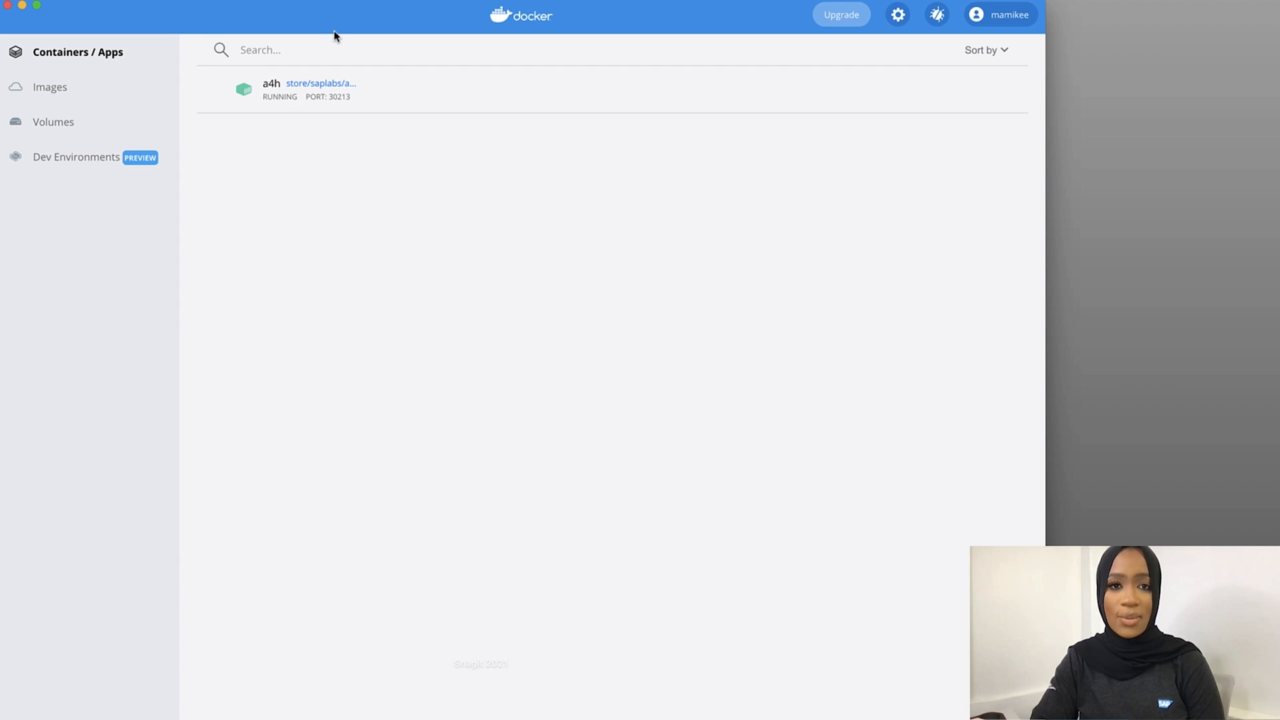
pyautogui.moveTo(698, 411)
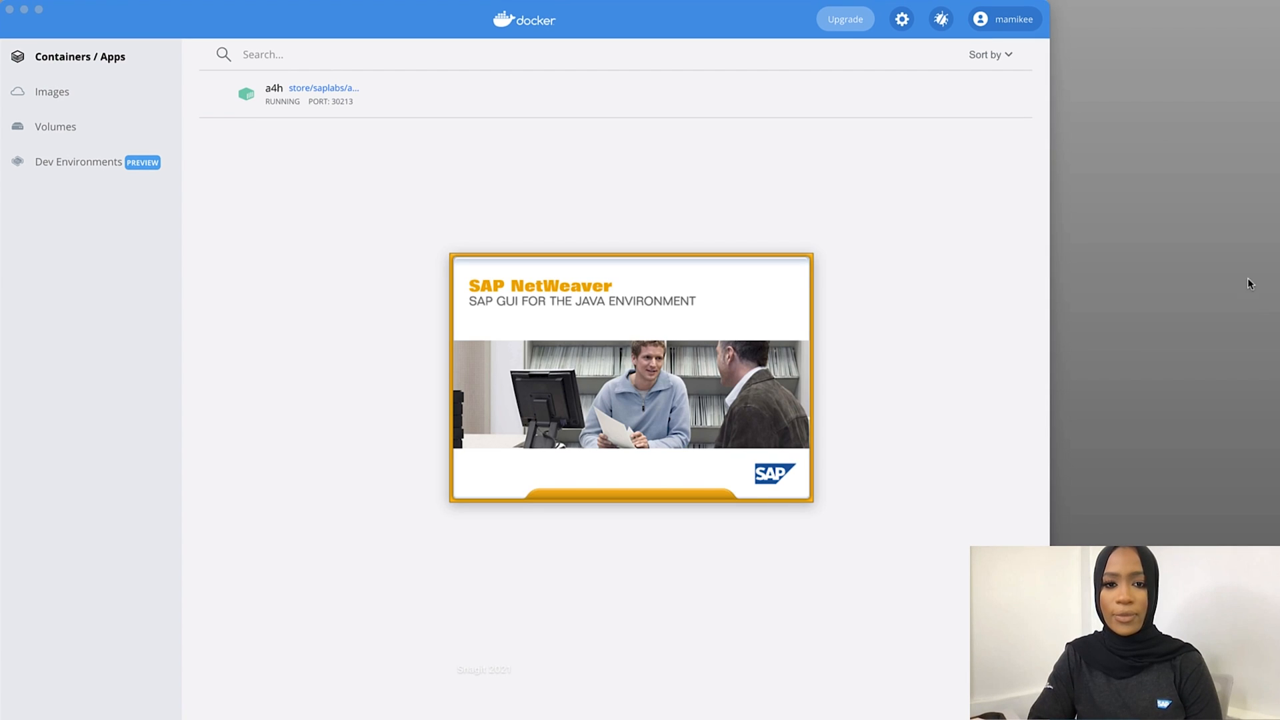
pyautogui.moveTo(1091, 214)
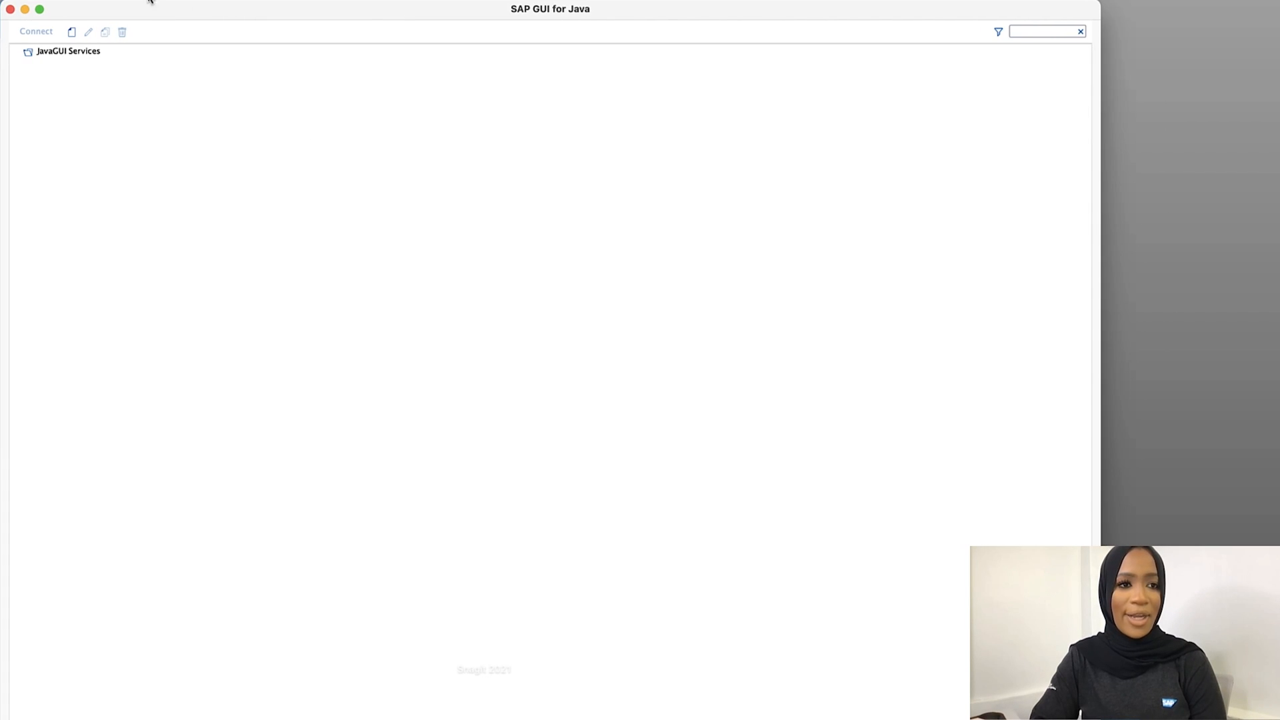
# - Bring up a blank Connection Properties form for a new SAP GUI connection
pyautogui.click(72, 32)
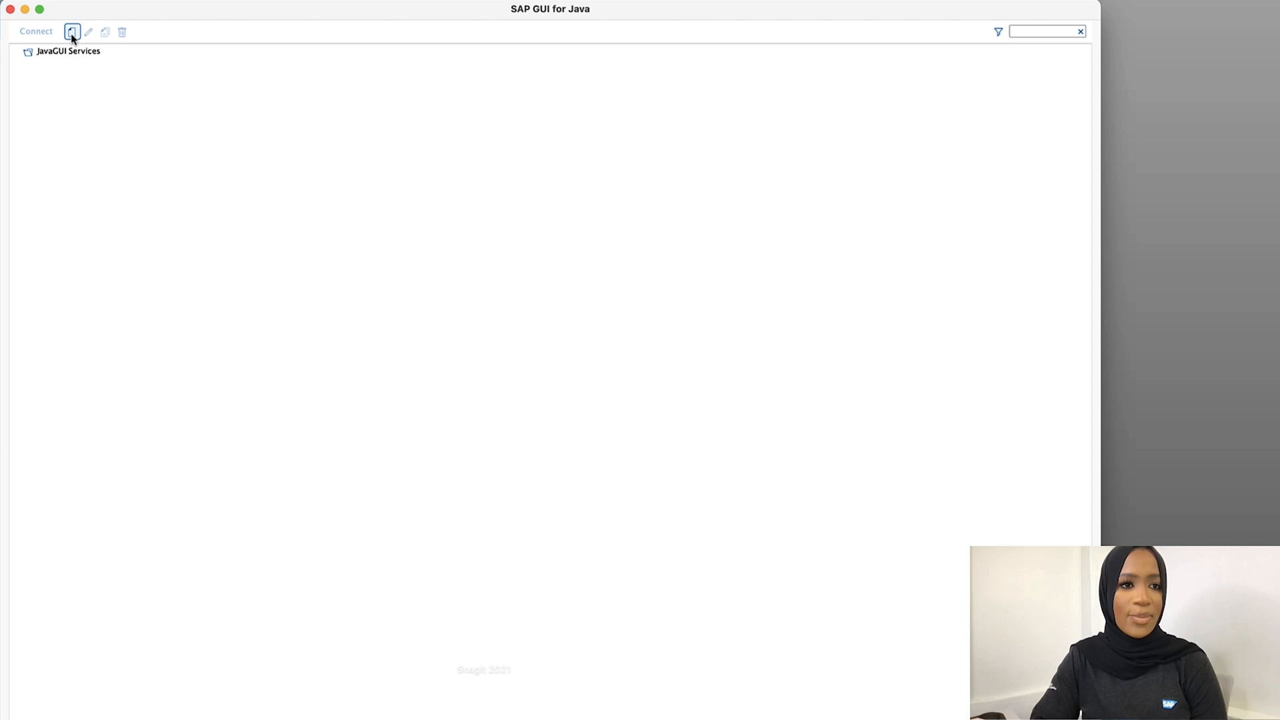
pyautogui.click(72, 32)
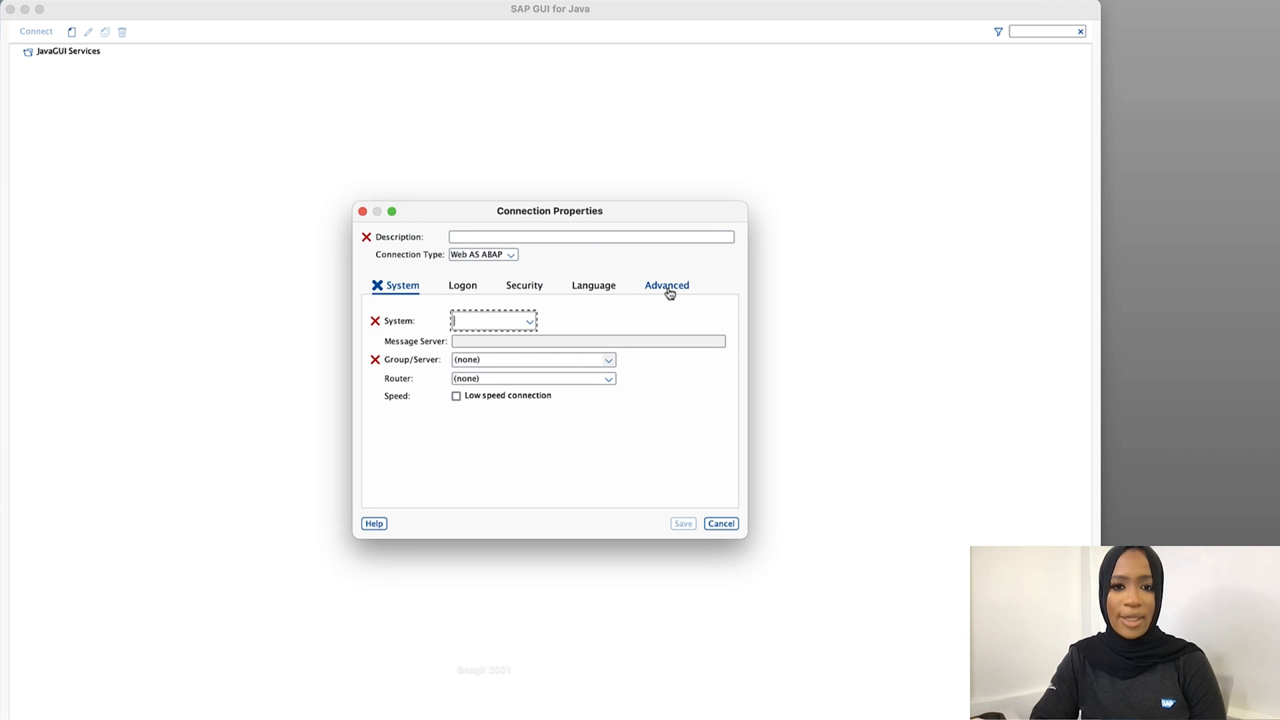
# - In Expert Mode on the Advanced tab, enter the connection string /H/127.0.0.1/S/3200
pyautogui.click(665, 284)
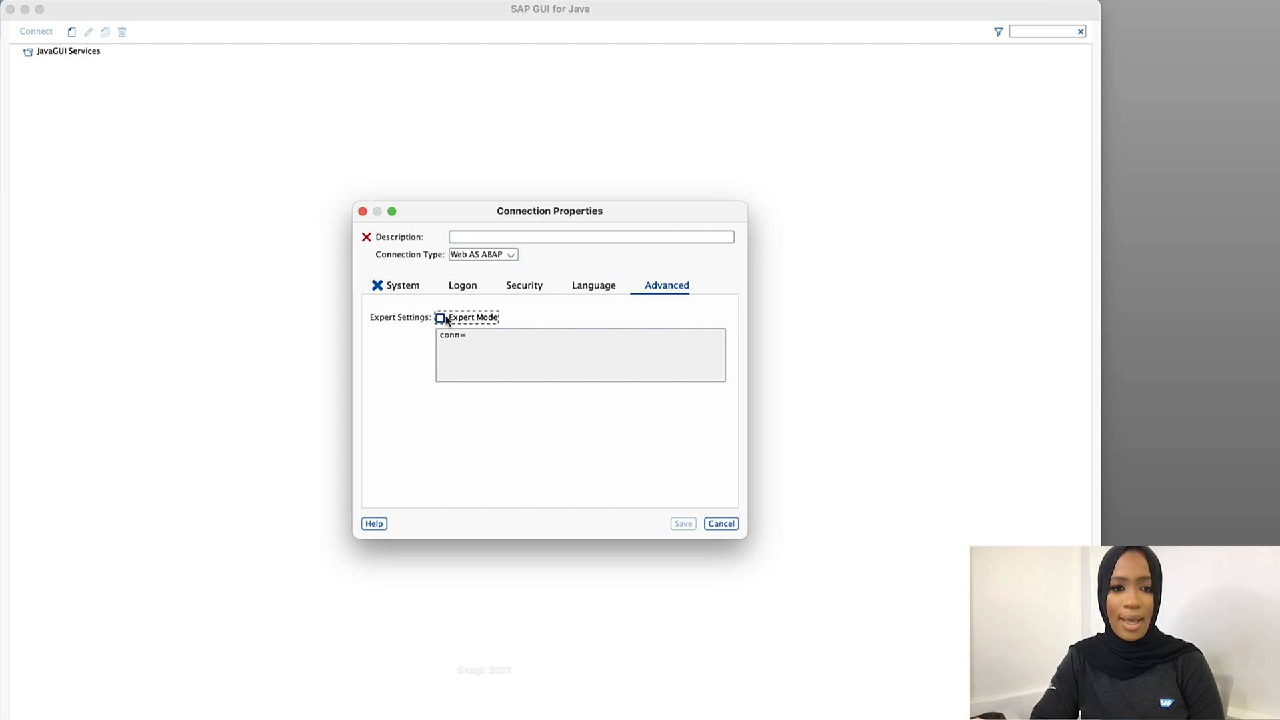
pyautogui.click(443, 317)
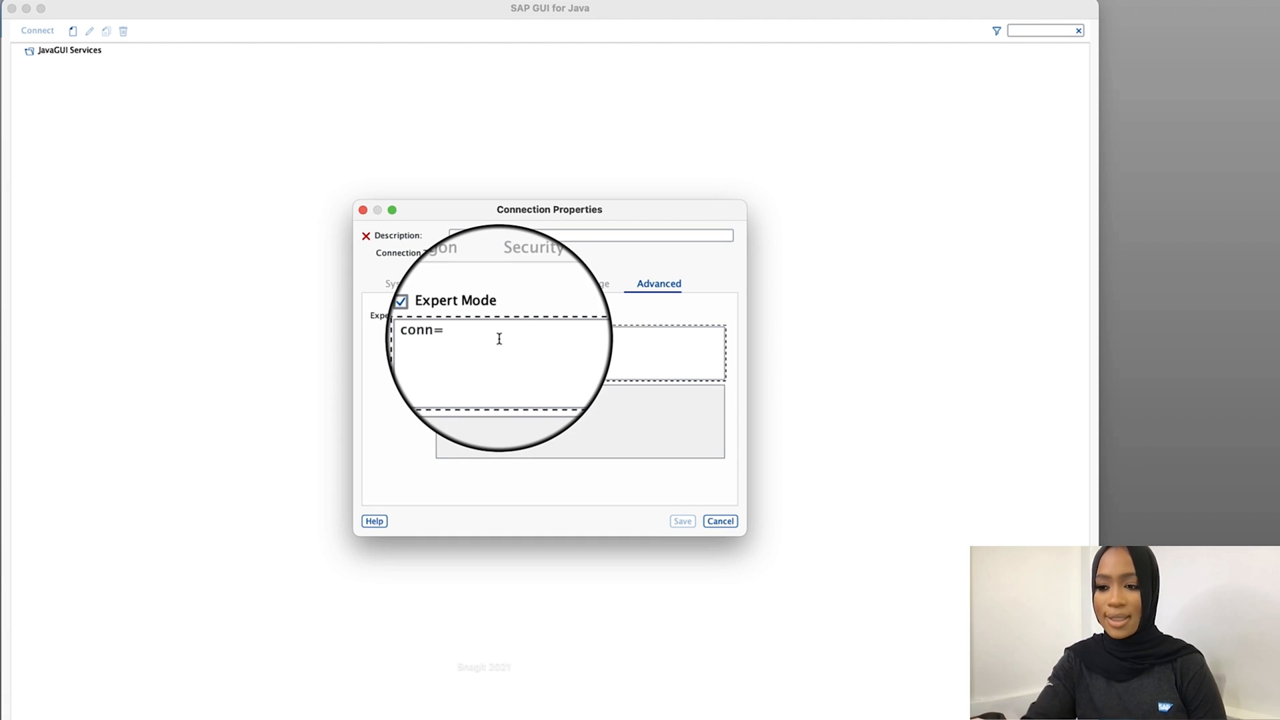
pyautogui.write('/')
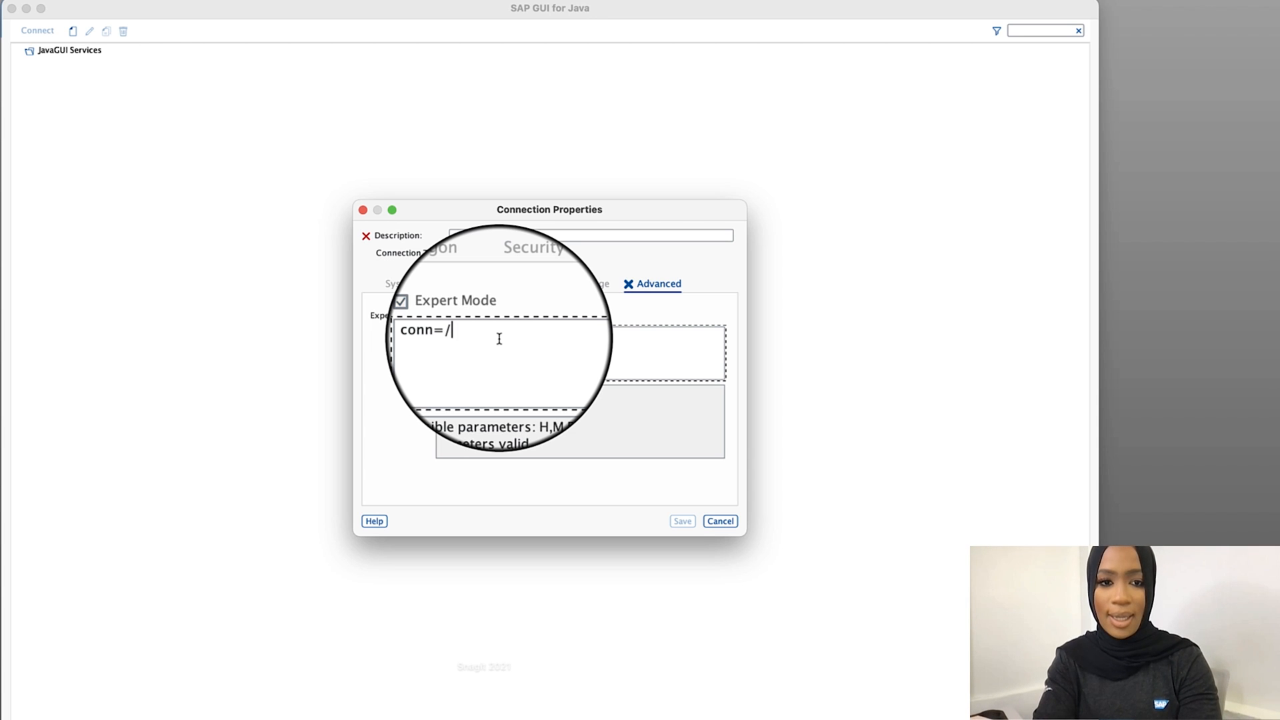
pyautogui.write('H')
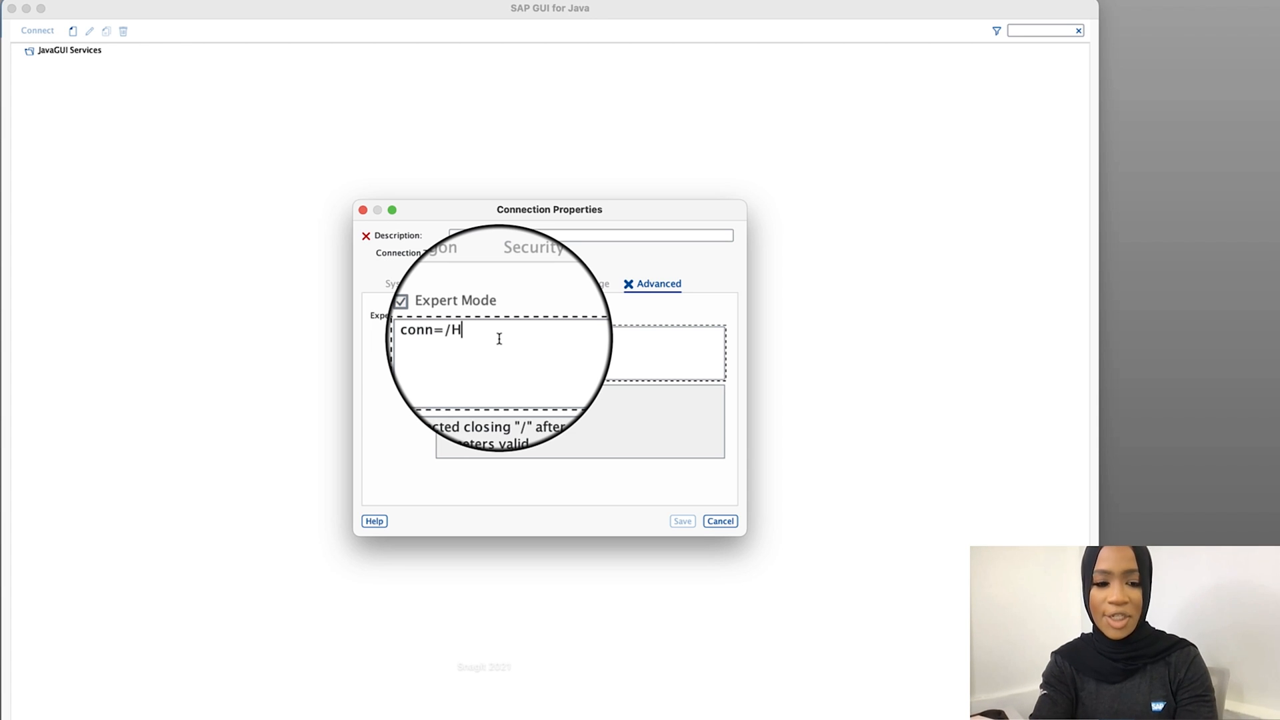
pyautogui.write('/')
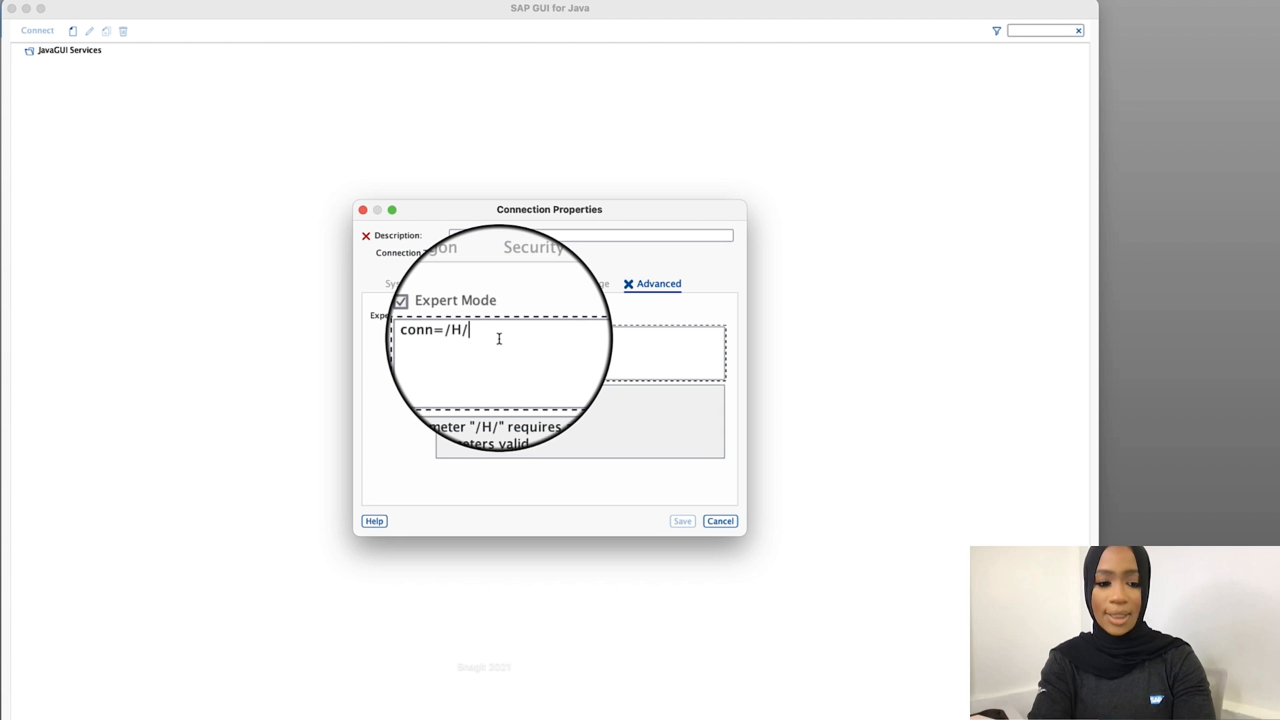
pyautogui.write('127.0')
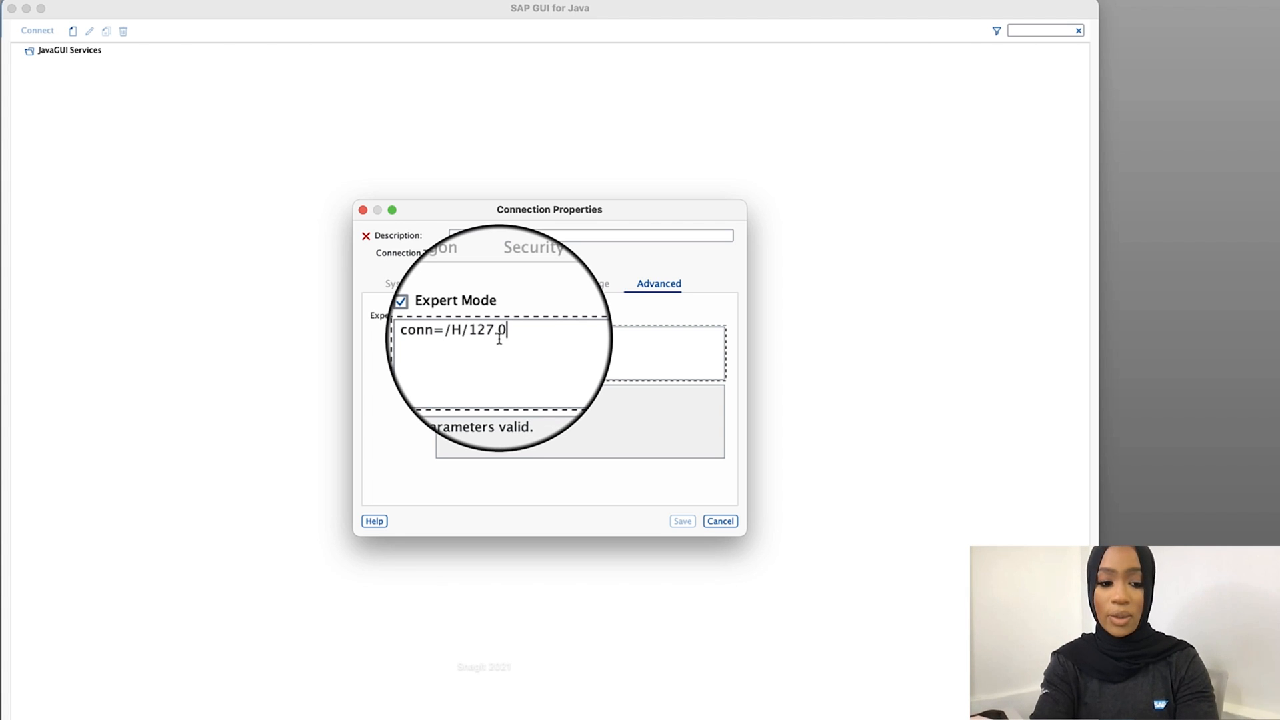
pyautogui.write('.0')
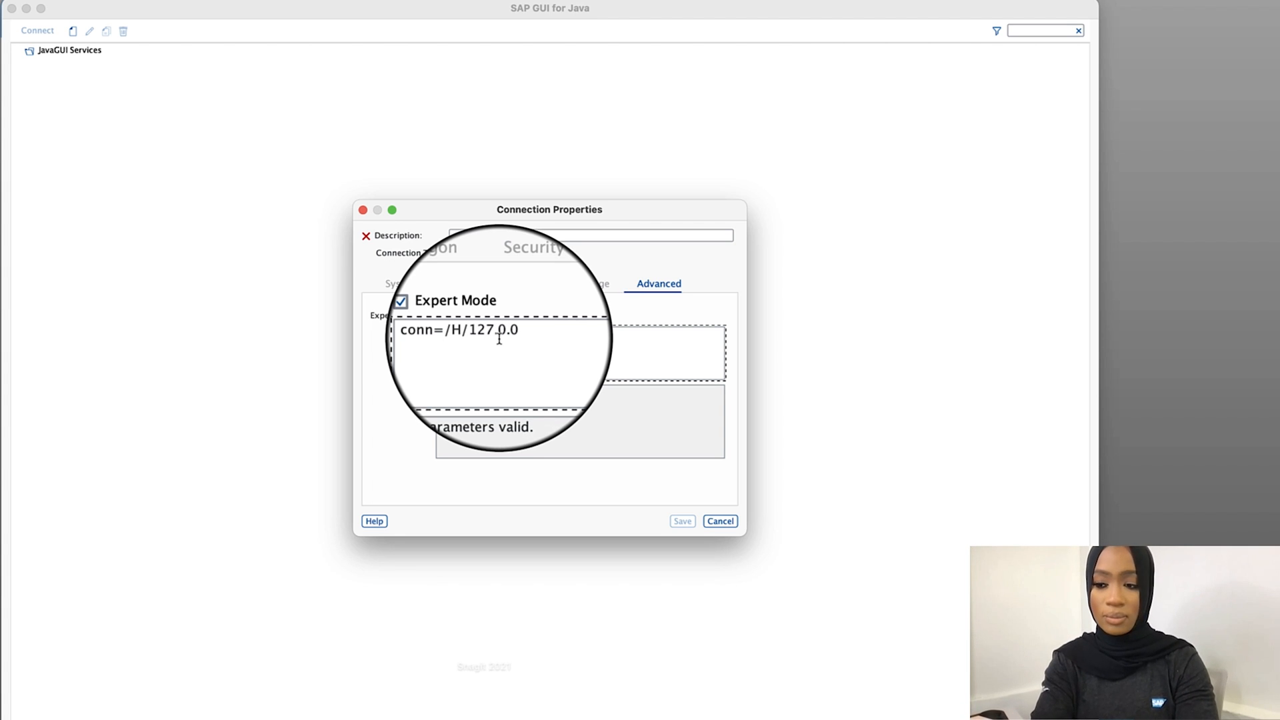
pyautogui.write('.1')
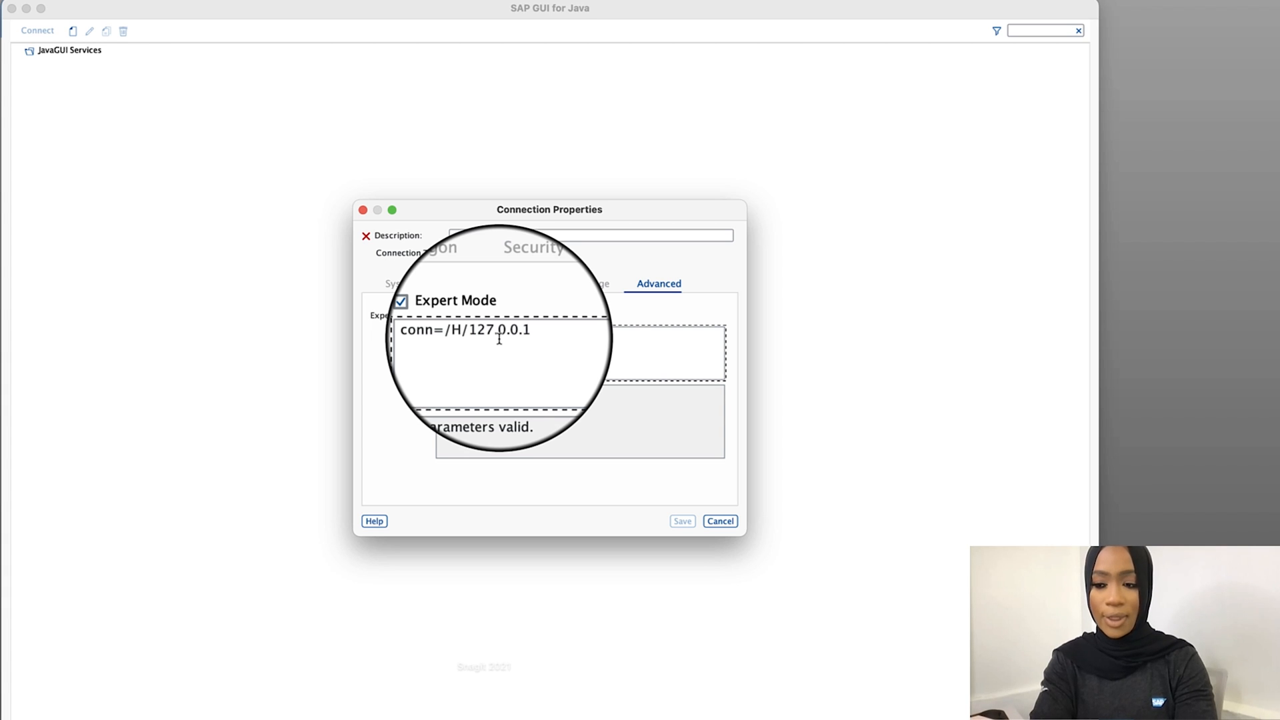
pyautogui.write('/S')
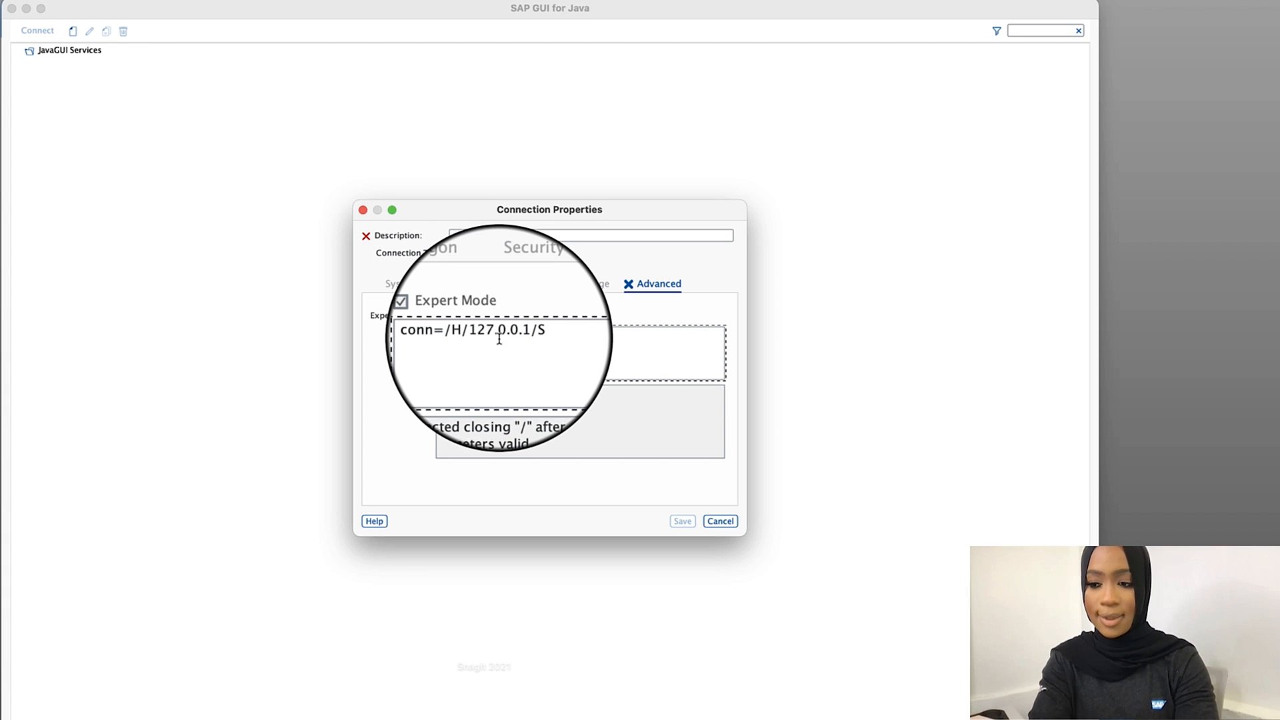
pyautogui.write('3200')
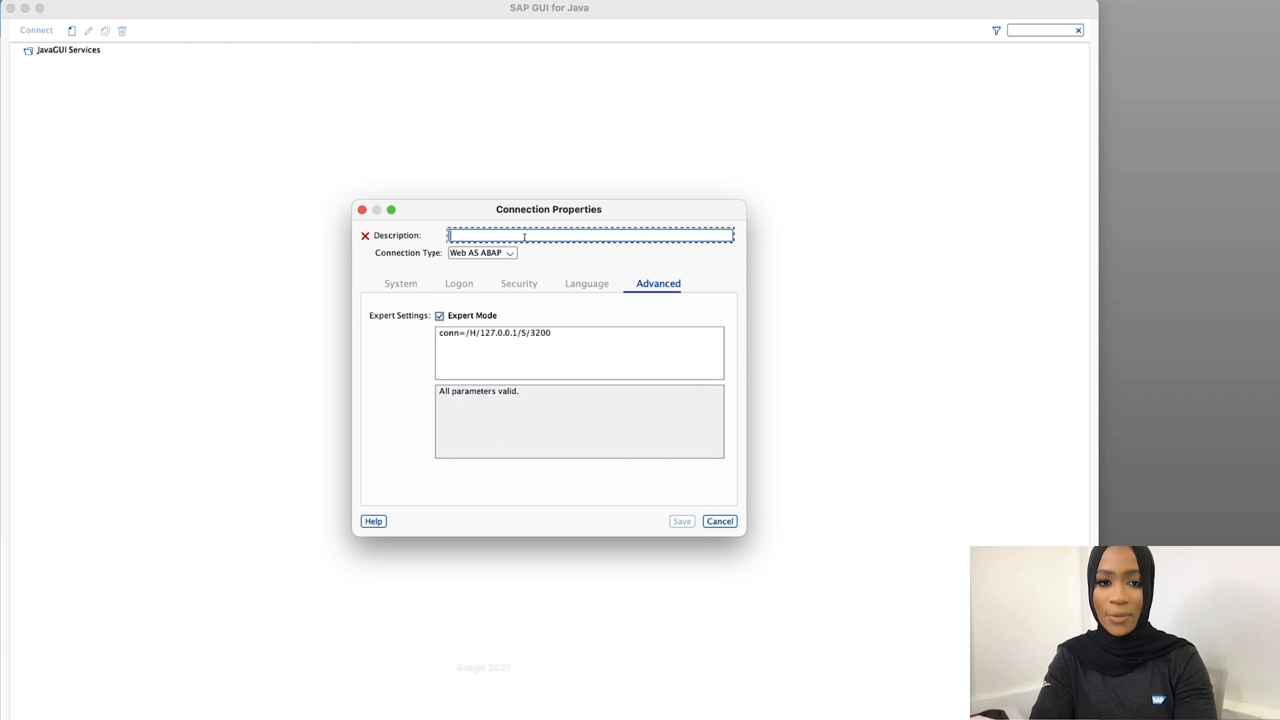
# - Describe the connection as ABAP Platform, Developer Edition and save it
pyautogui.write('A')
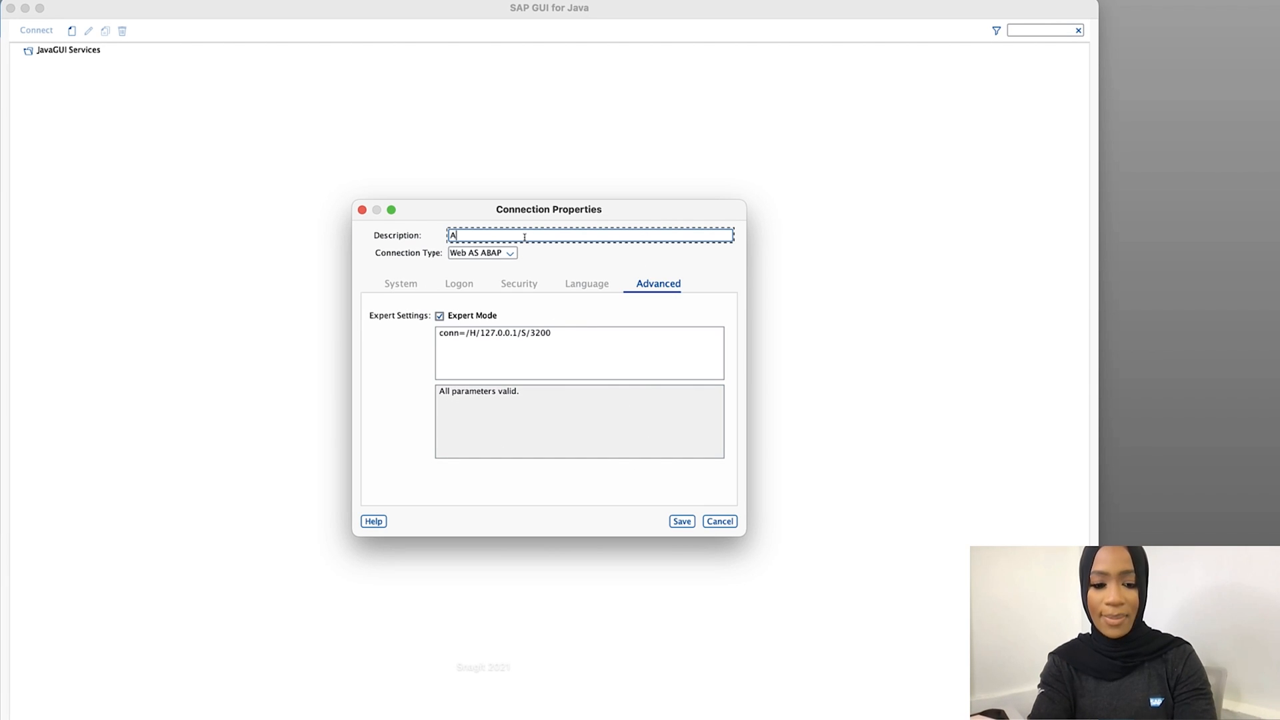
pyautogui.write('BAP')
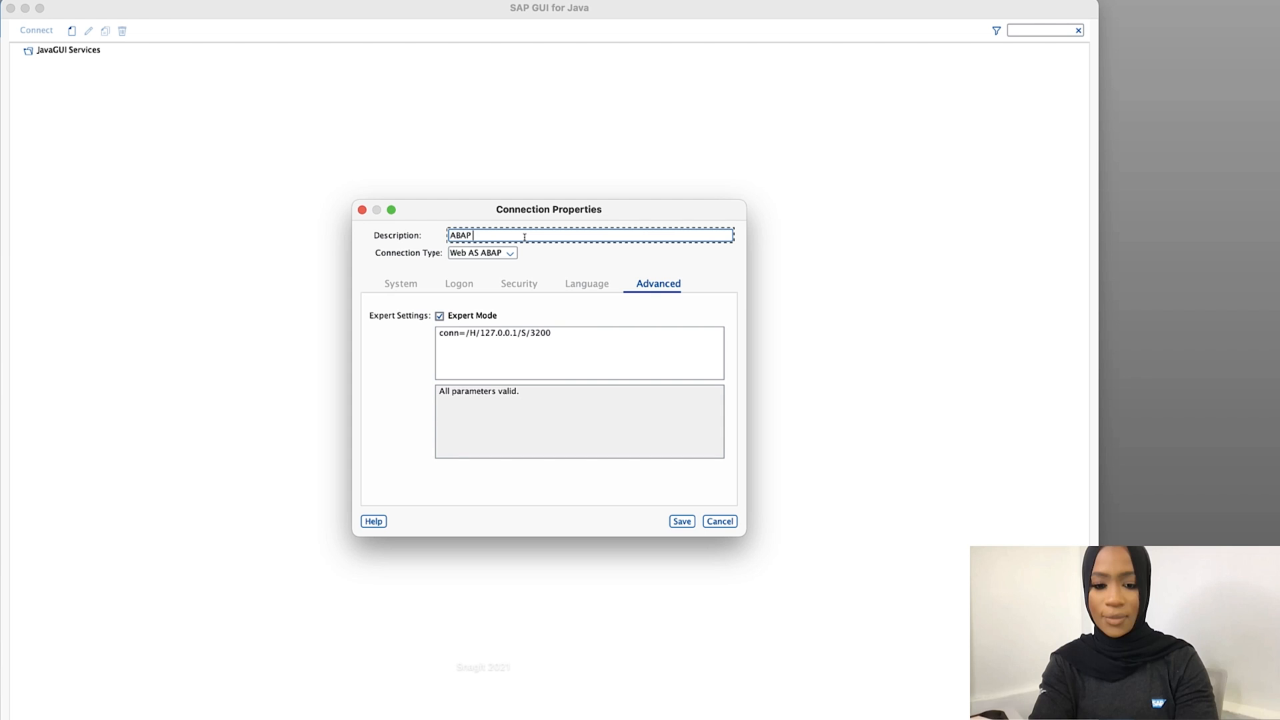
pyautogui.write('Platform, Developer Edition')
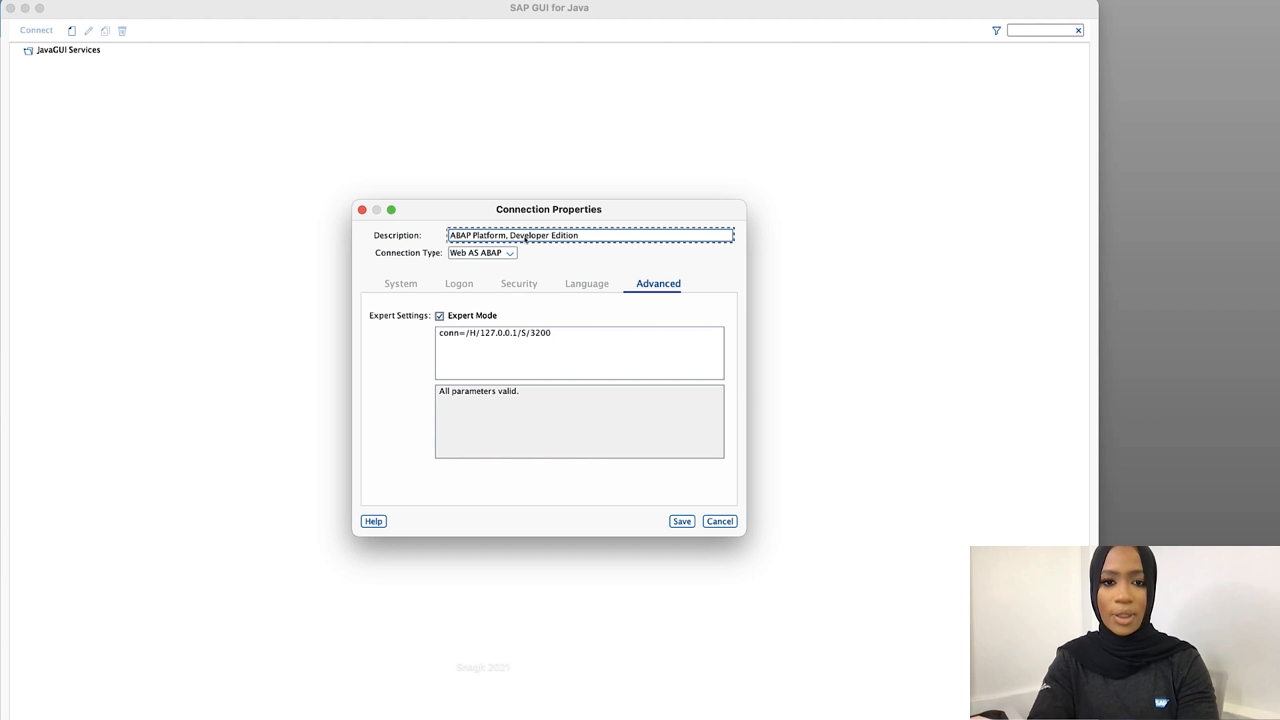
pyautogui.click(681, 521)
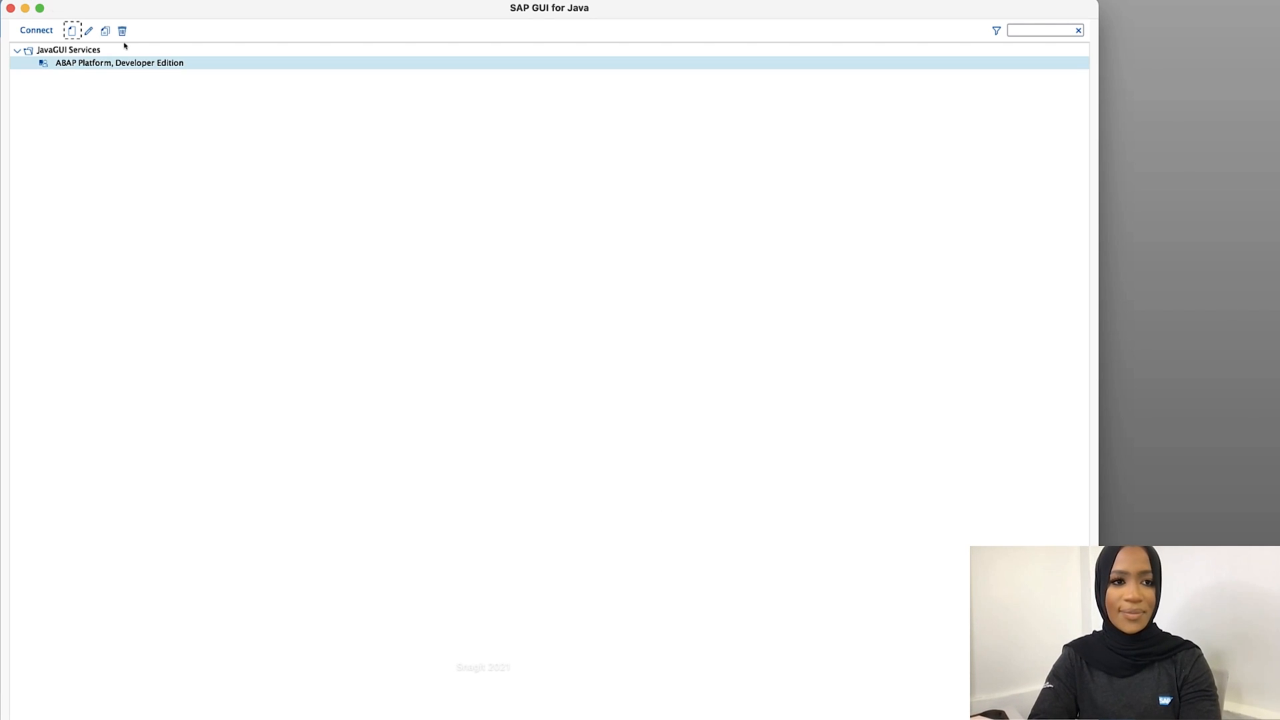
pyautogui.rightClick(119, 63)
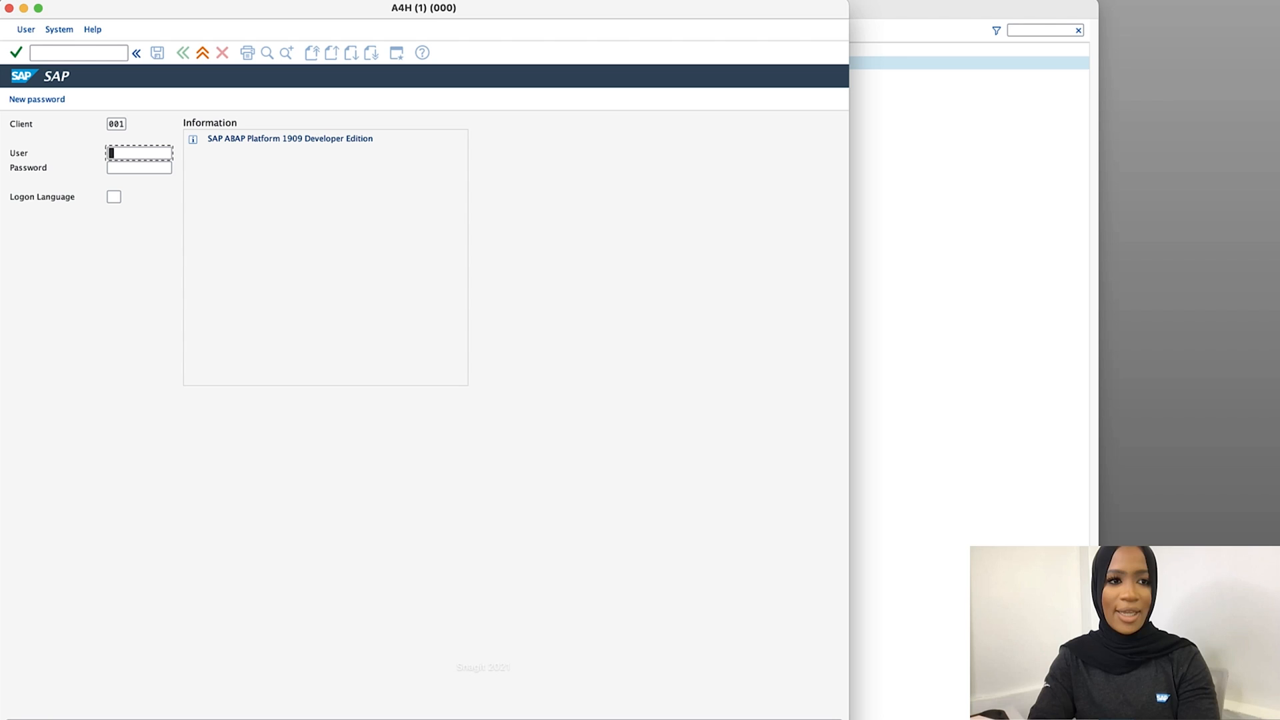
pyautogui.moveTo(618, 106)
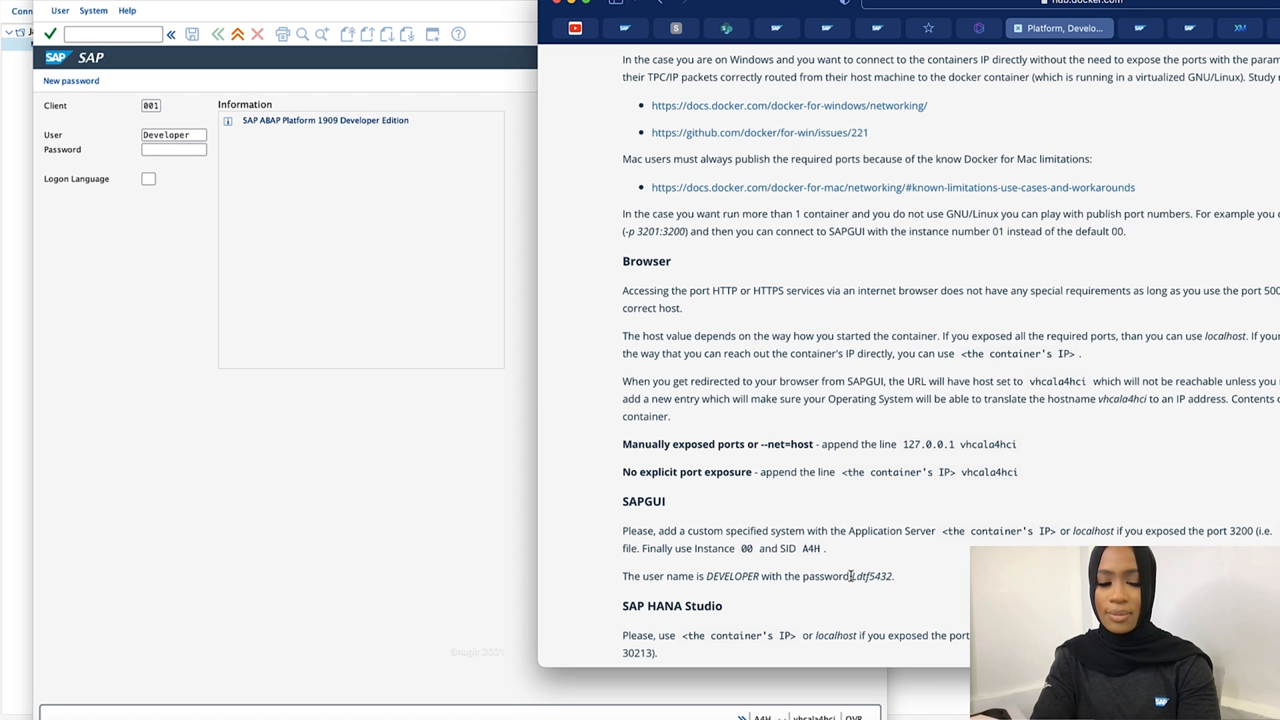
pyautogui.doubleClick(872, 575)
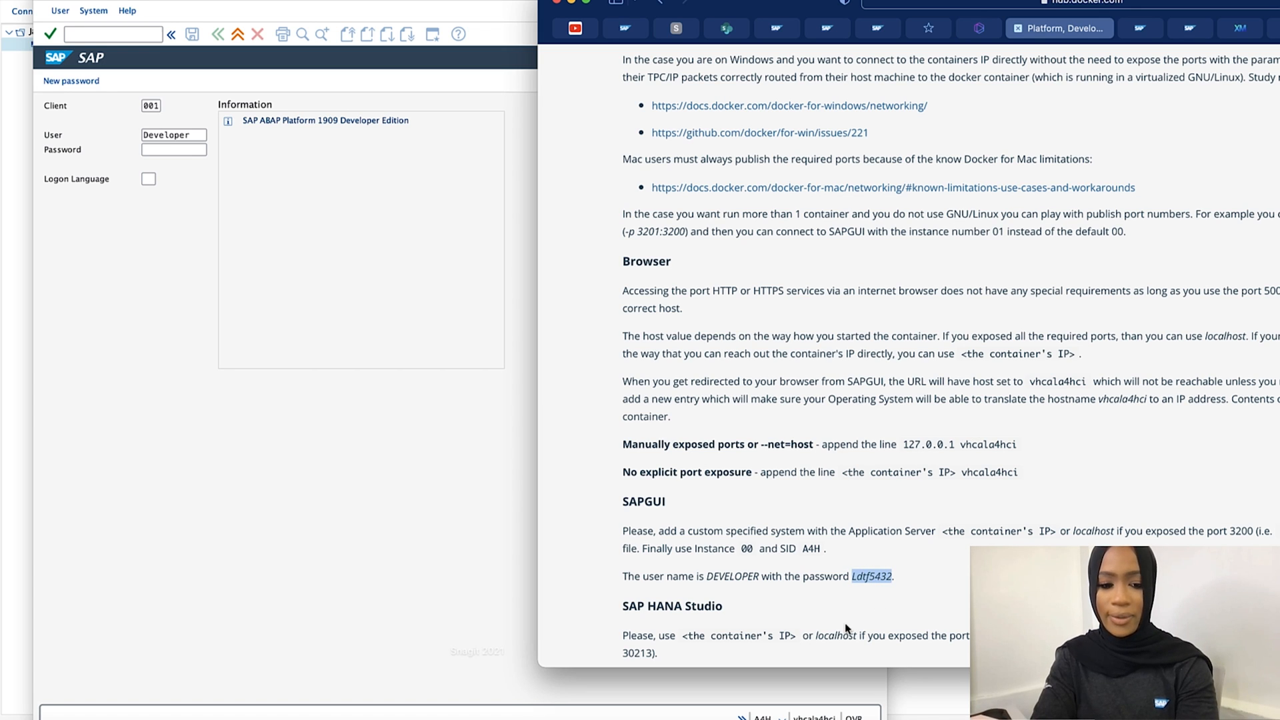
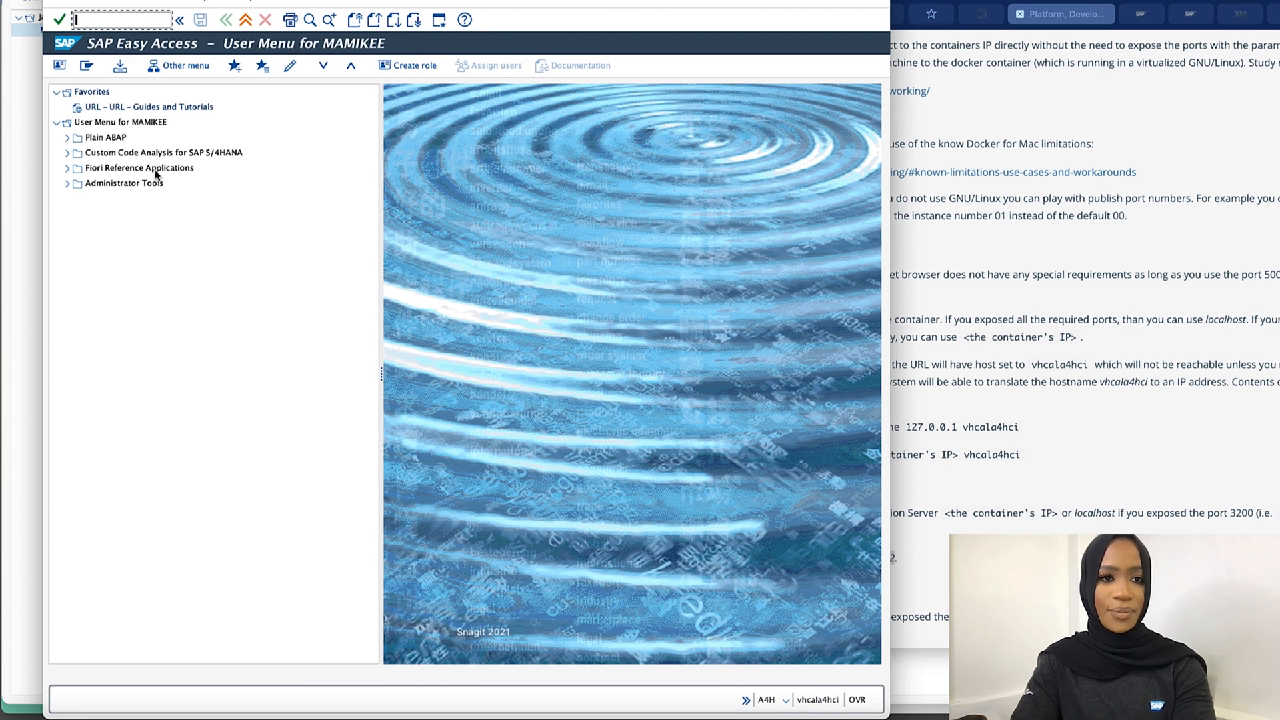
pyautogui.moveTo(441, 239)
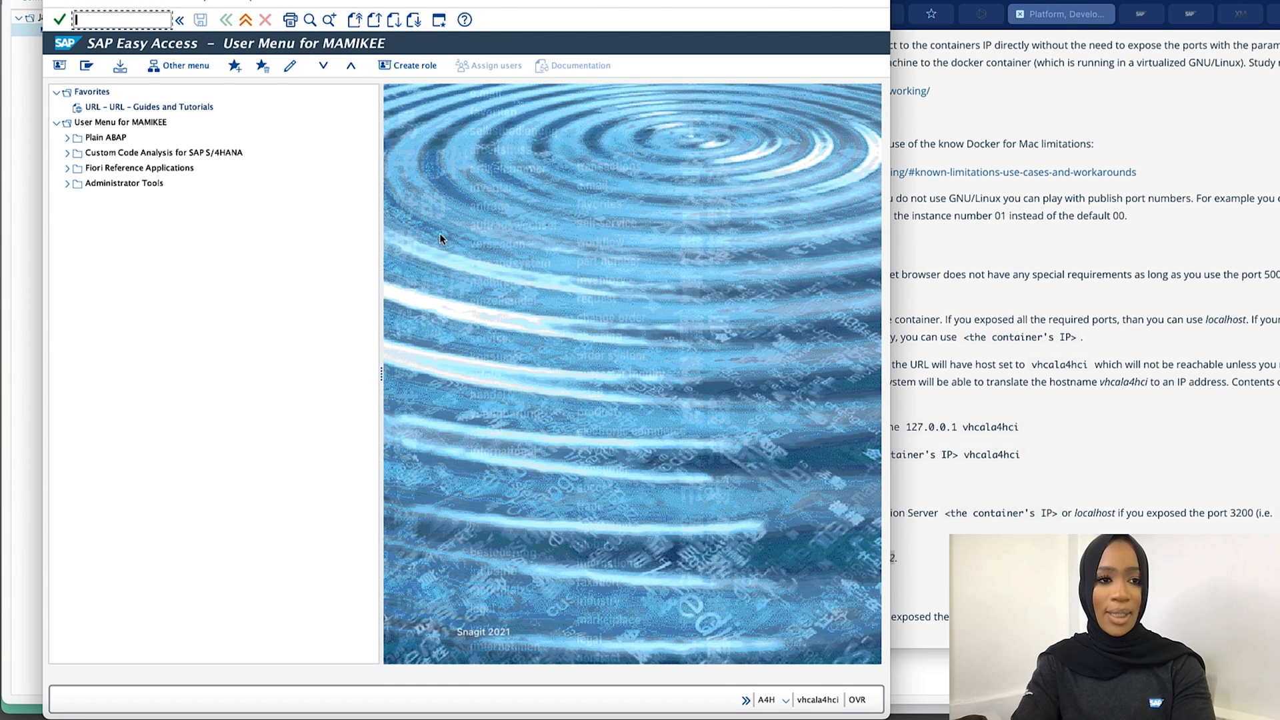
pyautogui.moveTo(222, 224)
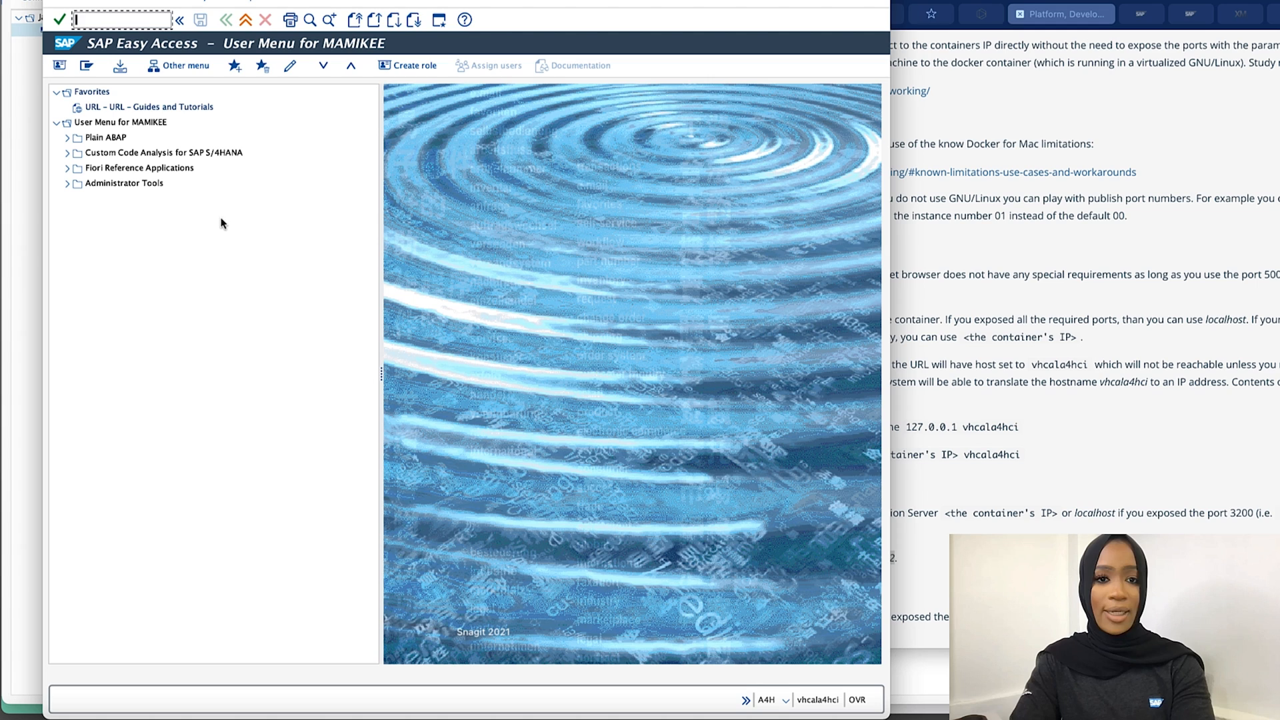
pyautogui.moveTo(281, 127)
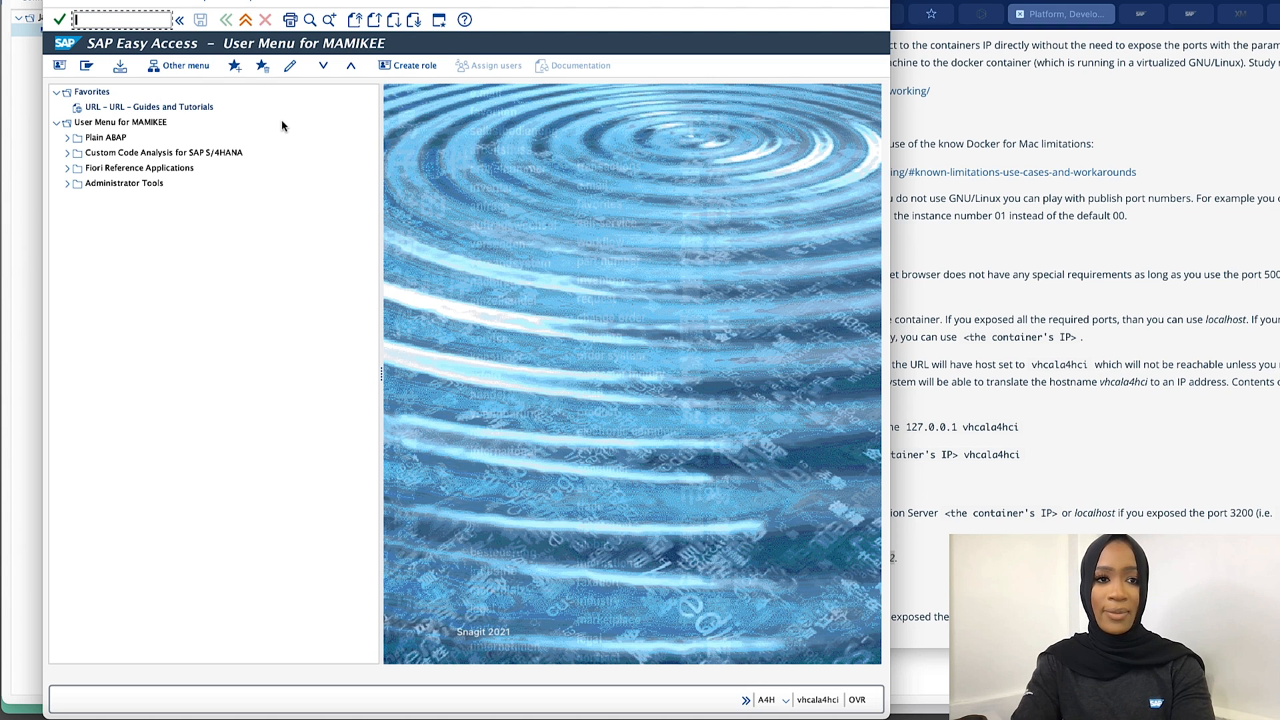
pyautogui.moveTo(172, 139)
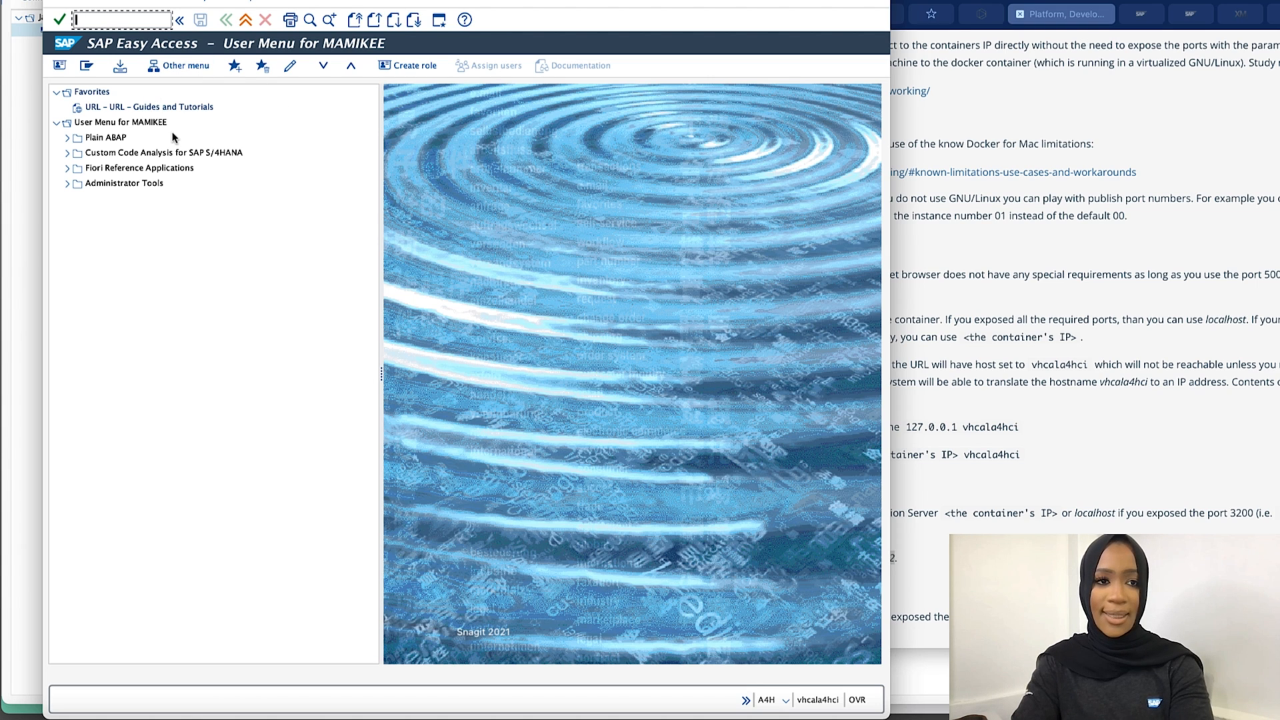
pyautogui.moveTo(688, 363)
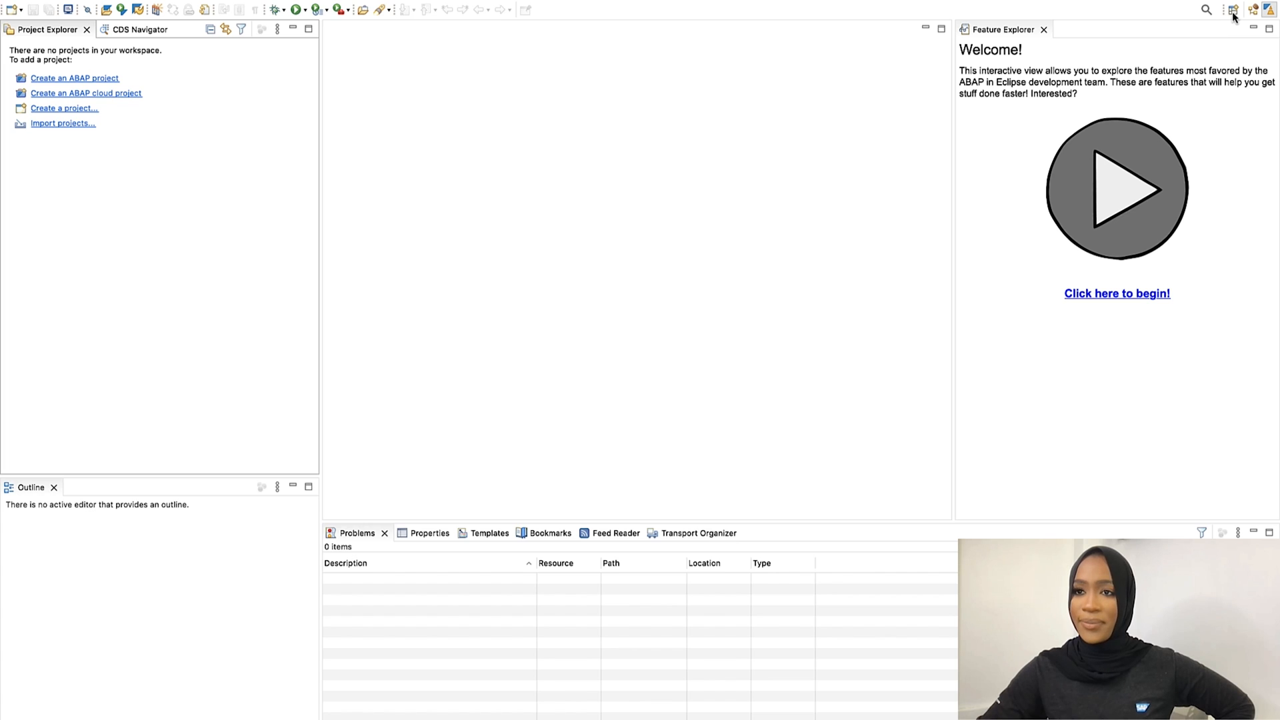
pyautogui.click(1234, 9)
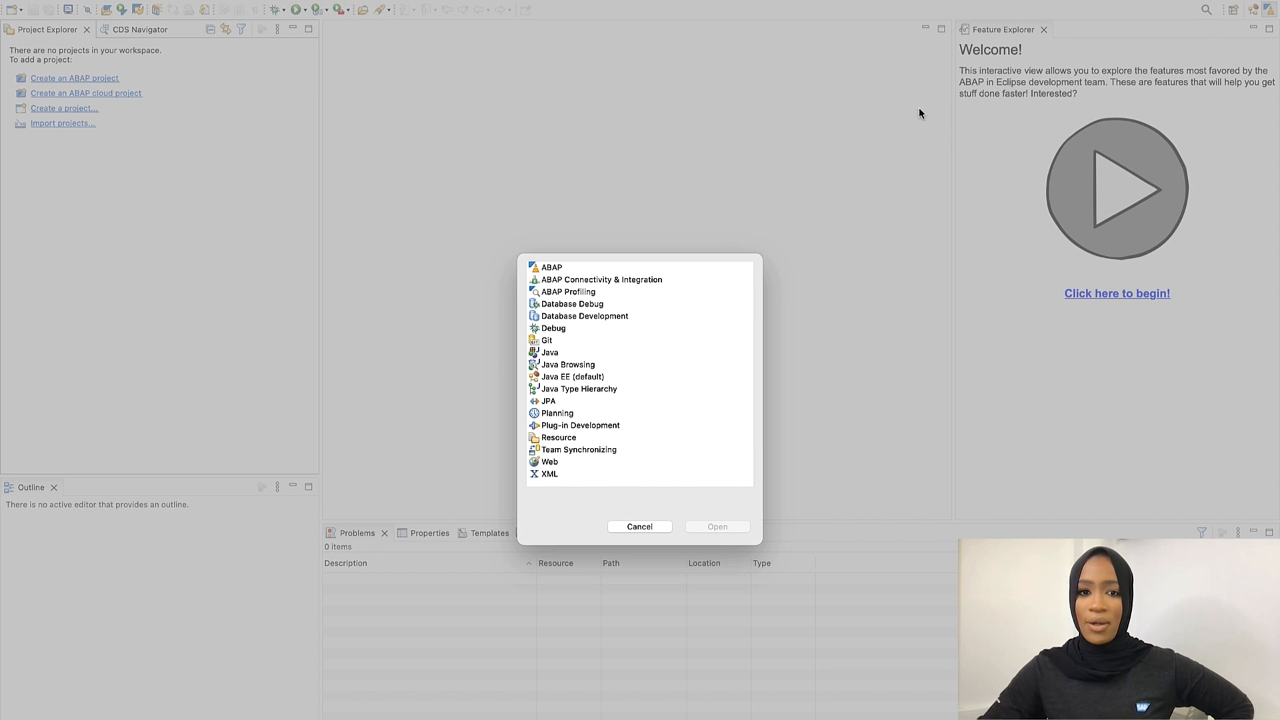
pyautogui.click(550, 267)
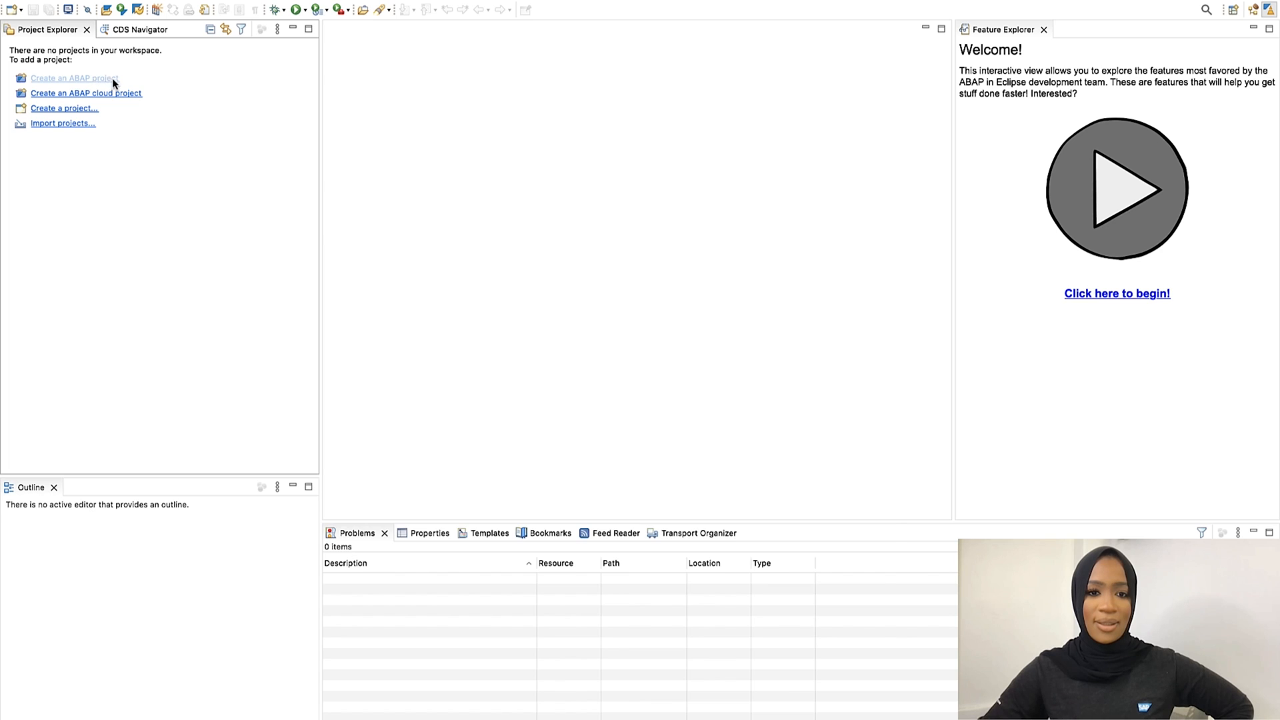
# - Create the ABAP project on the existing A4H connection, client 001, and finish the wizard
pyautogui.click(74, 77)
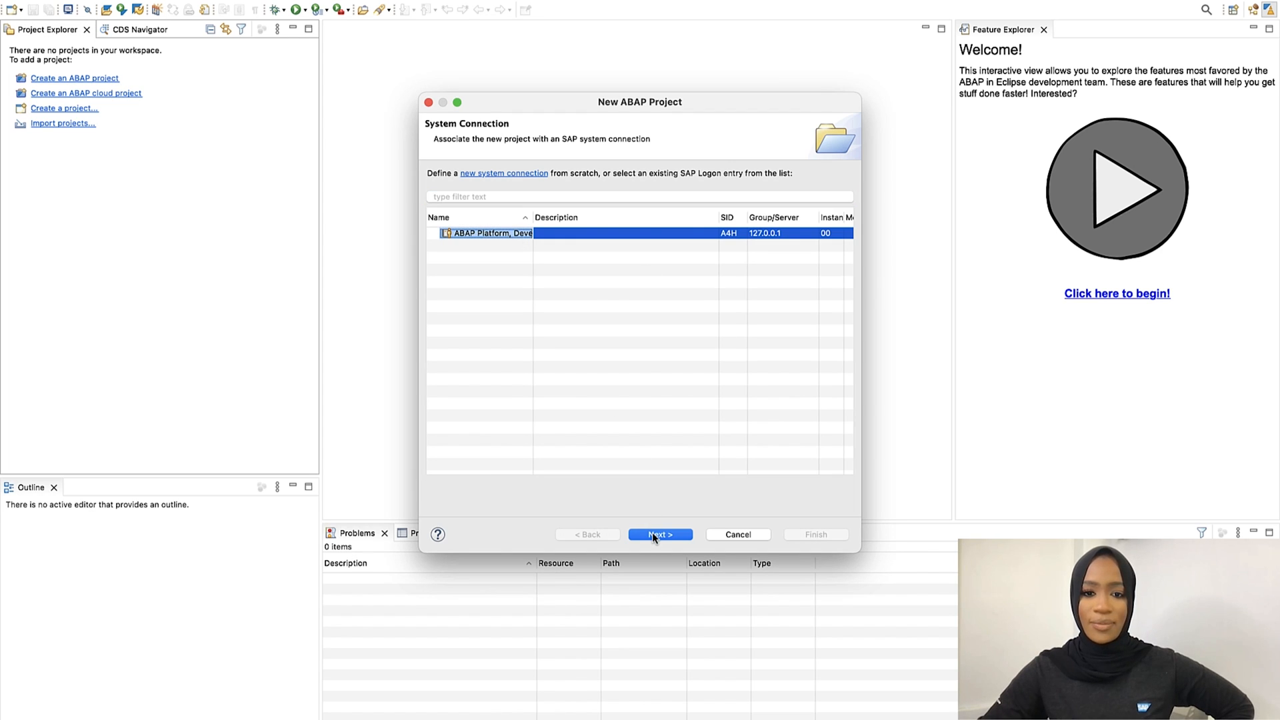
pyautogui.click(659, 534)
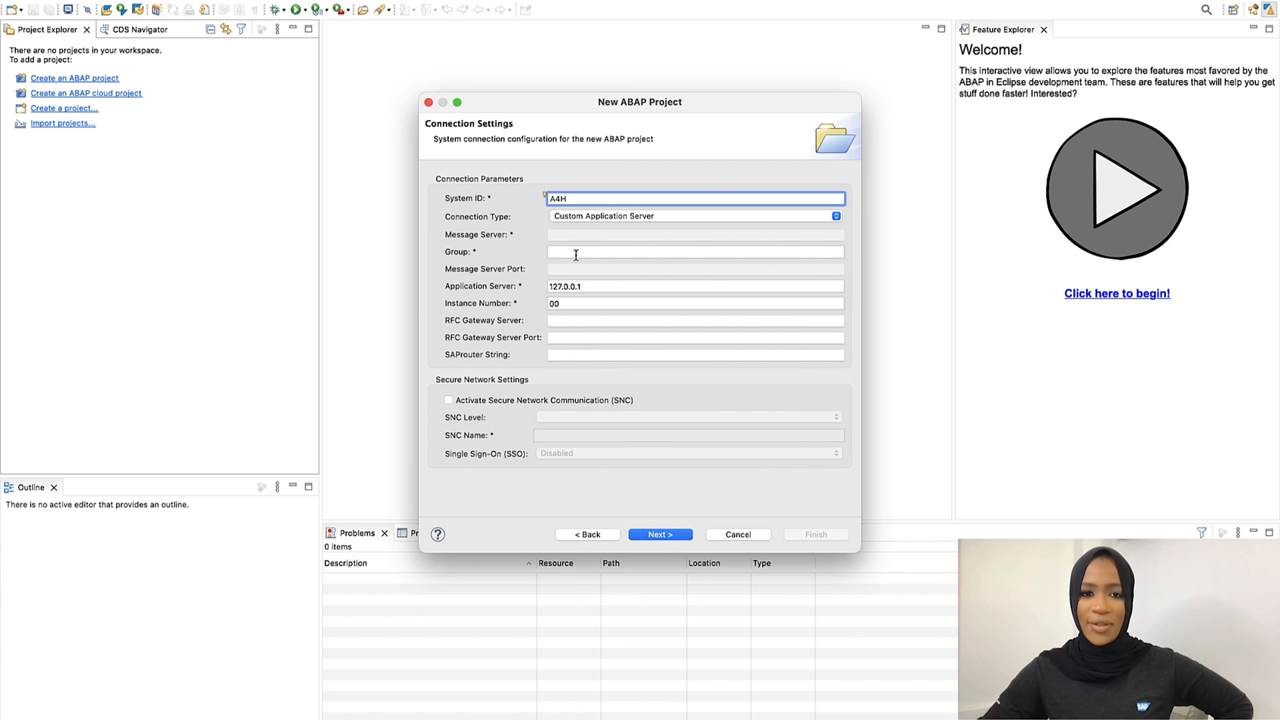
pyautogui.moveTo(659, 534)
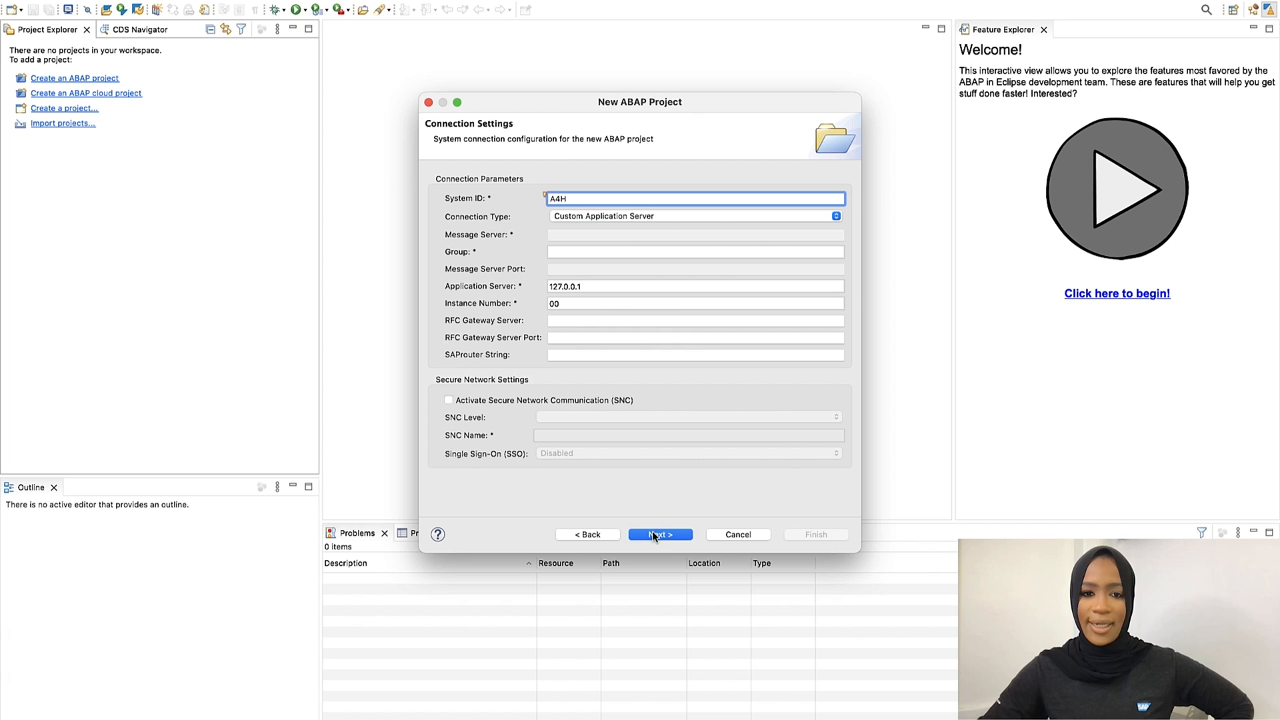
pyautogui.click(659, 534)
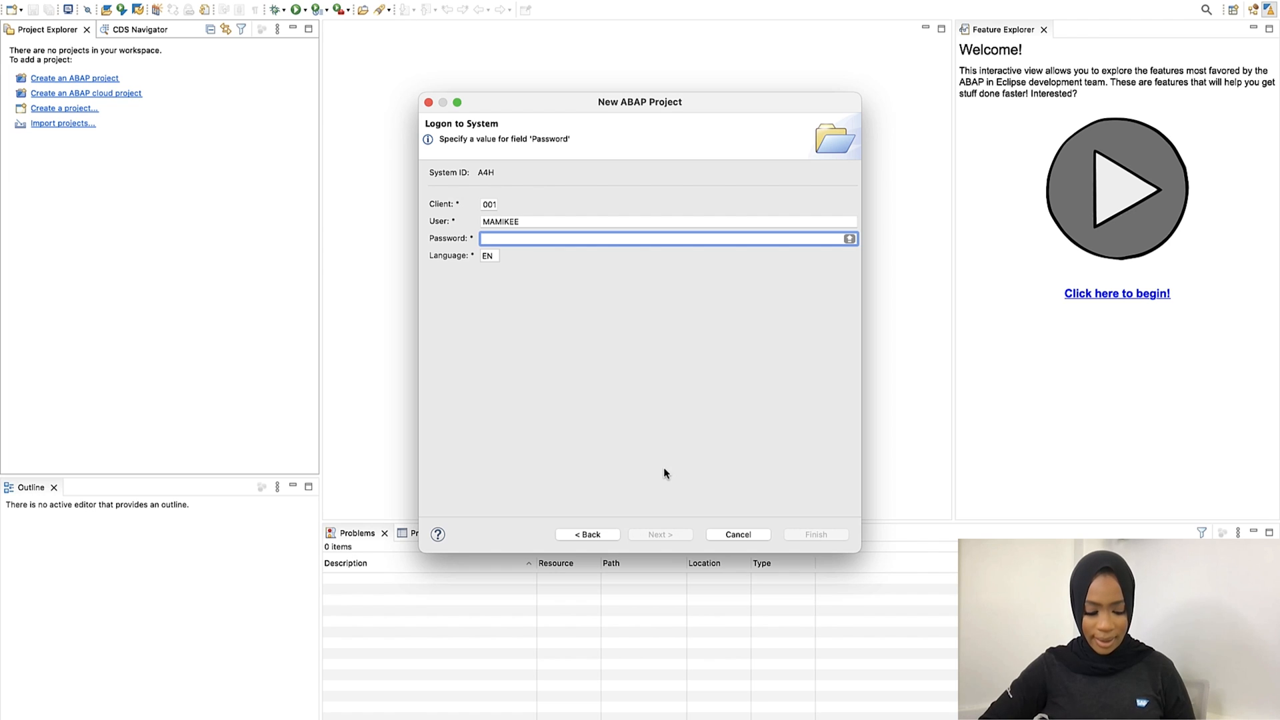
pyautogui.write('••')
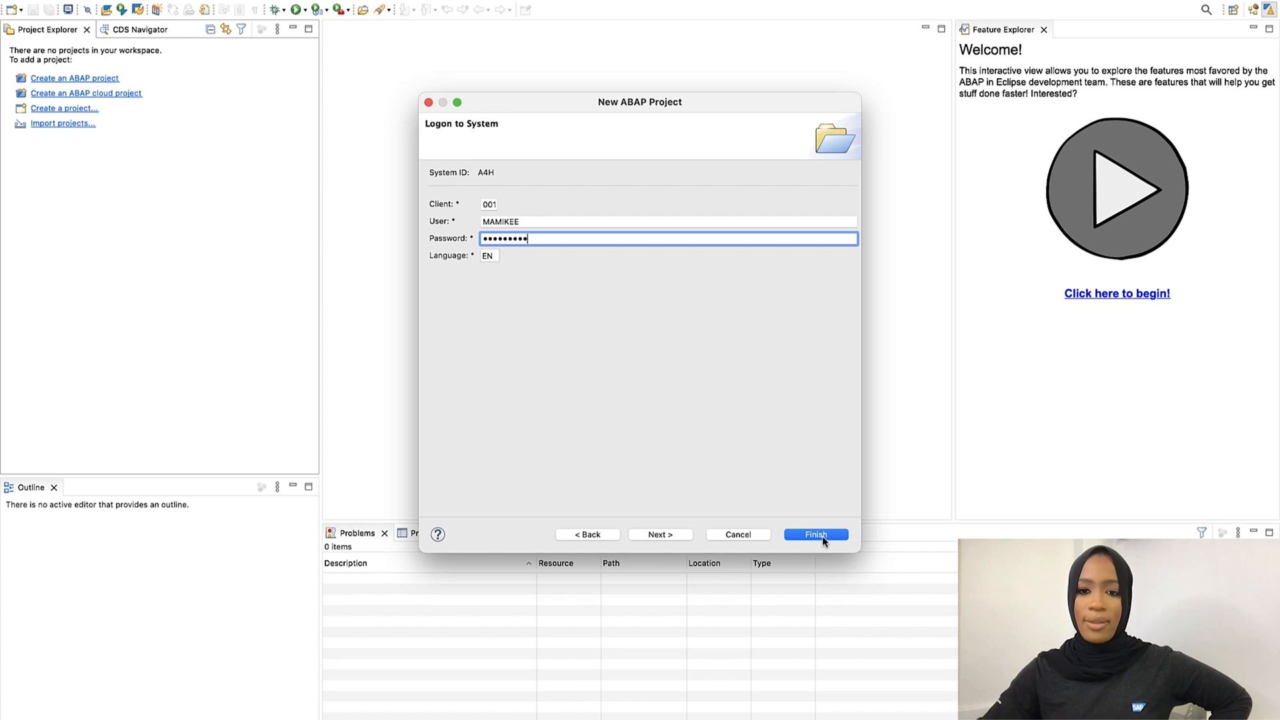
pyautogui.click(814, 534)
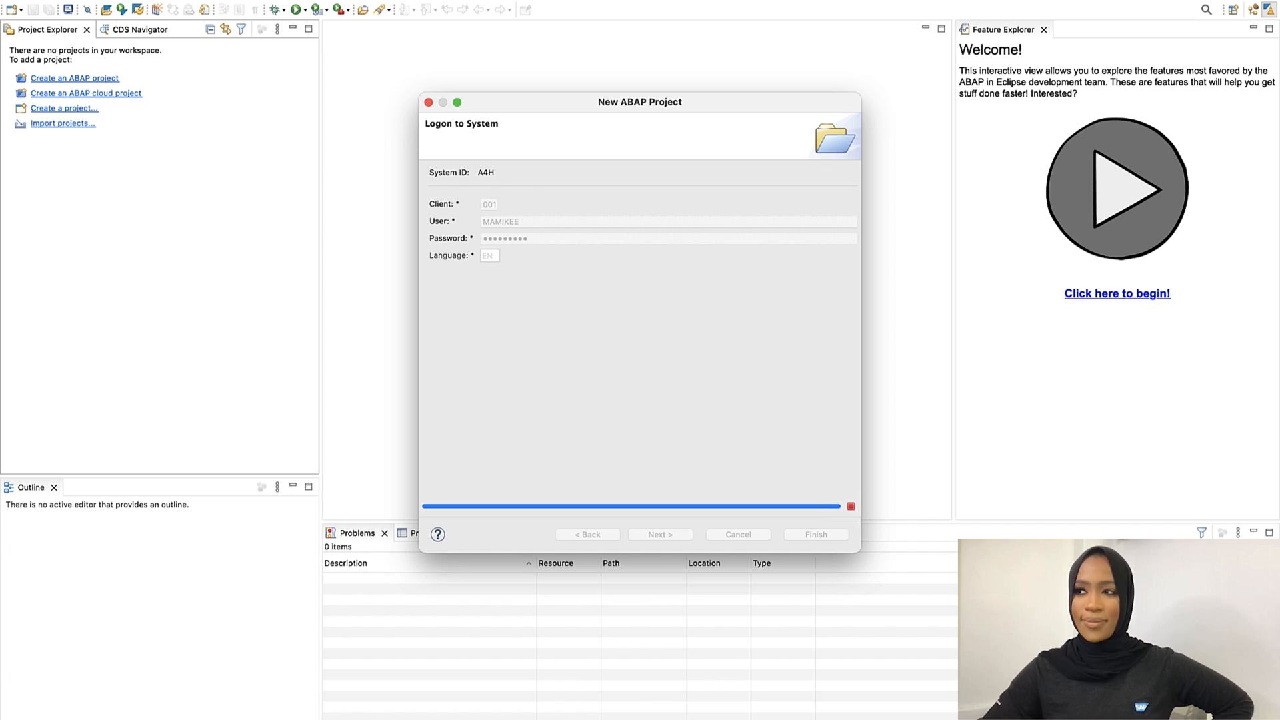
pyautogui.click(814, 533)
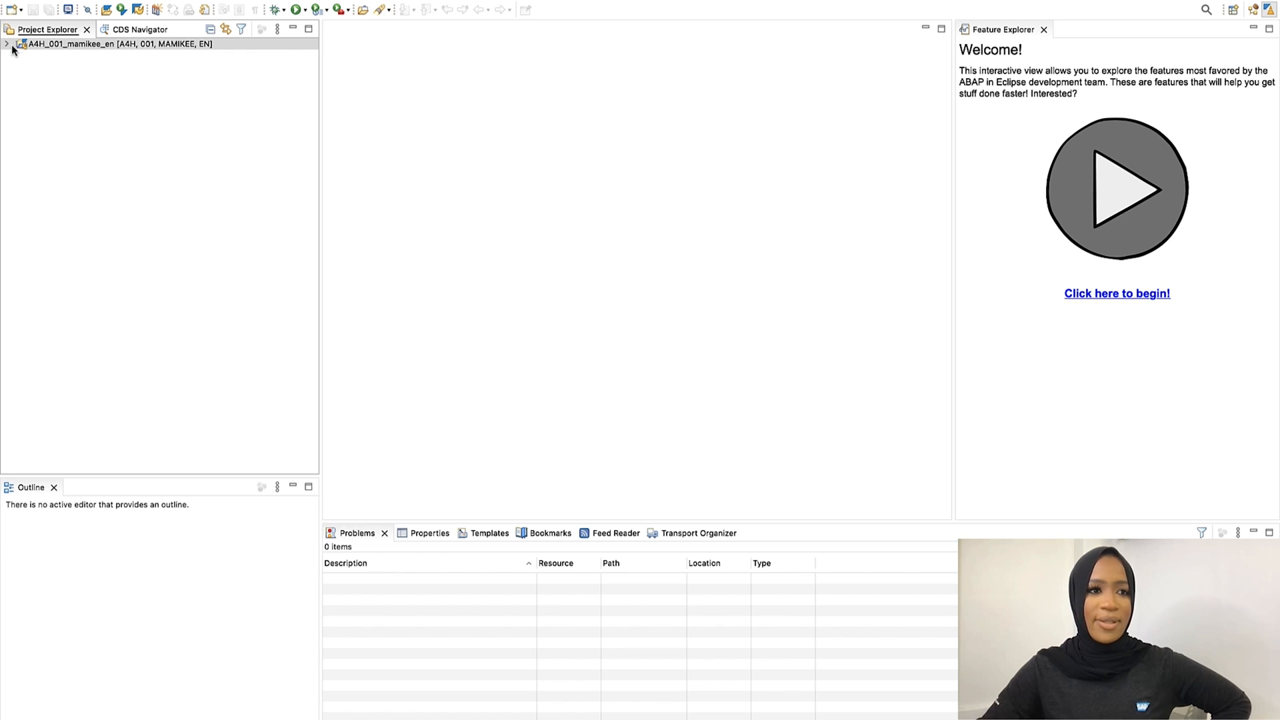
pyautogui.click(6, 43)
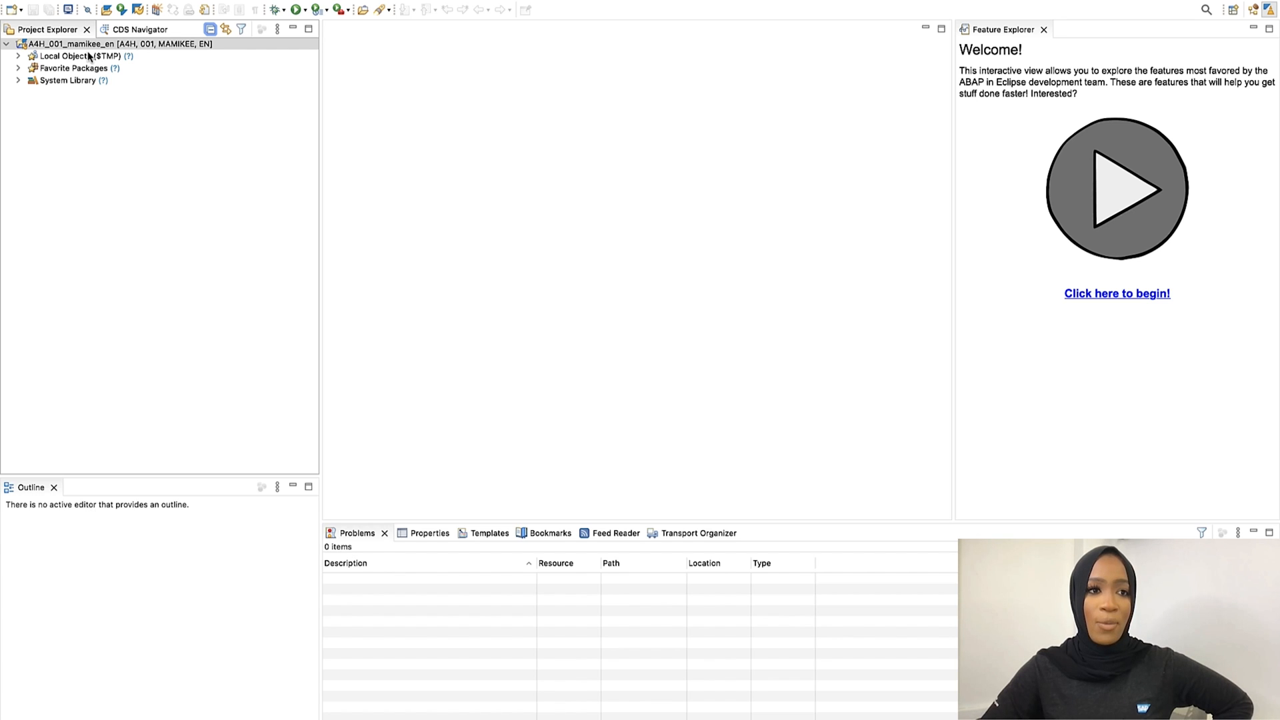
pyautogui.moveTo(87, 59)
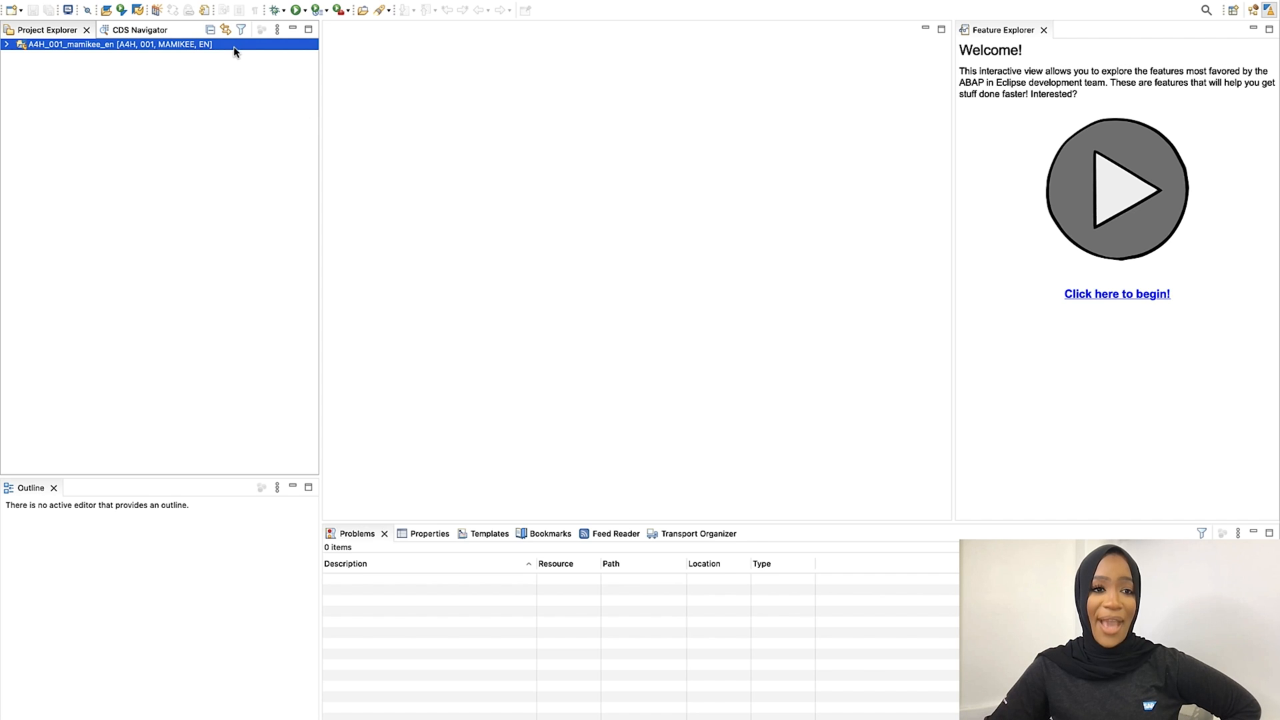
# - Start a New ABAP Package in the A4H project named ZMM_TUTORIALS
pyautogui.rightClick(119, 44)
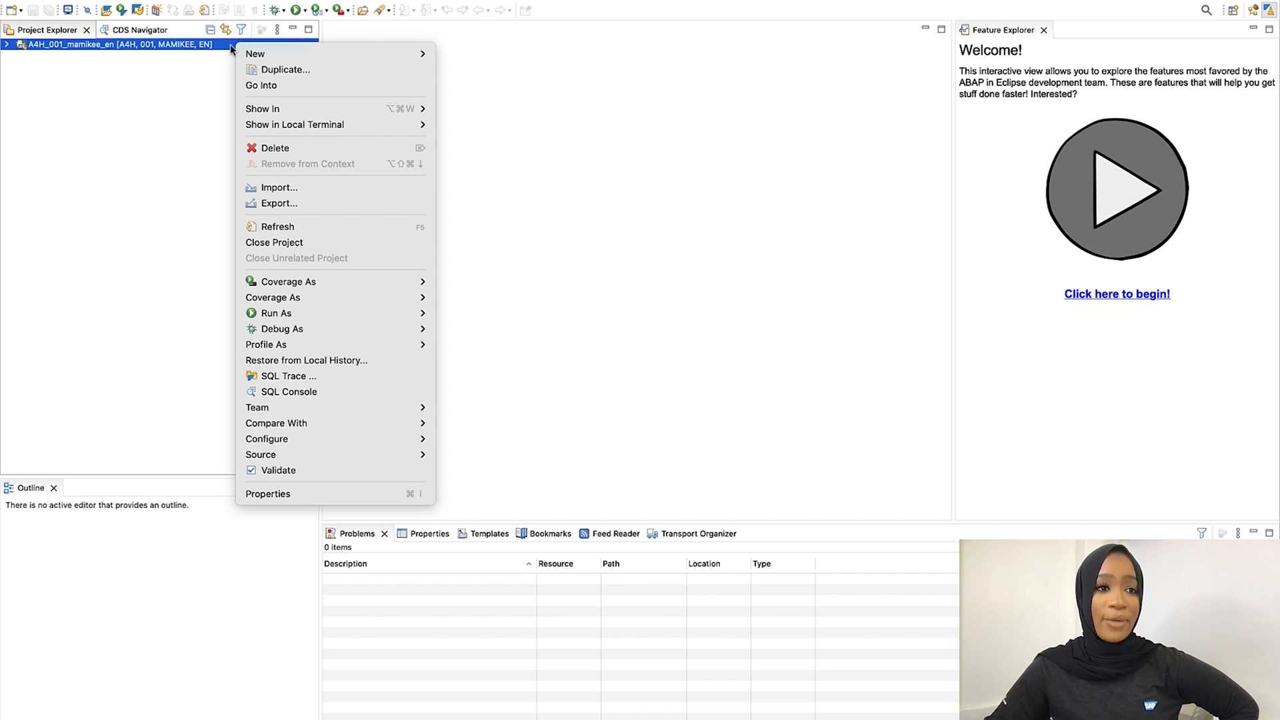
pyautogui.moveTo(200, 53)
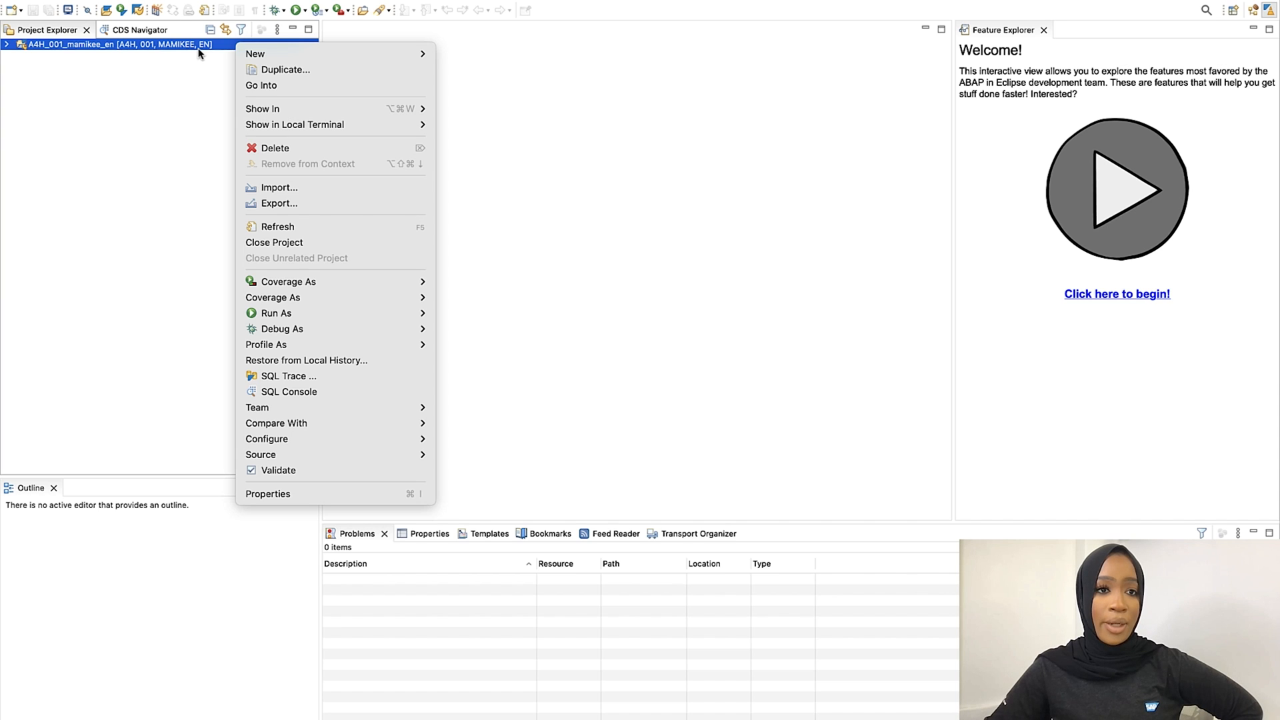
pyautogui.moveTo(234, 47)
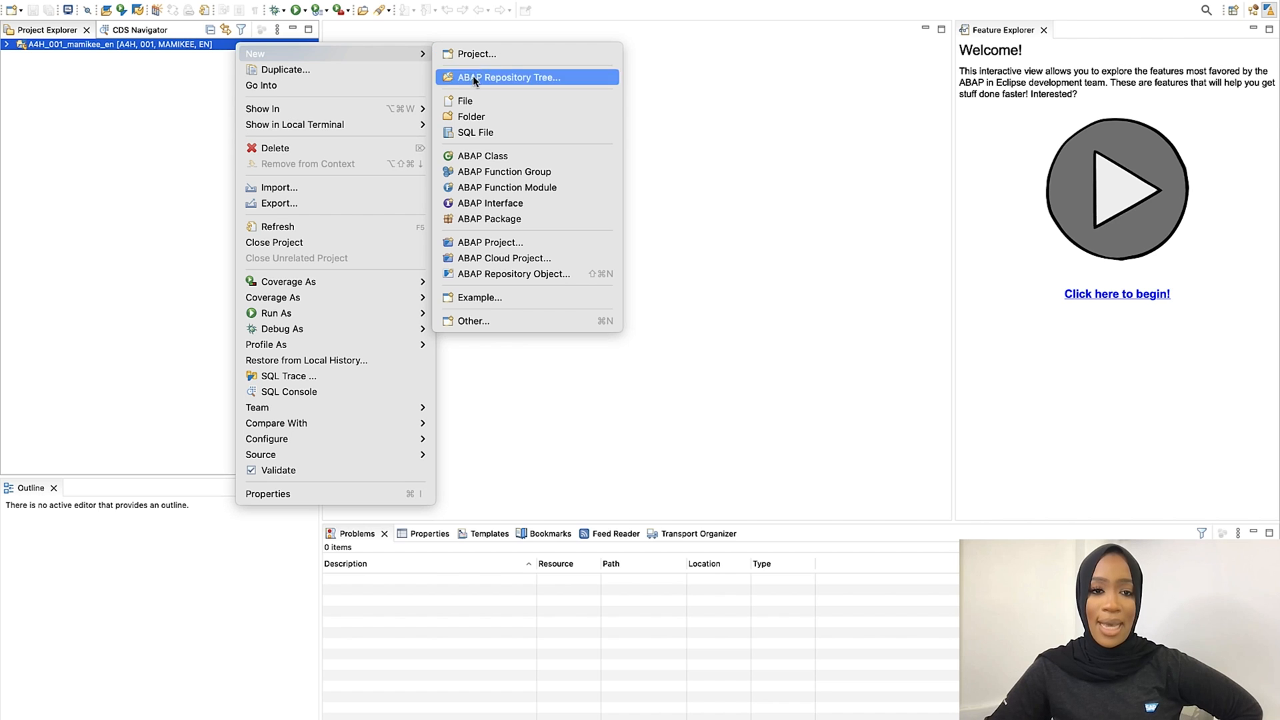
pyautogui.moveTo(488, 219)
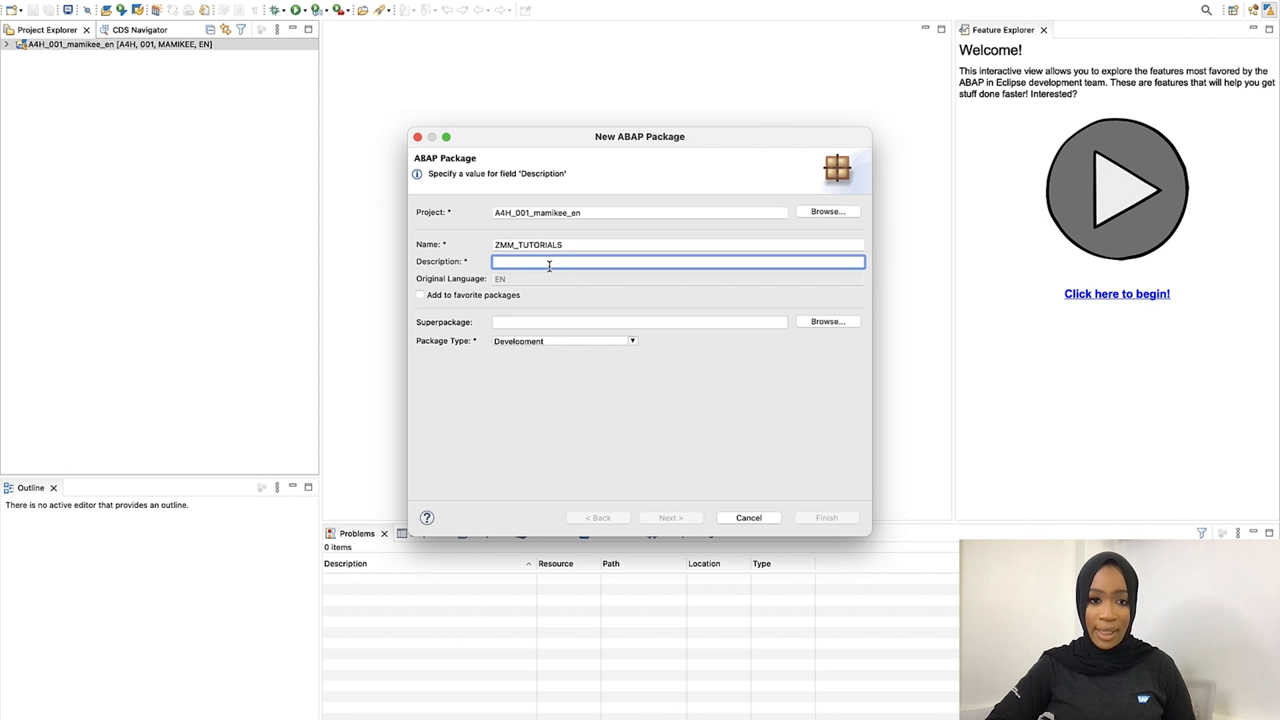
pyautogui.write('T')
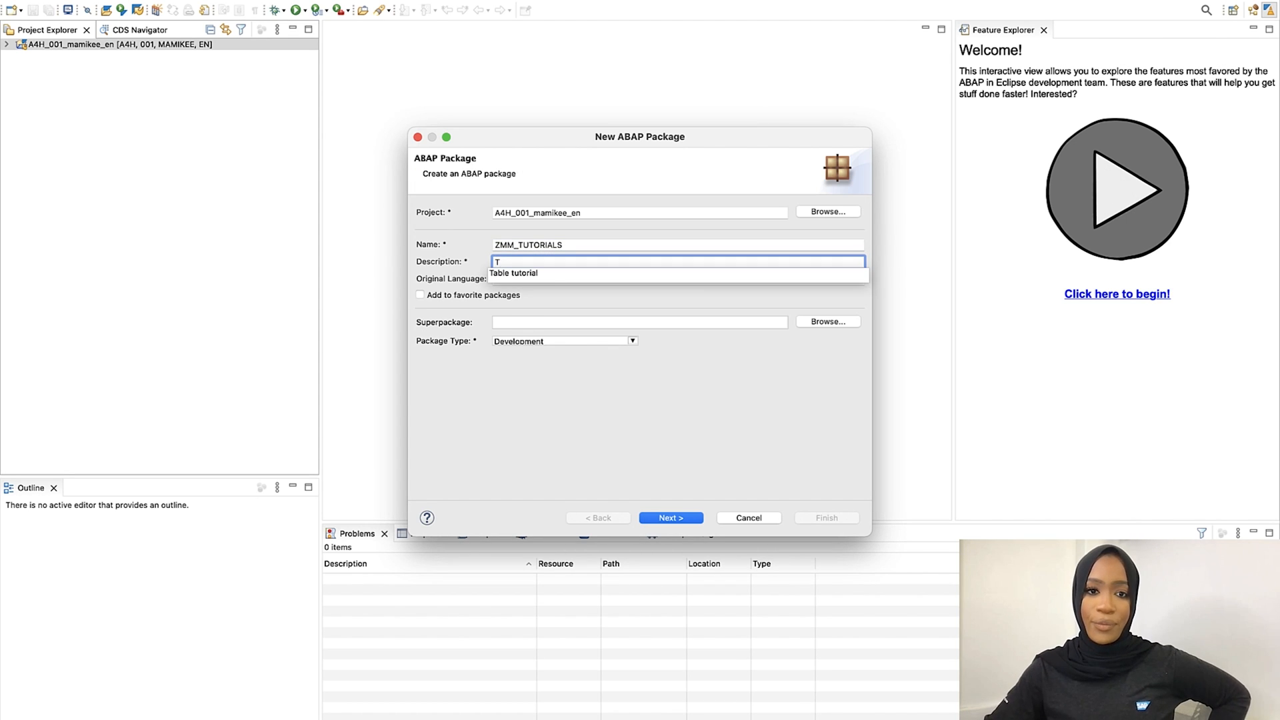
# - Accept the Table tutorial description and pick HOME as the software component
pyautogui.click(513, 272)
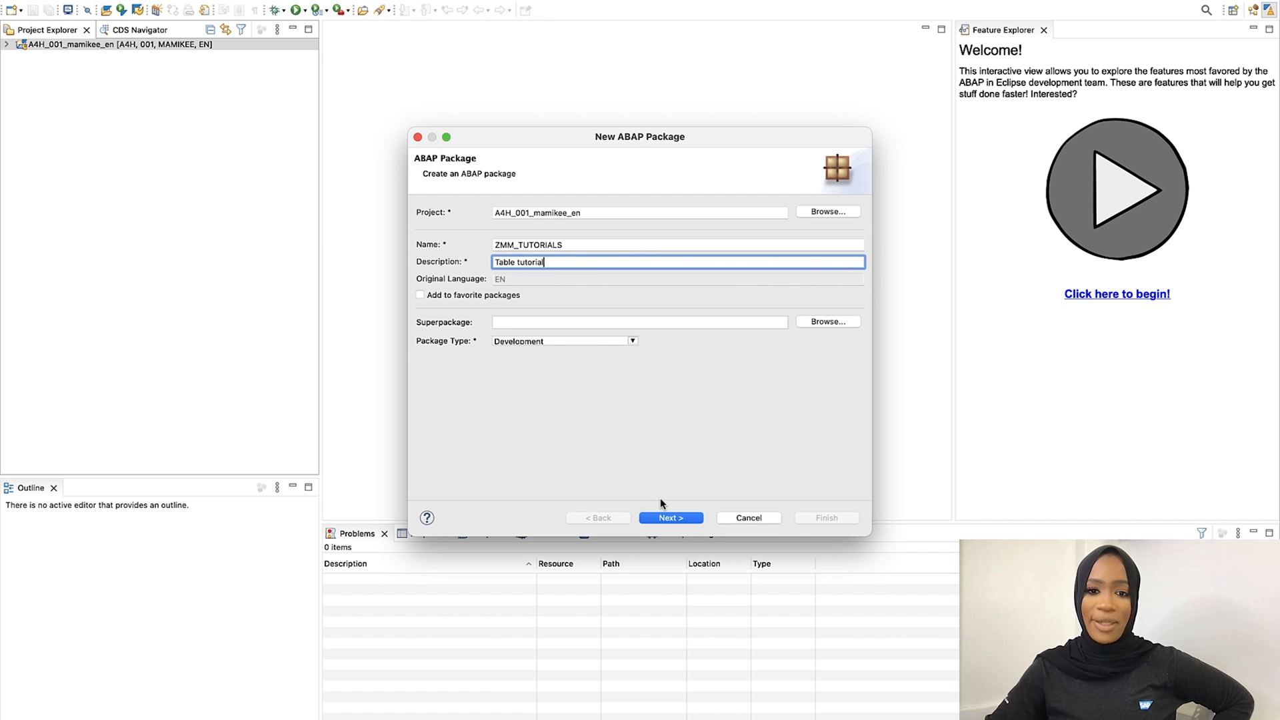
pyautogui.click(669, 517)
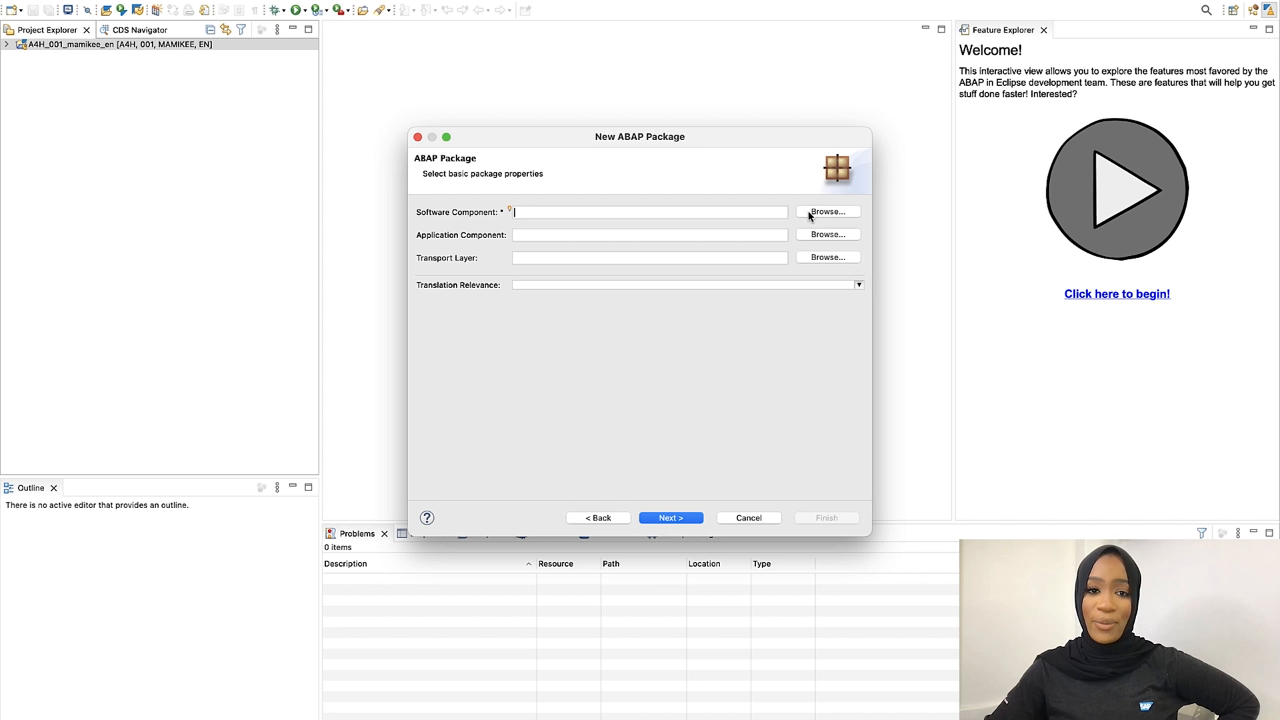
pyautogui.click(827, 211)
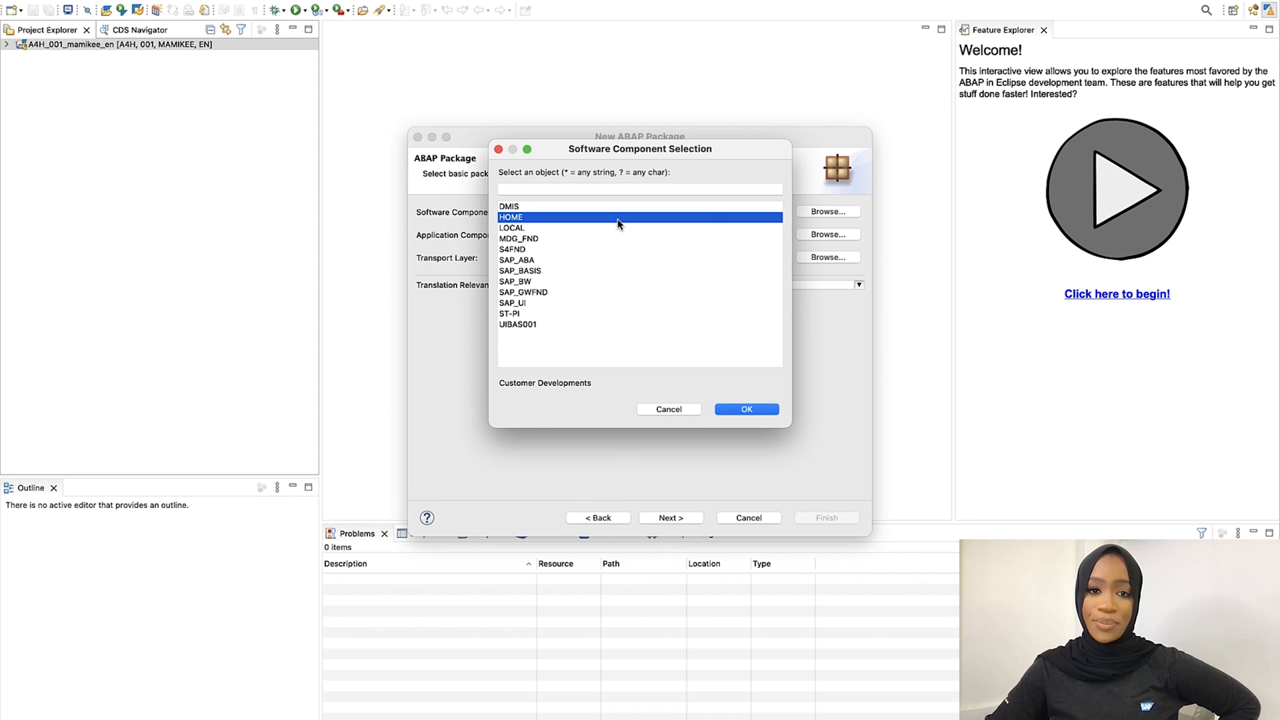
pyautogui.moveTo(594, 222)
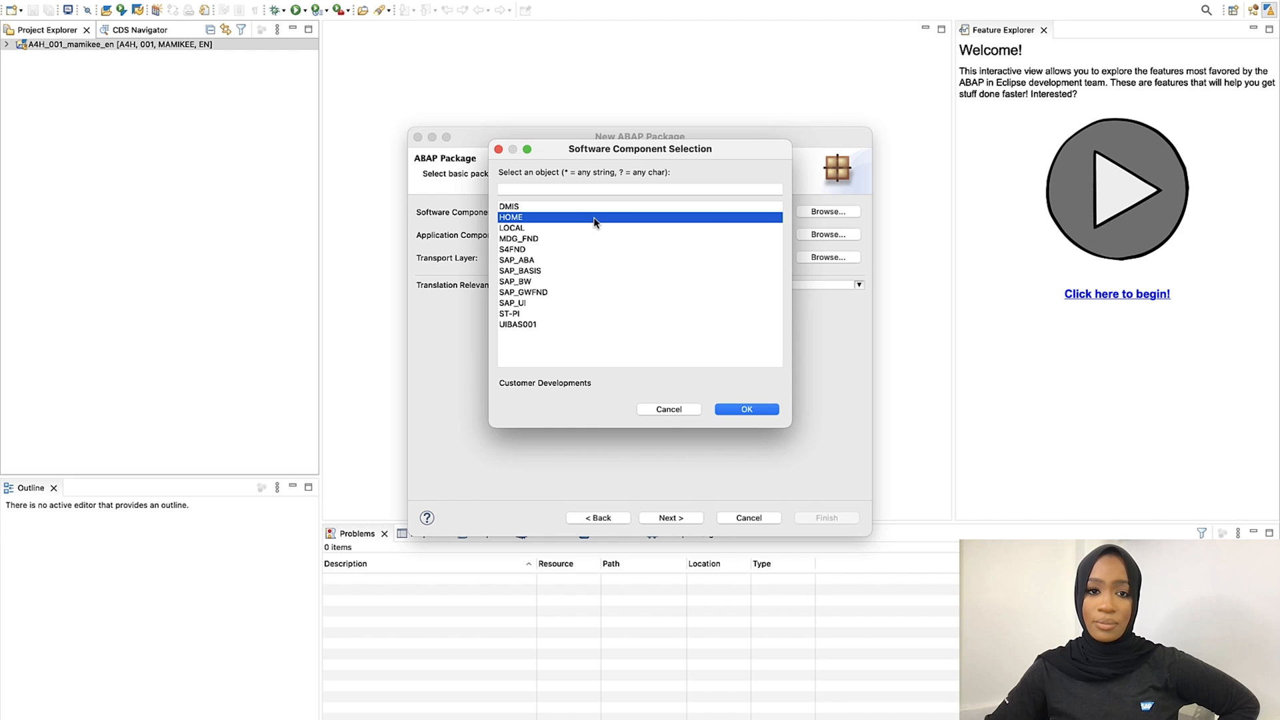
pyautogui.click(744, 409)
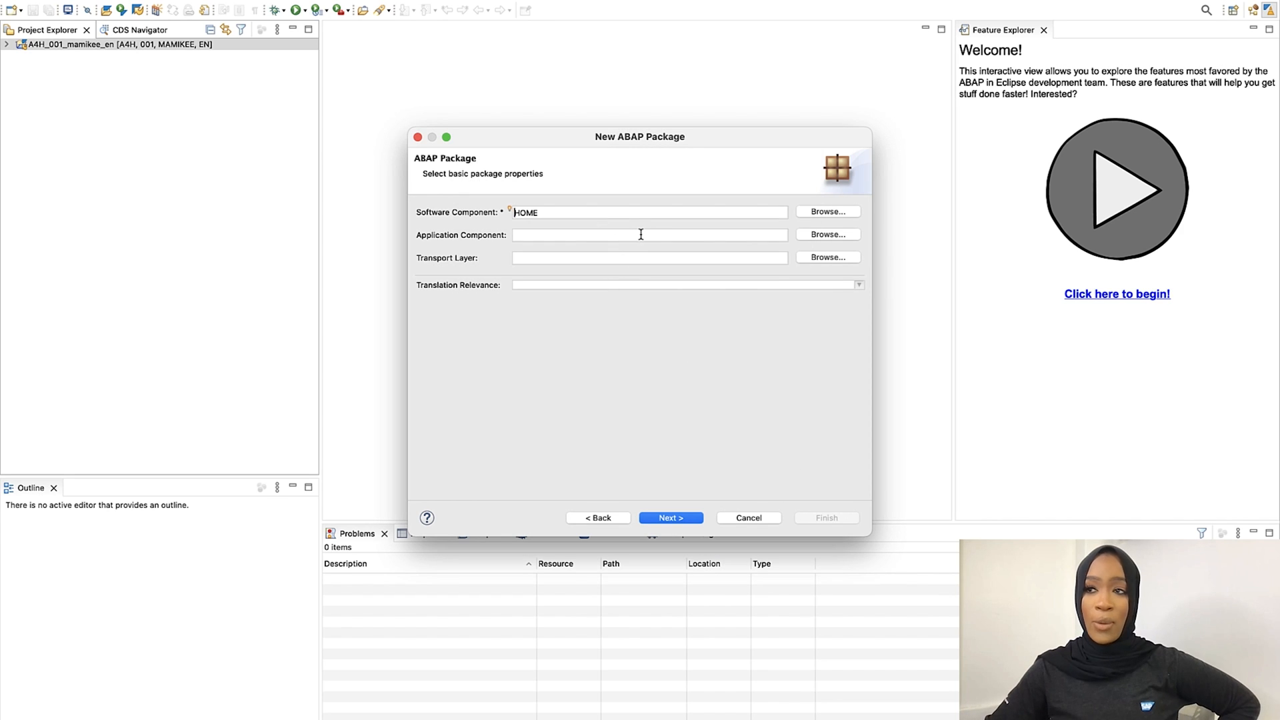
# - Enter application component CA and transport layer SAP, then continue to the transport request step
pyautogui.click(649, 236)
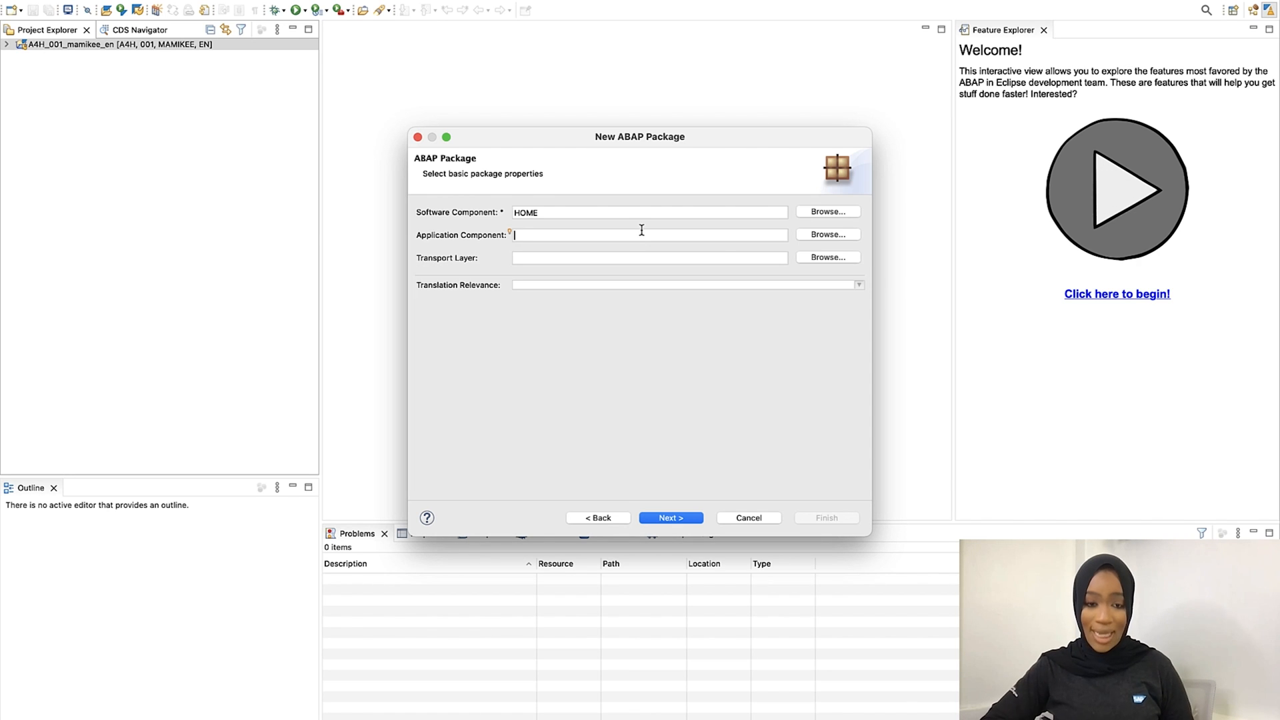
pyautogui.write('CA')
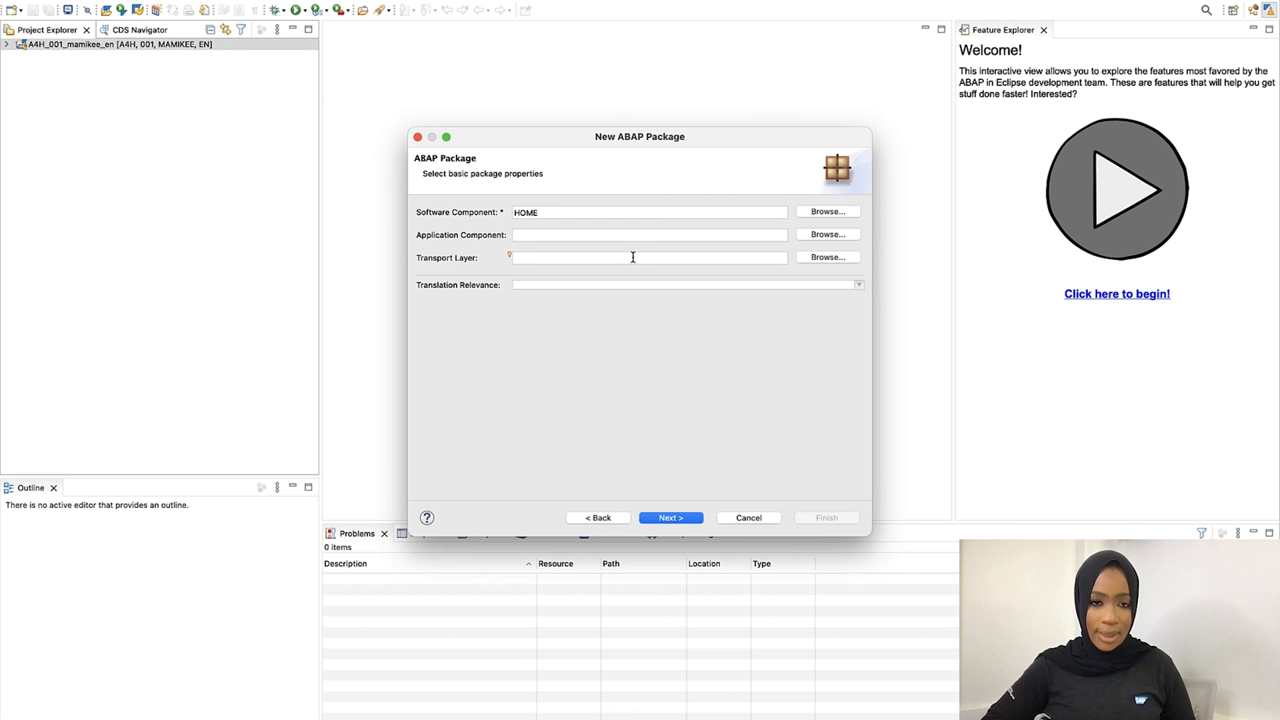
pyautogui.write('SAP')
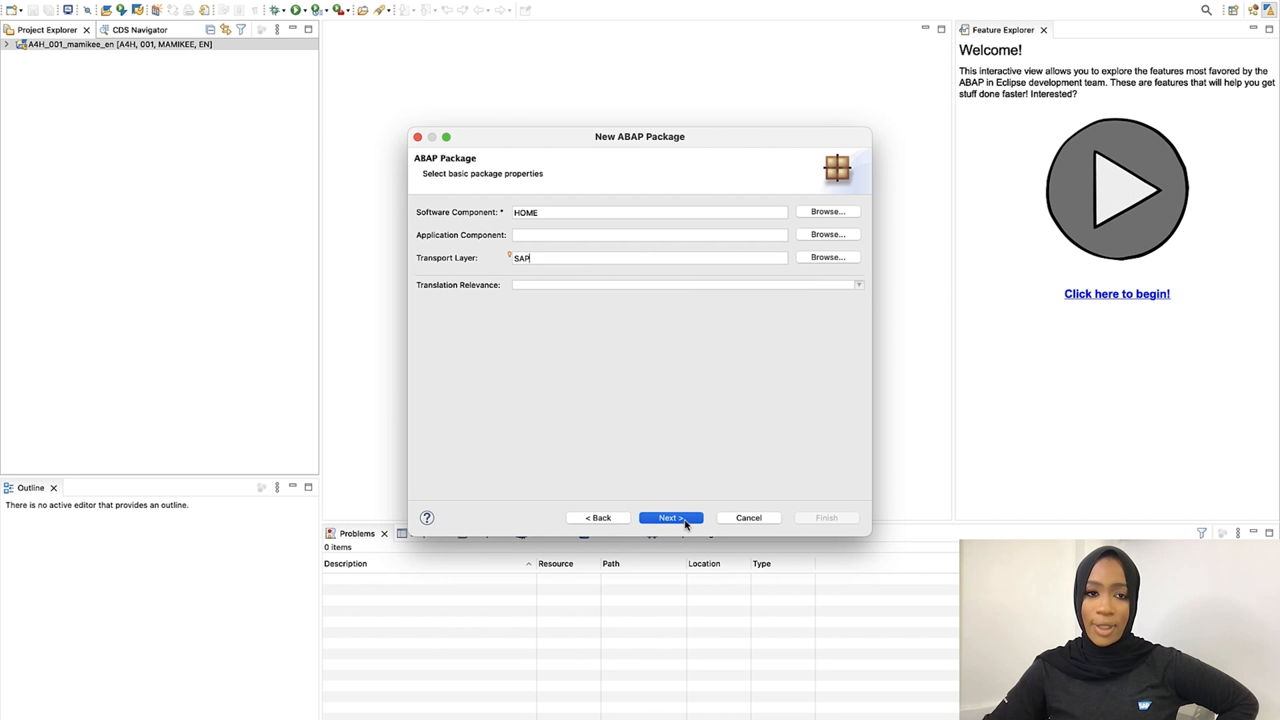
pyautogui.click(669, 517)
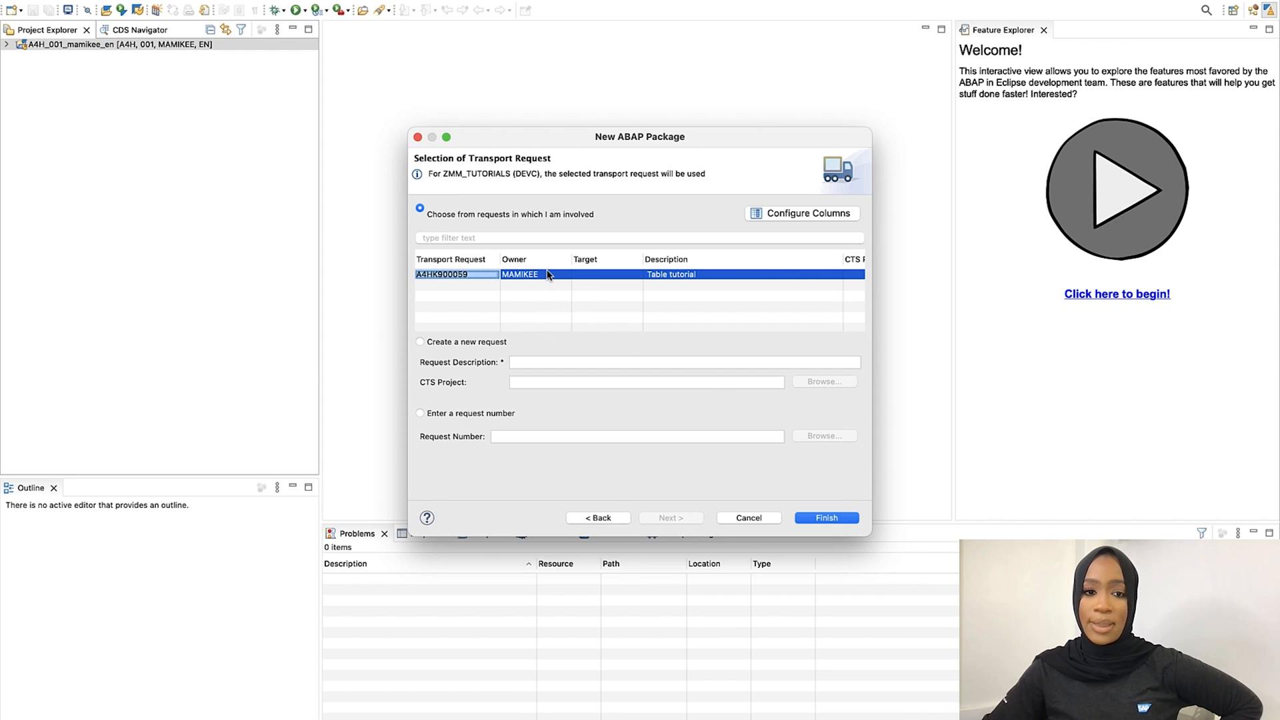
pyautogui.moveTo(423, 419)
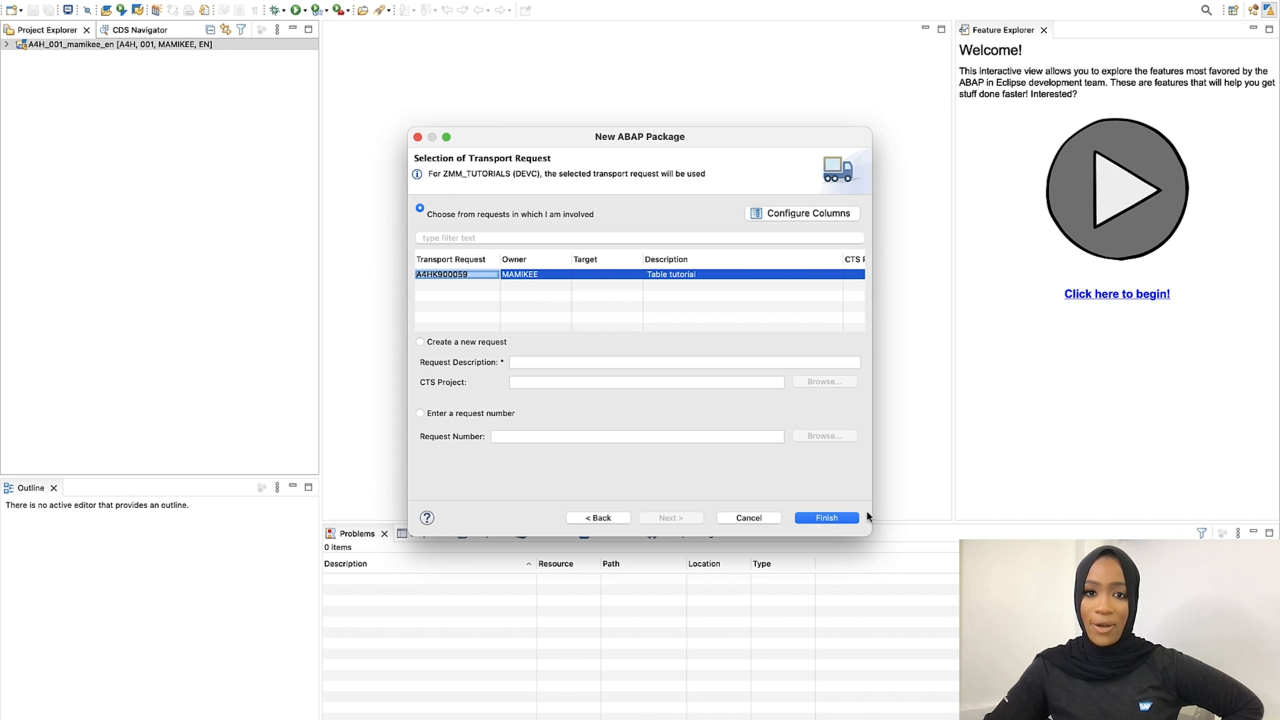
# - Finish the wizard, creating ZMM_TUTORIALS under the existing Table tutorial transport request
pyautogui.click(825, 518)
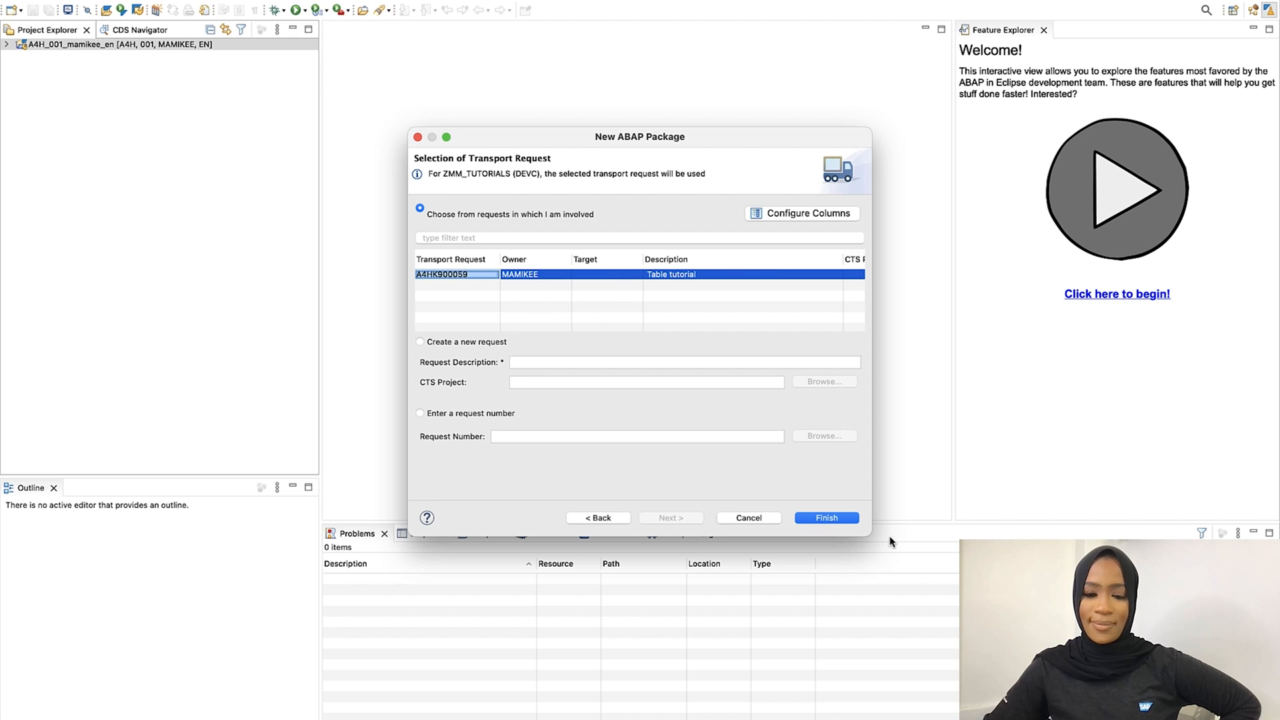
pyautogui.click(825, 517)
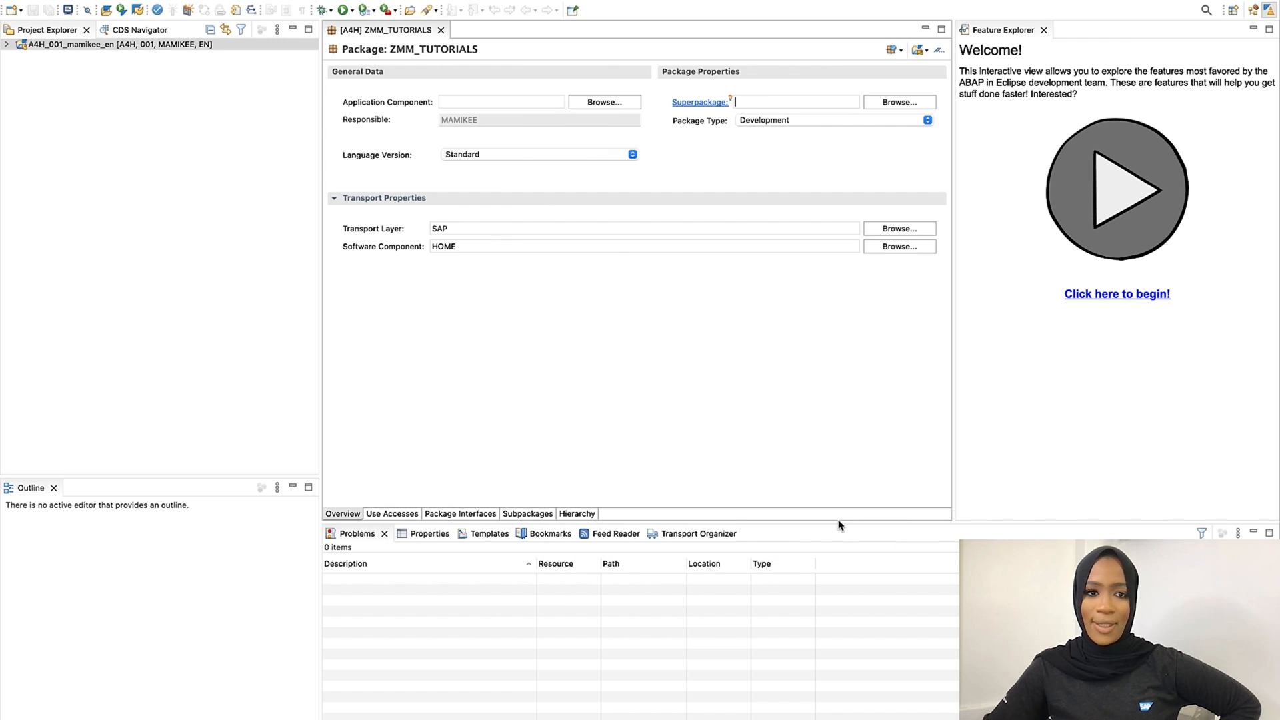
pyautogui.moveTo(805, 336)
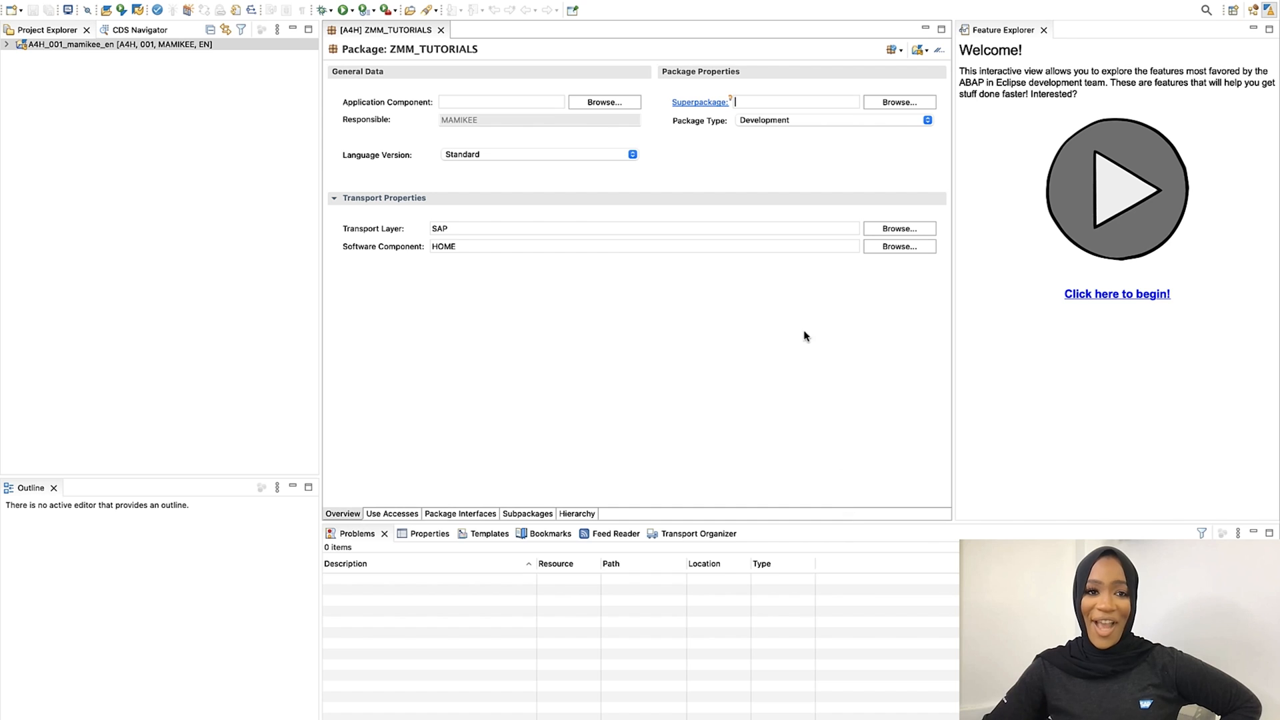
pyautogui.moveTo(416, 287)
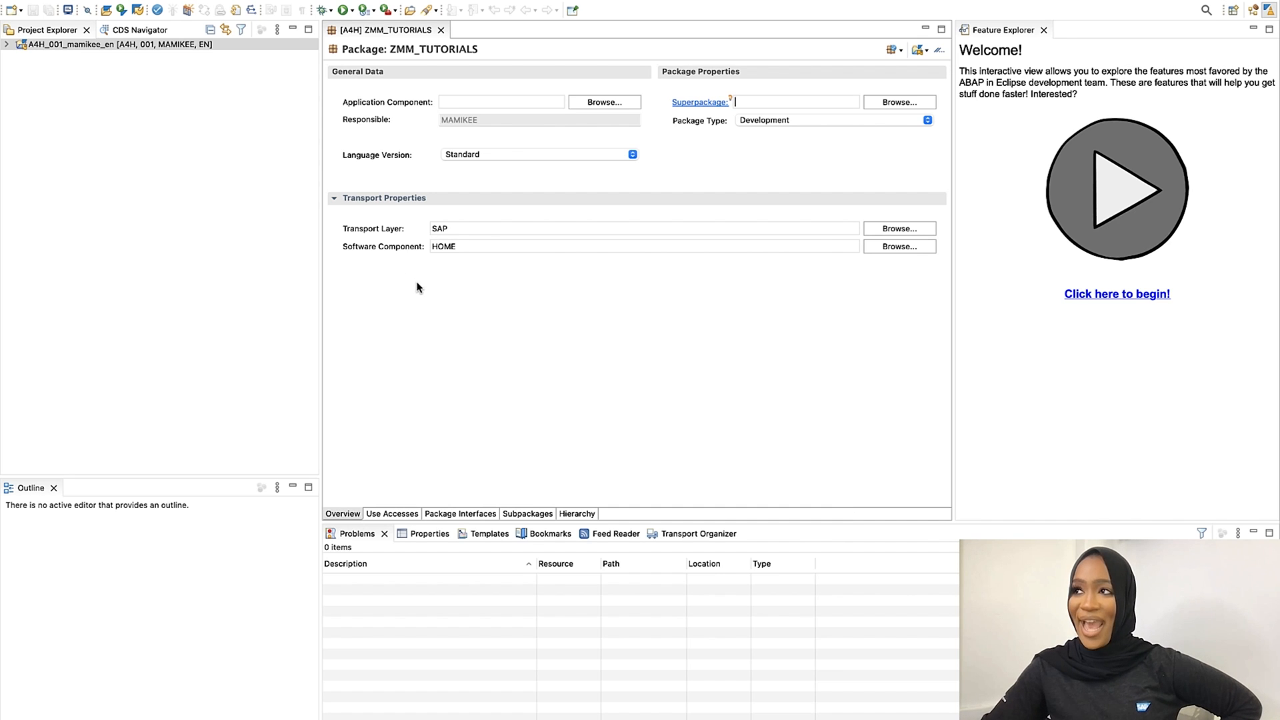
pyautogui.moveTo(451, 288)
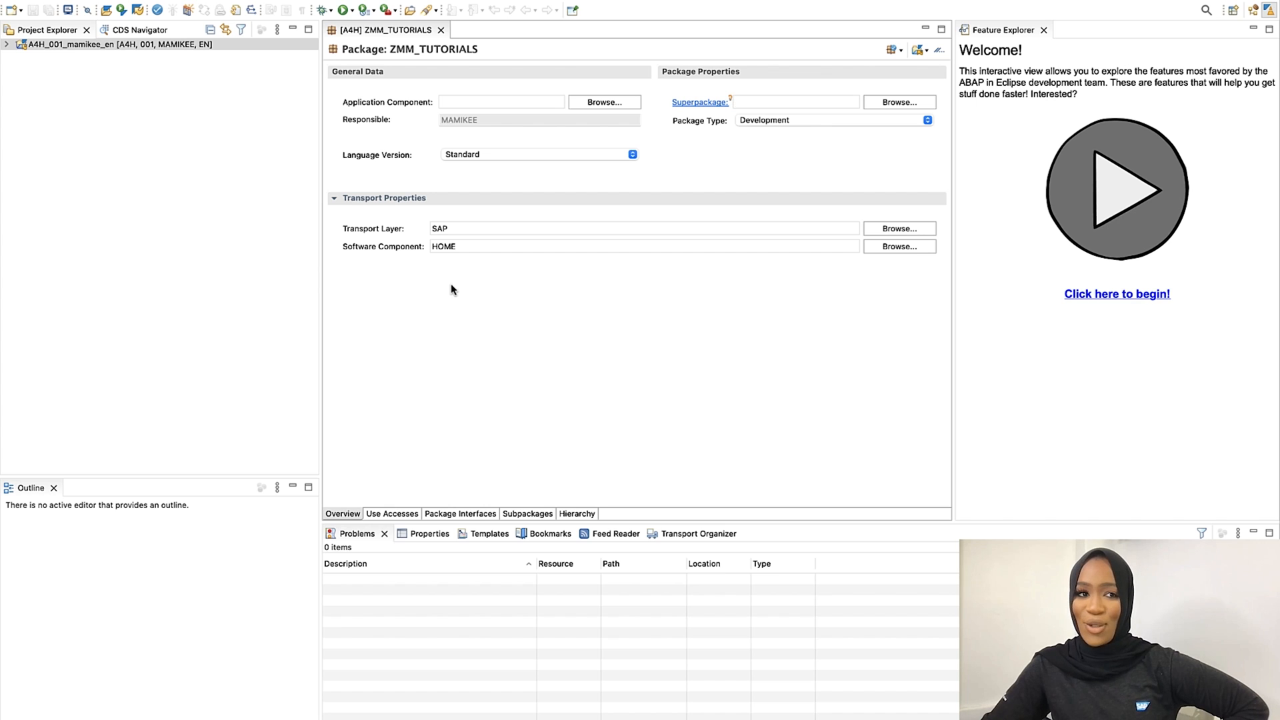
# - Expand the A4H_001_mamikee_en project to reveal Local Objects, Favorite Packages and System Library
pyautogui.click(796, 101)
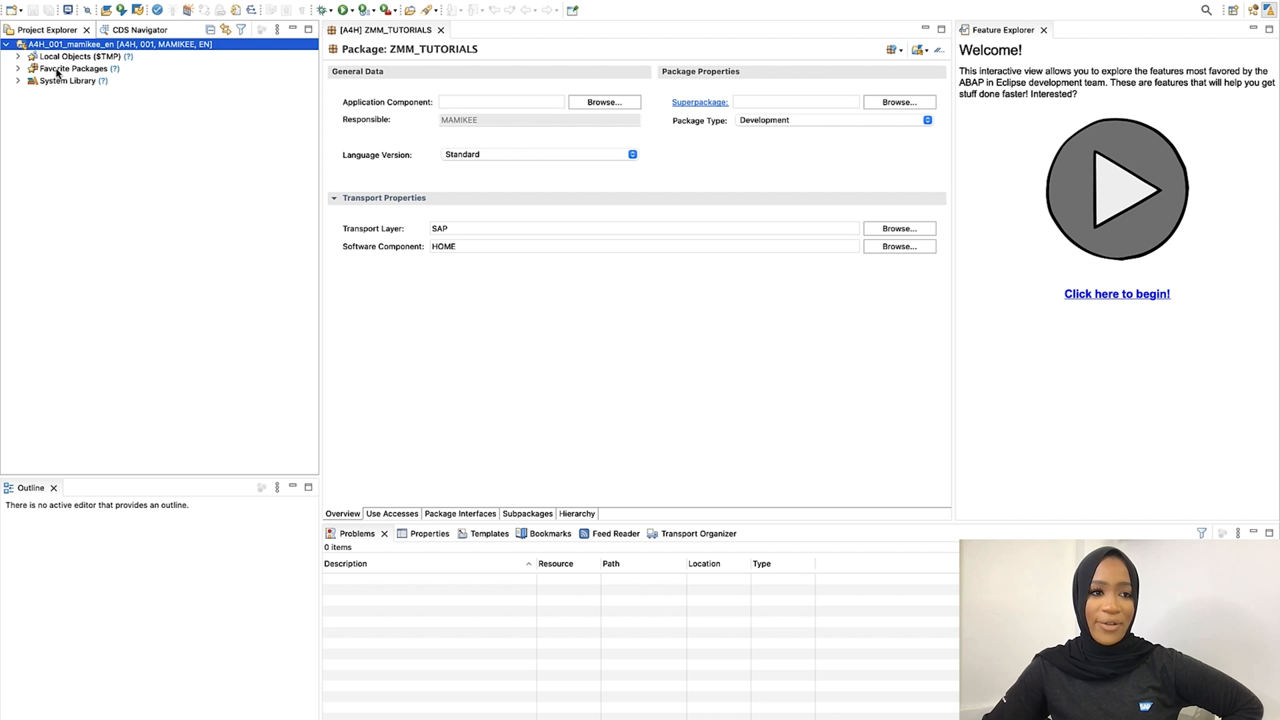
# - Add ZMM_TUTORIALS to Favorite Packages via Add Package..., searching 'ZM'
pyautogui.rightClick(73, 69)
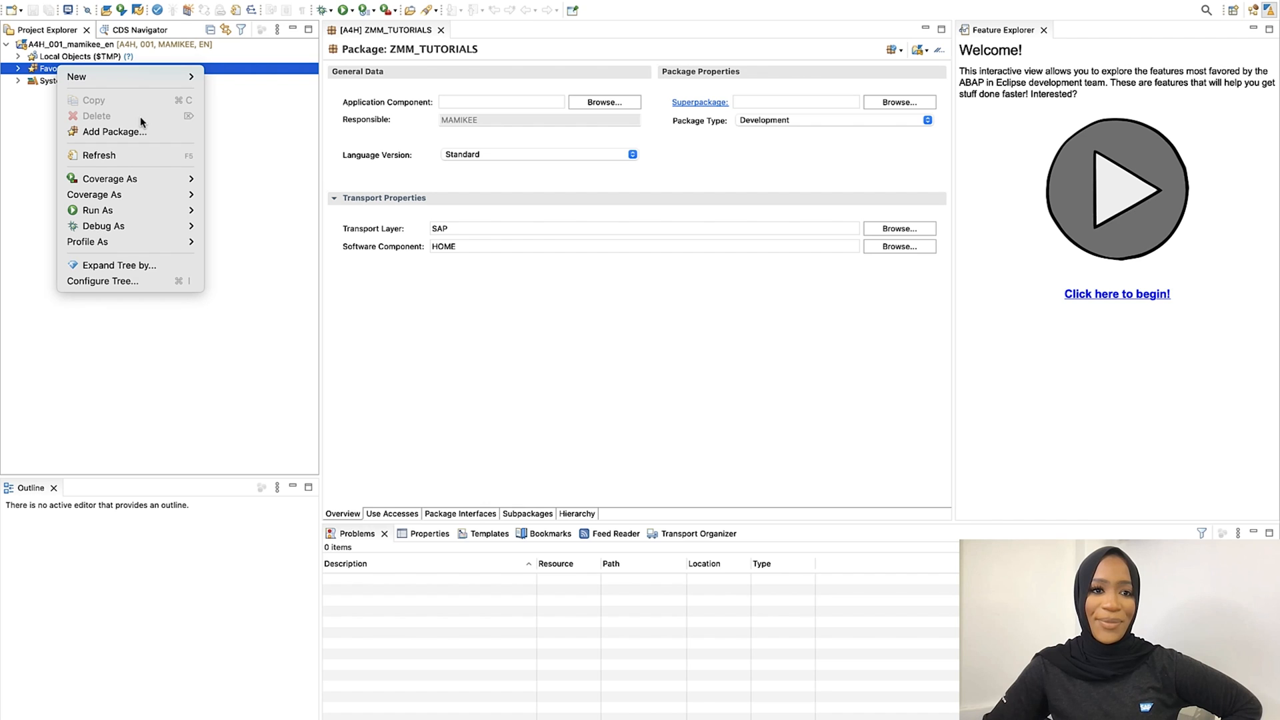
pyautogui.click(114, 131)
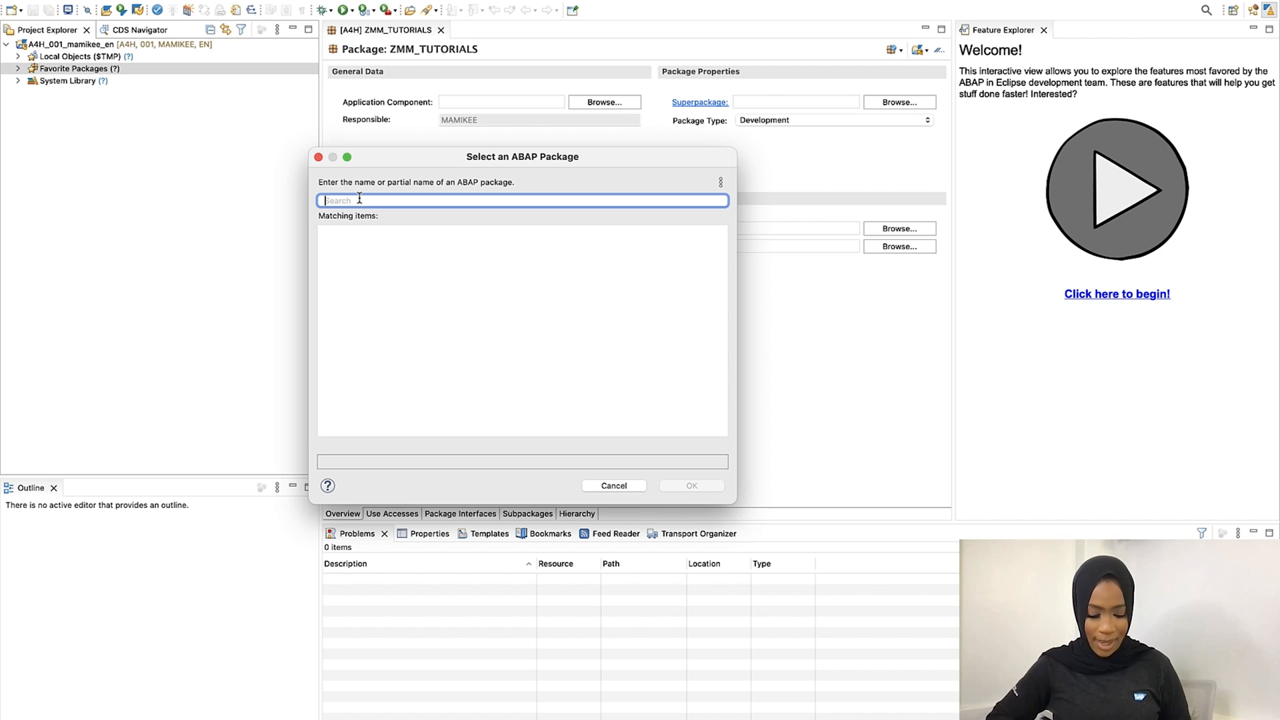
pyautogui.write('ZMM')
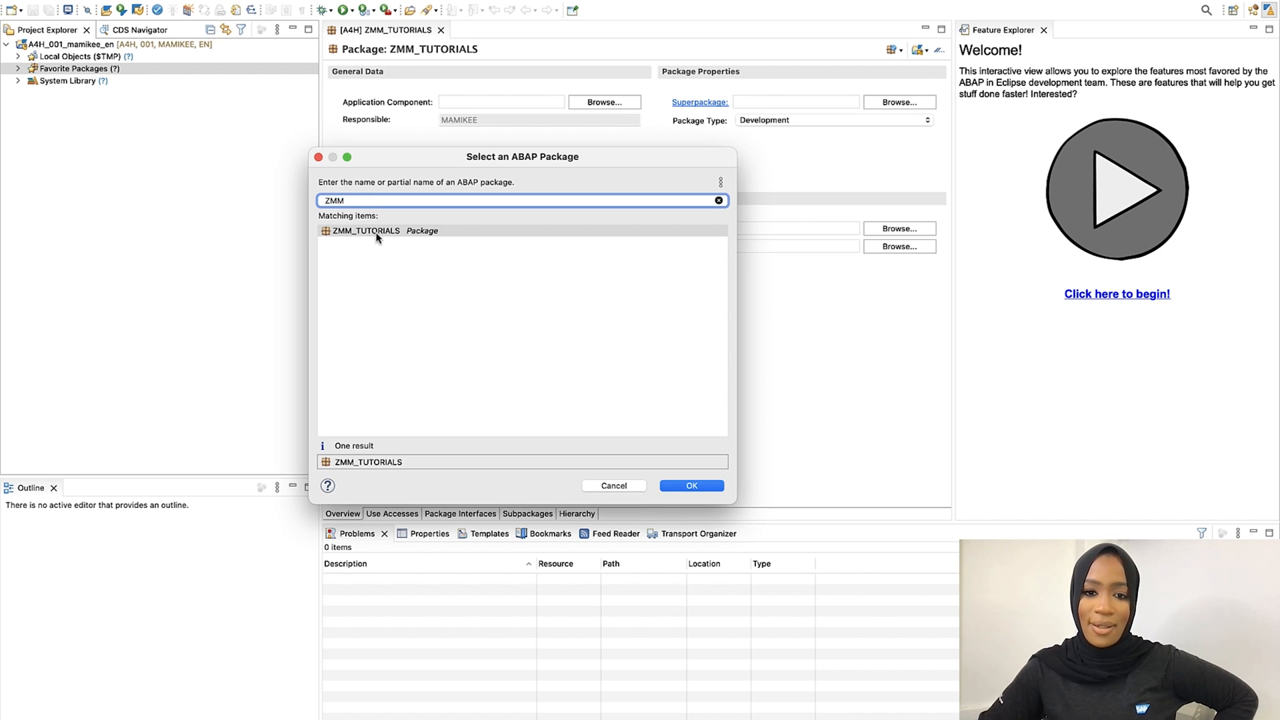
pyautogui.click(690, 486)
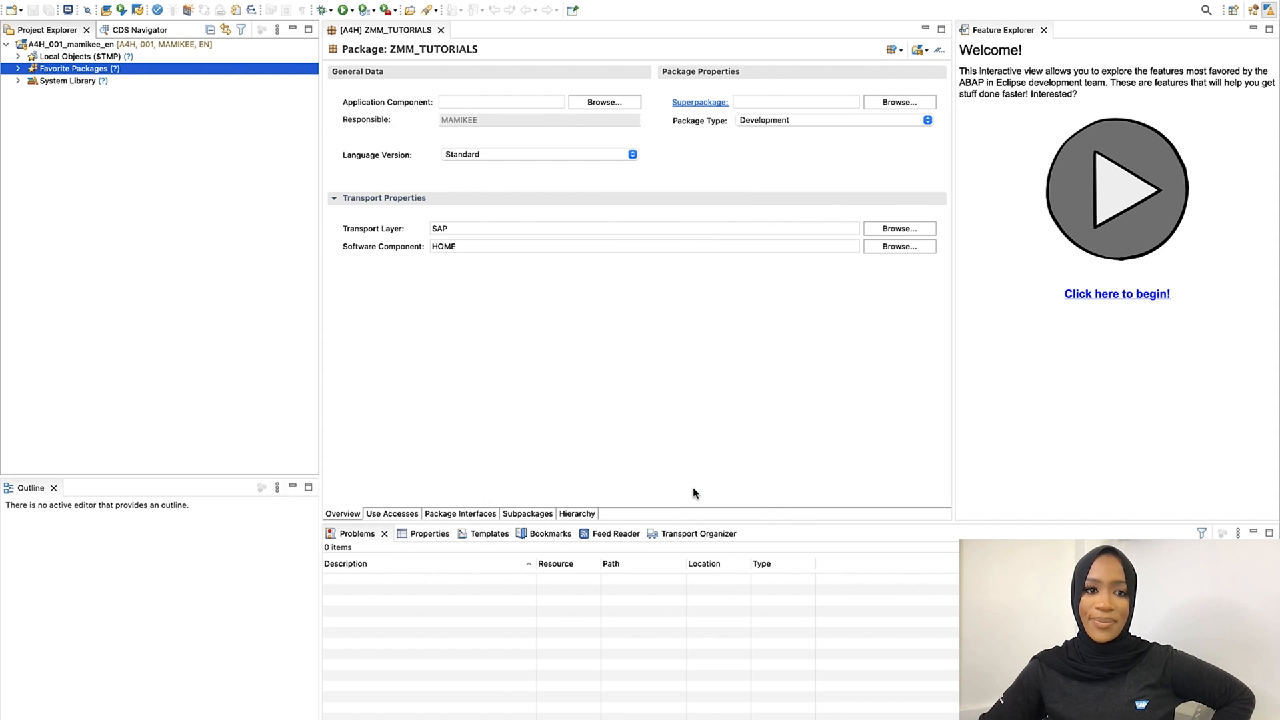